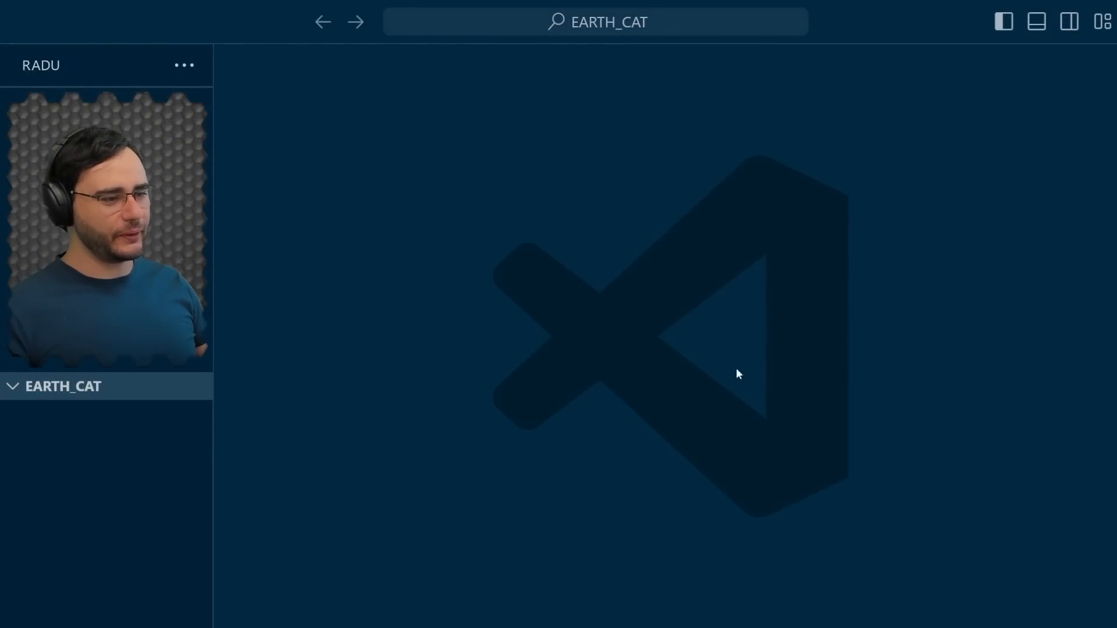
pyautogui.moveTo(650, 339)
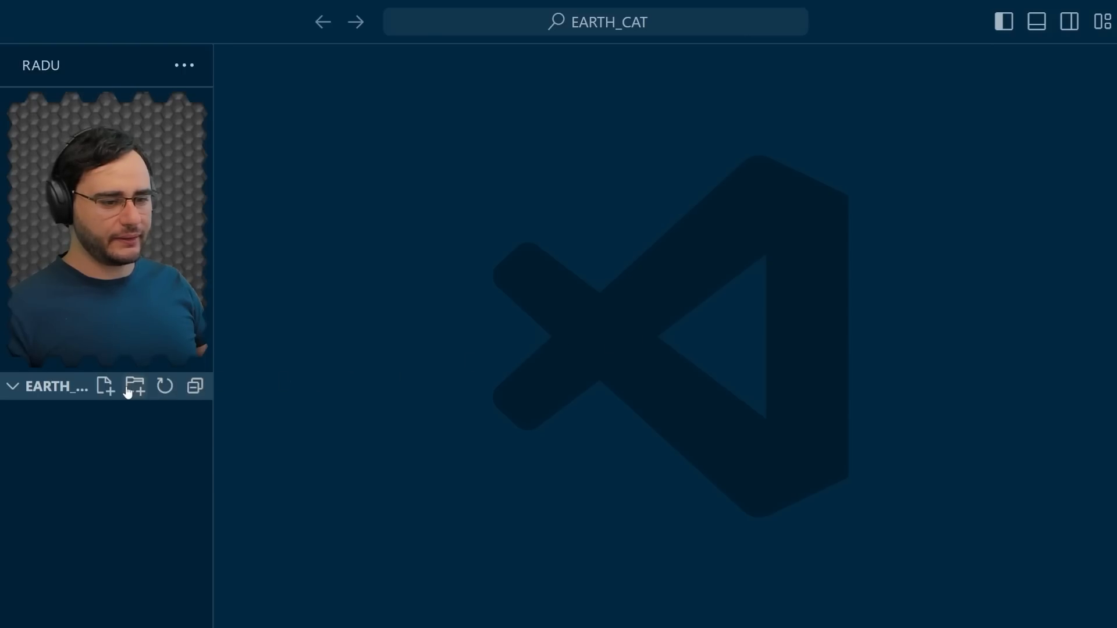
# - Add a new file named index.html to the EARTH_CAT project from the Explorer
pyautogui.click(105, 387)
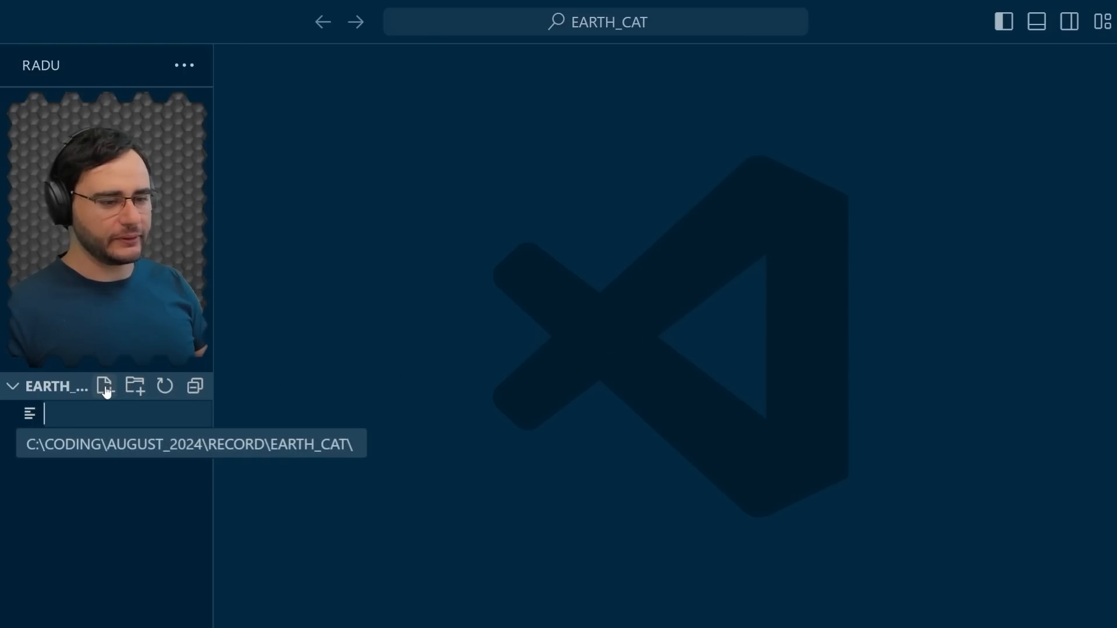
pyautogui.write('index.ht')
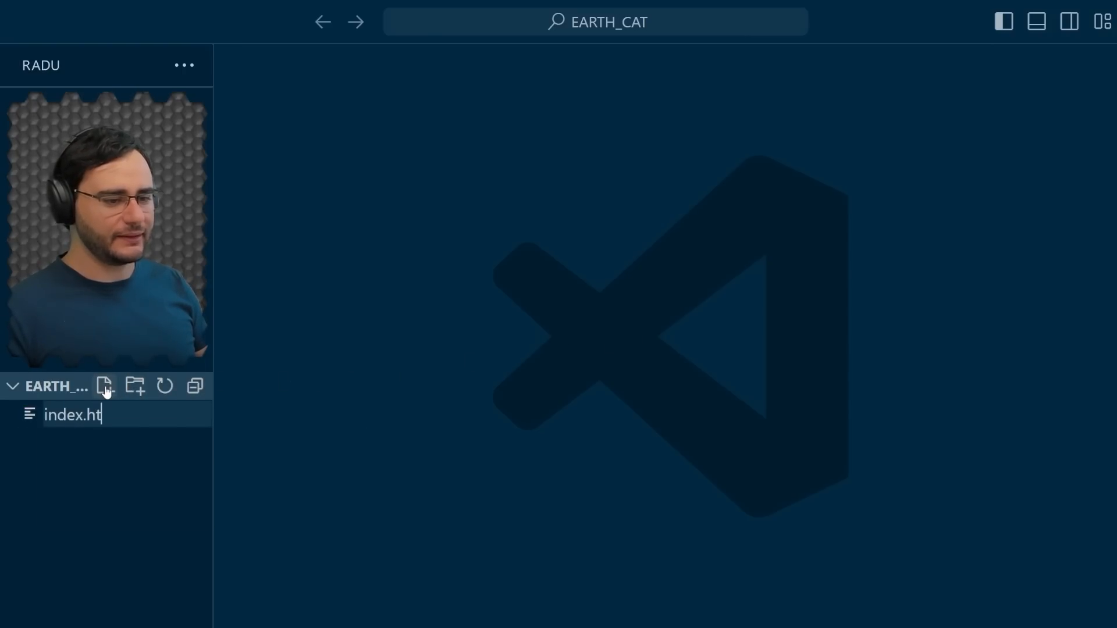
pyautogui.press('Return')
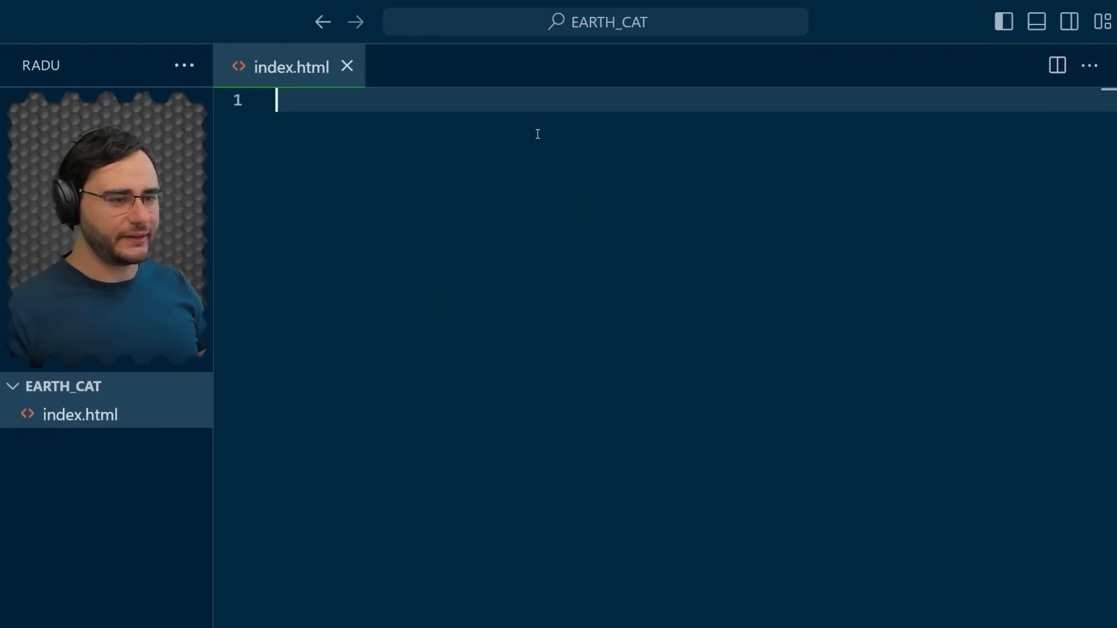
# - Write the DOCTYPE, head titled 'The Earth and The Cat', and a body with <canvas></canvas>
pyautogui.write('<!DOCTYPE html')
pyautogui.write('<html')
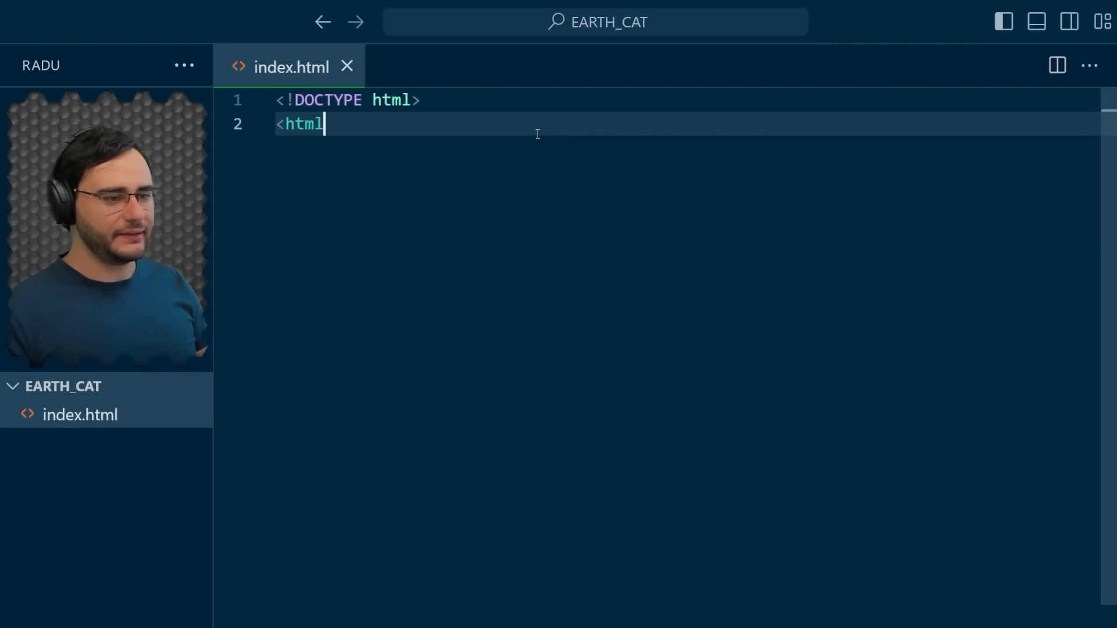
pyautogui.write('>')
pyautogui.write('<t')
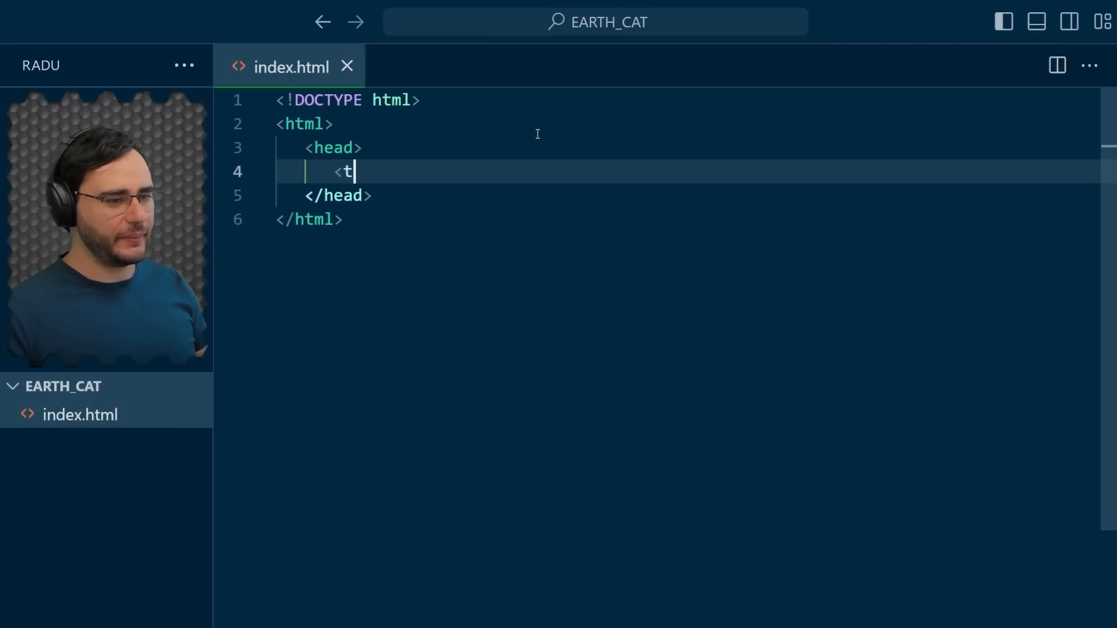
pyautogui.write('itle>')
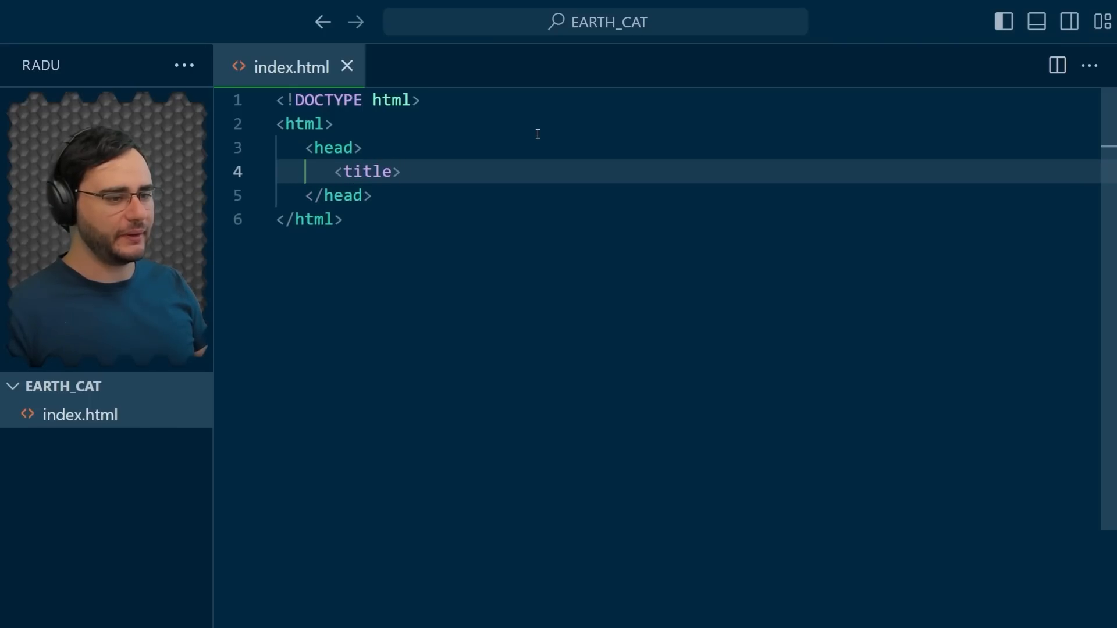
pyautogui.write('The Earth and')
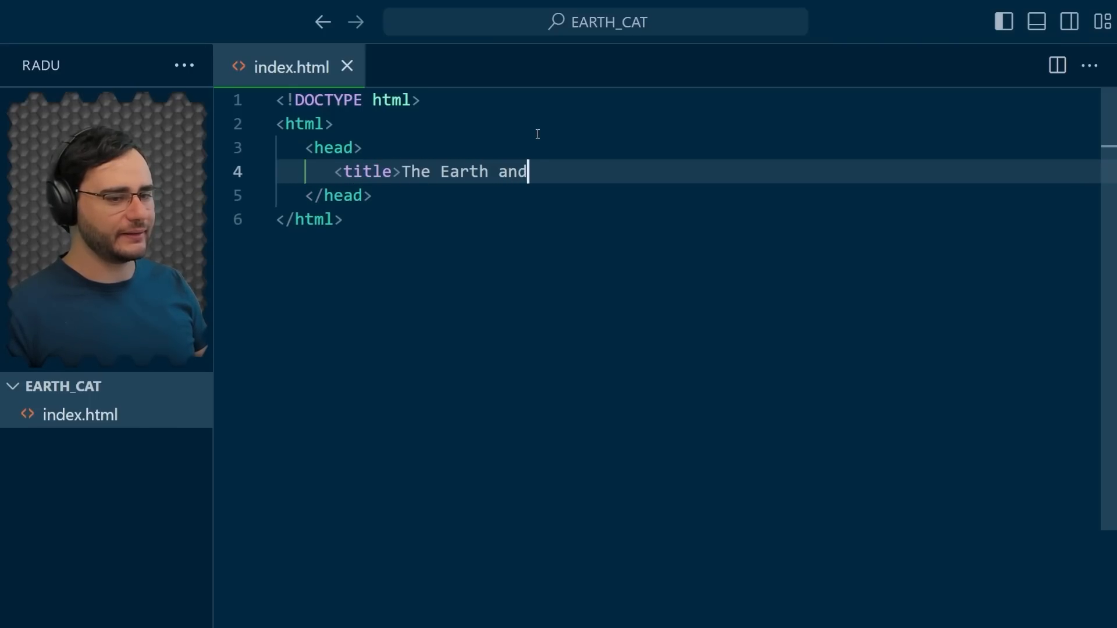
pyautogui.write('The Cat</title>')
pyautogui.write('</bo')
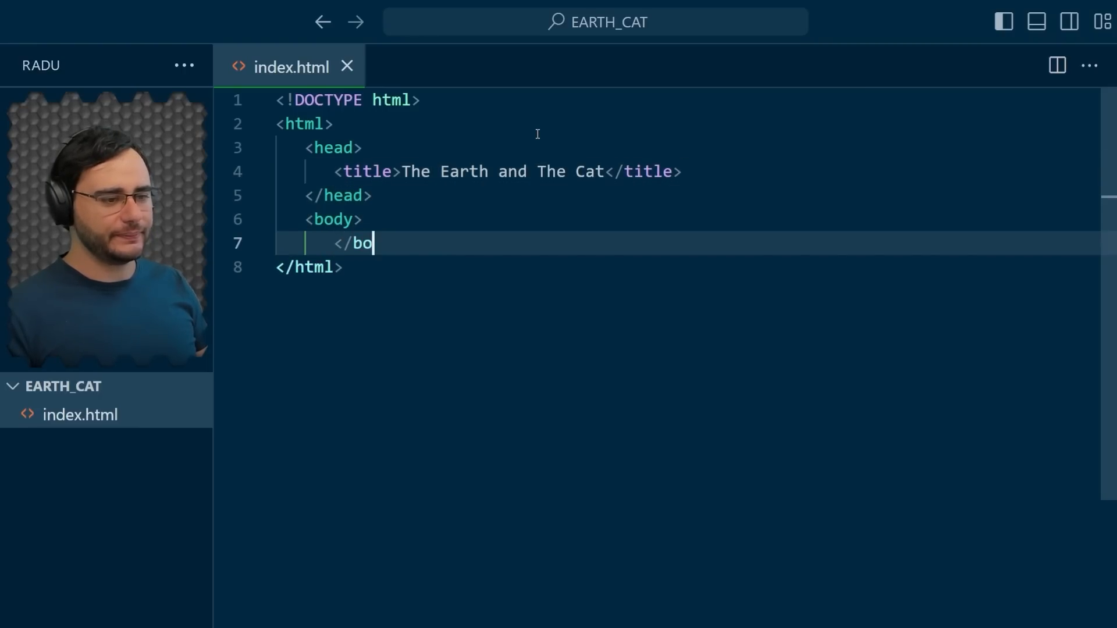
pyautogui.write('canvas')
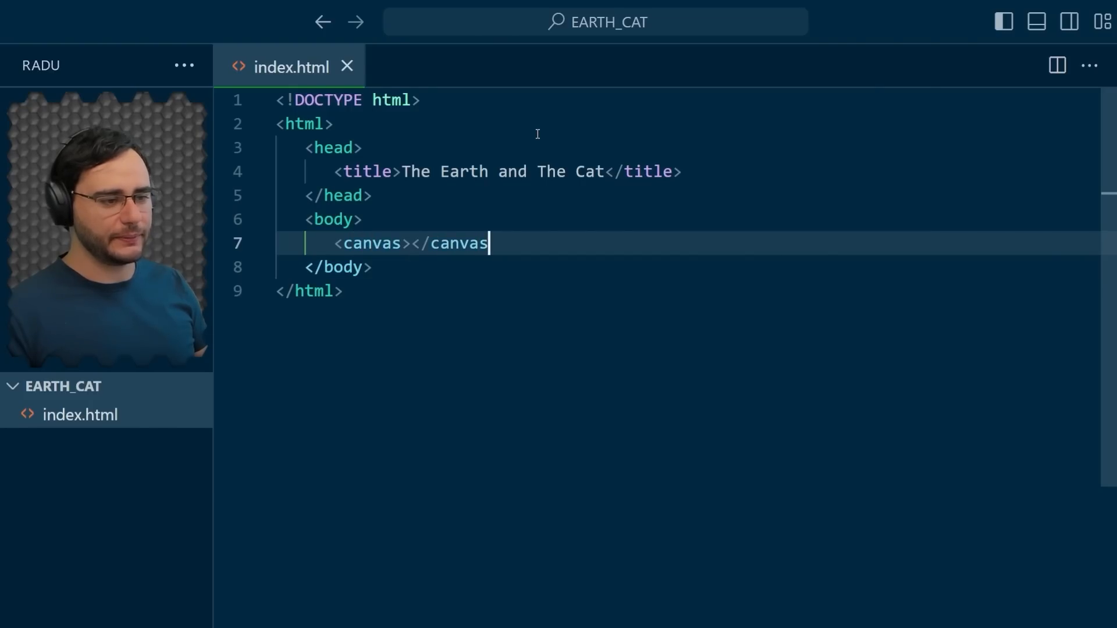
pyautogui.write('>')
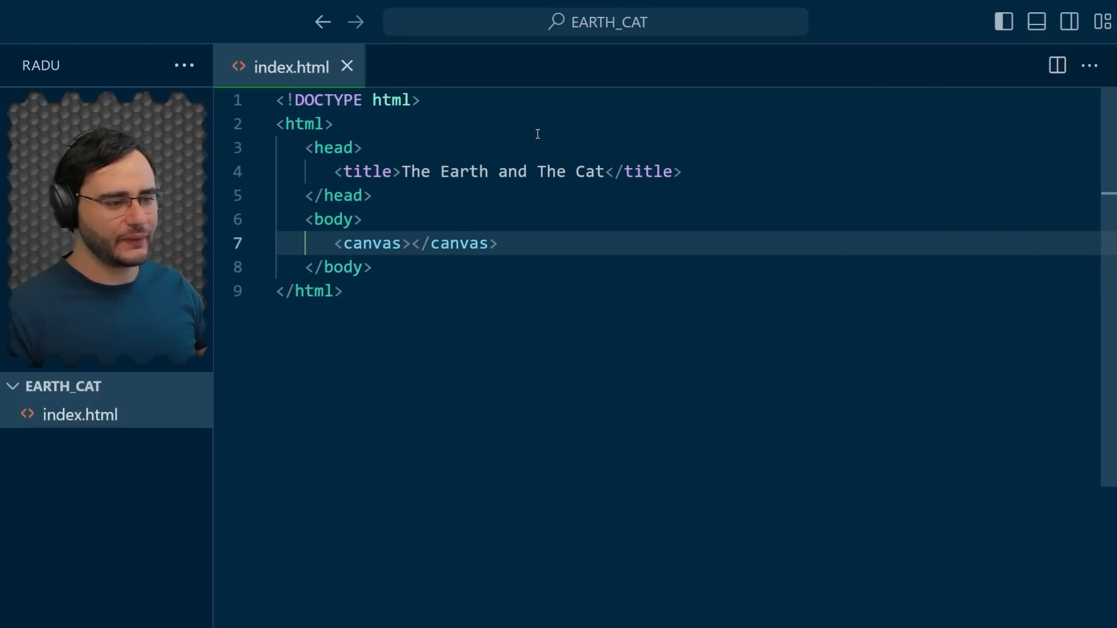
pyautogui.moveTo(392, 292)
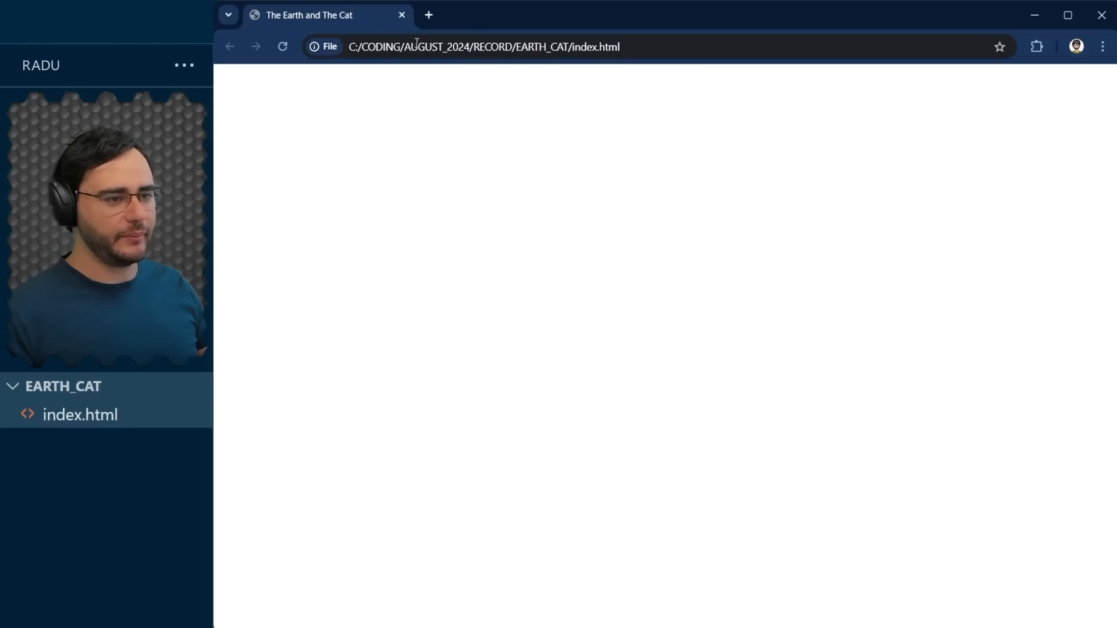
pyautogui.moveTo(435, 211)
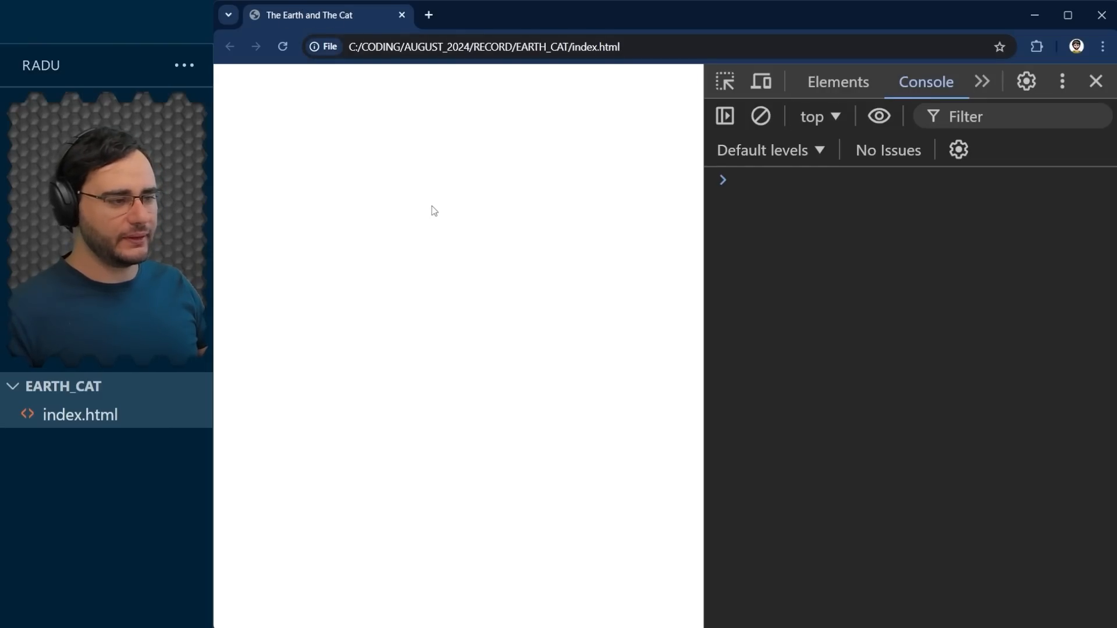
# - Inspect the <canvas> node inside the body in Chrome DevTools' Elements panel
pyautogui.press('F12')
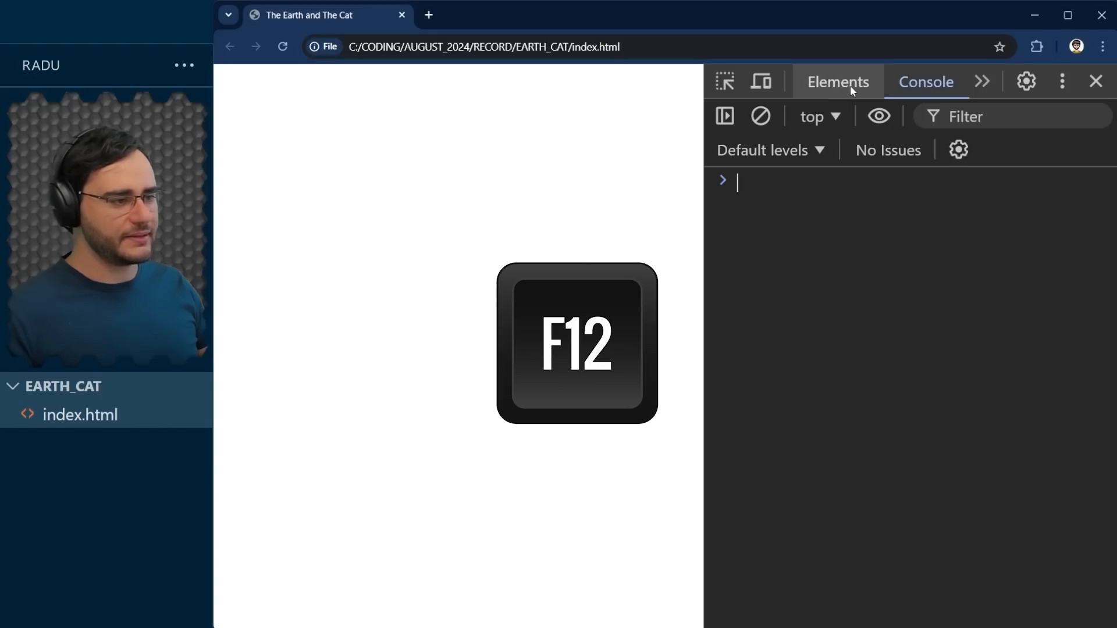
pyautogui.click(837, 82)
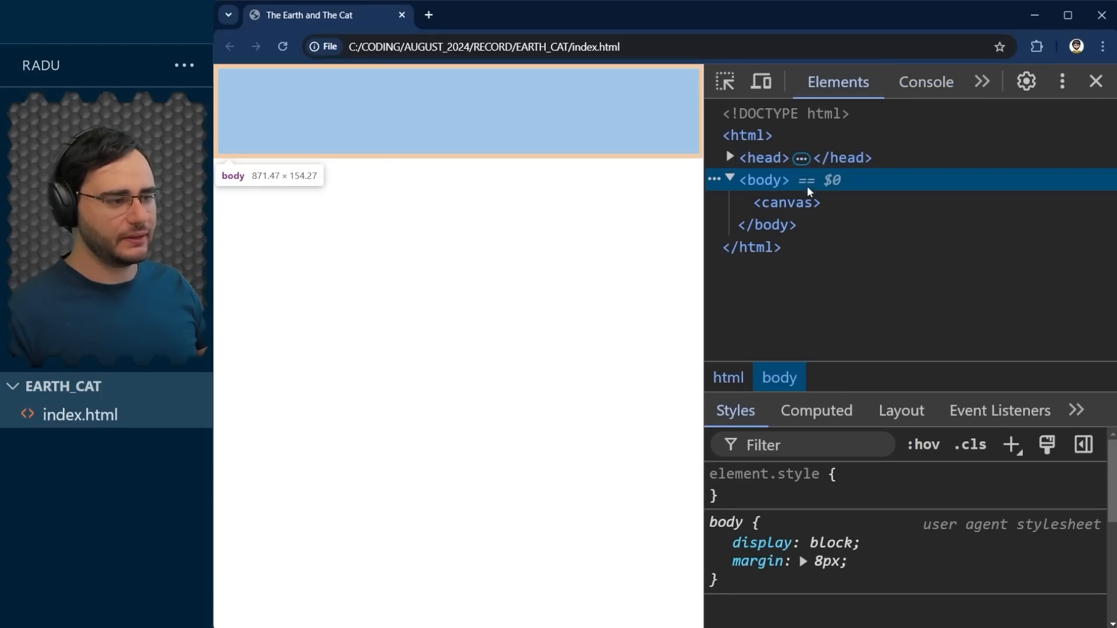
pyautogui.click(786, 202)
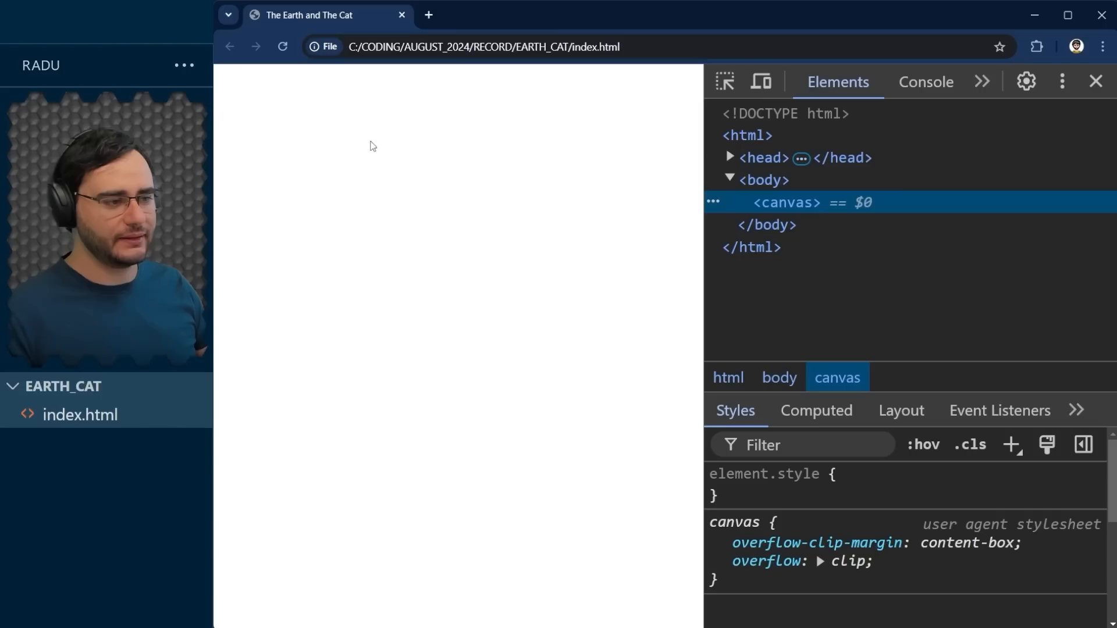
pyautogui.moveTo(784, 202)
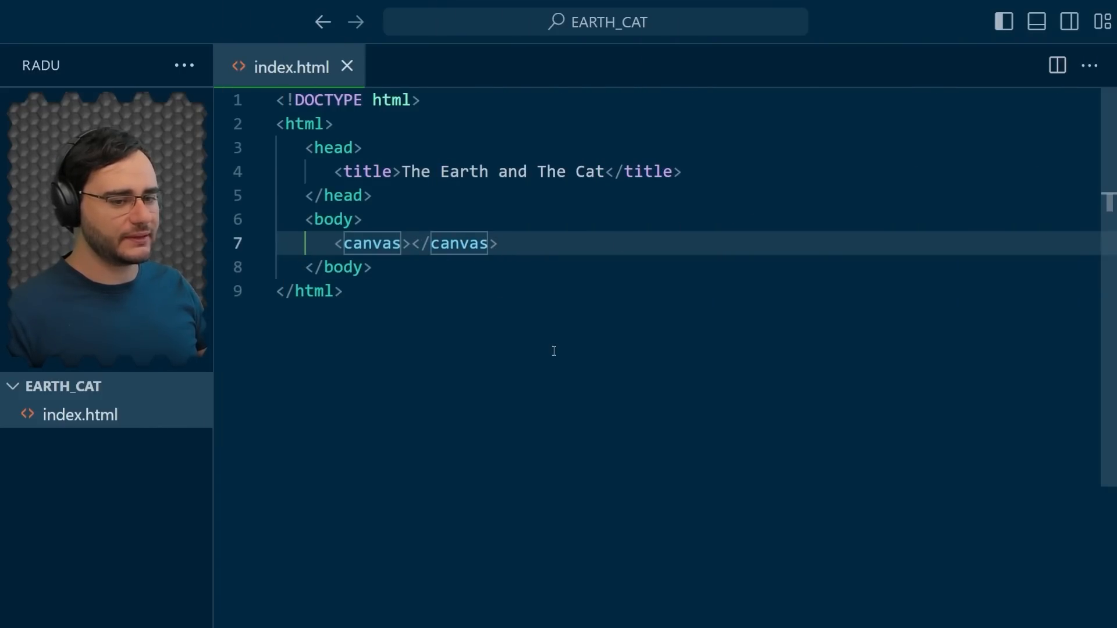
# - Add style="background-color: navy" to the canvas tag
pyautogui.write('styl')
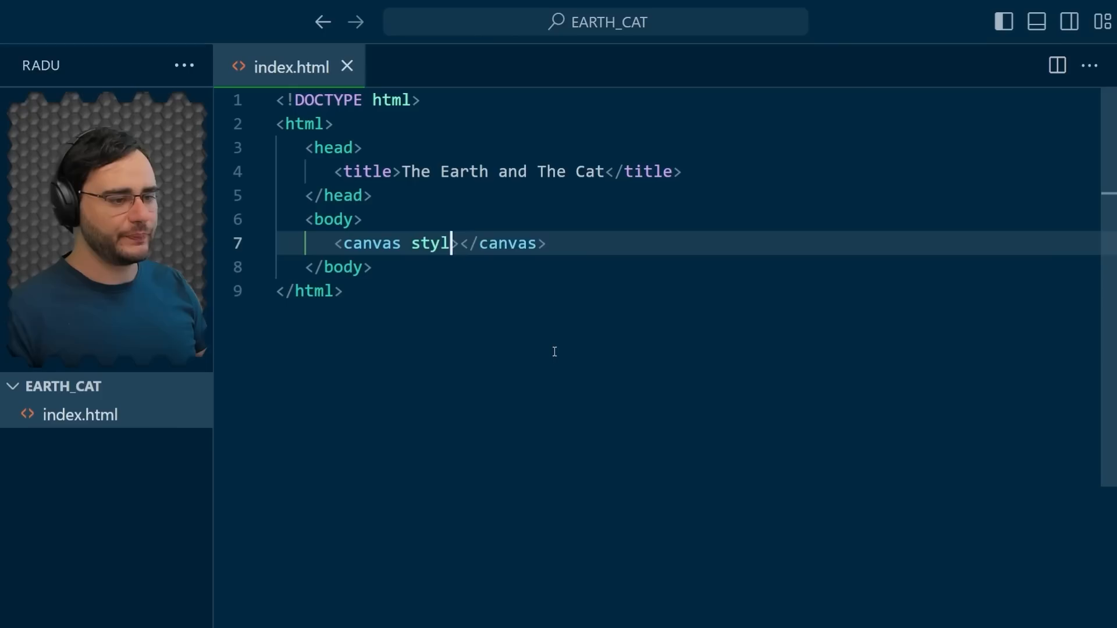
pyautogui.write('e="background-color:')
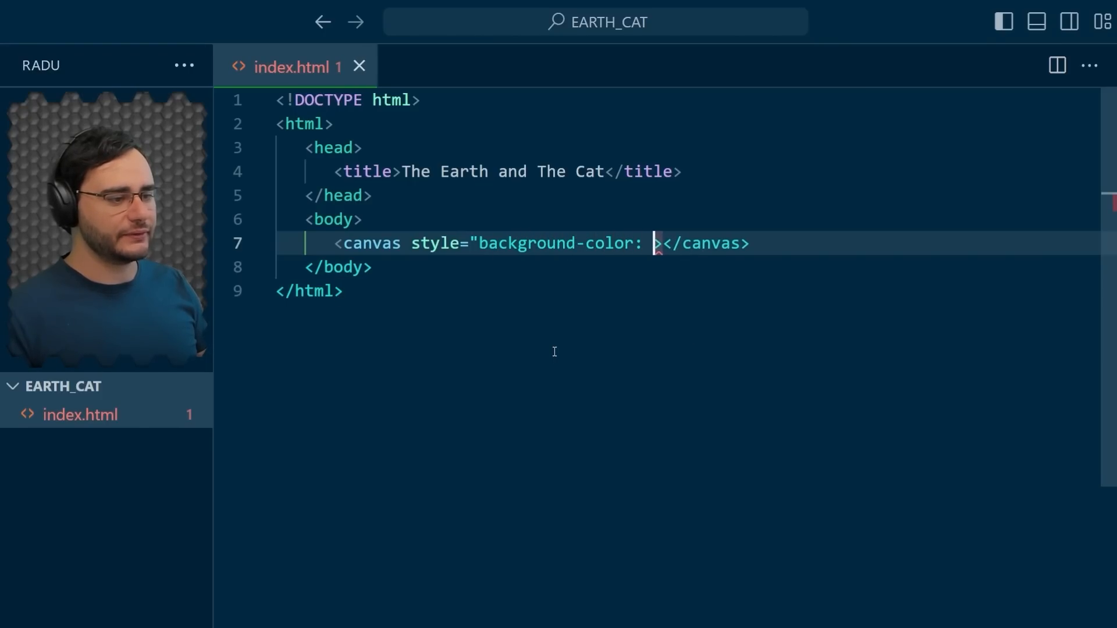
pyautogui.write('navy')
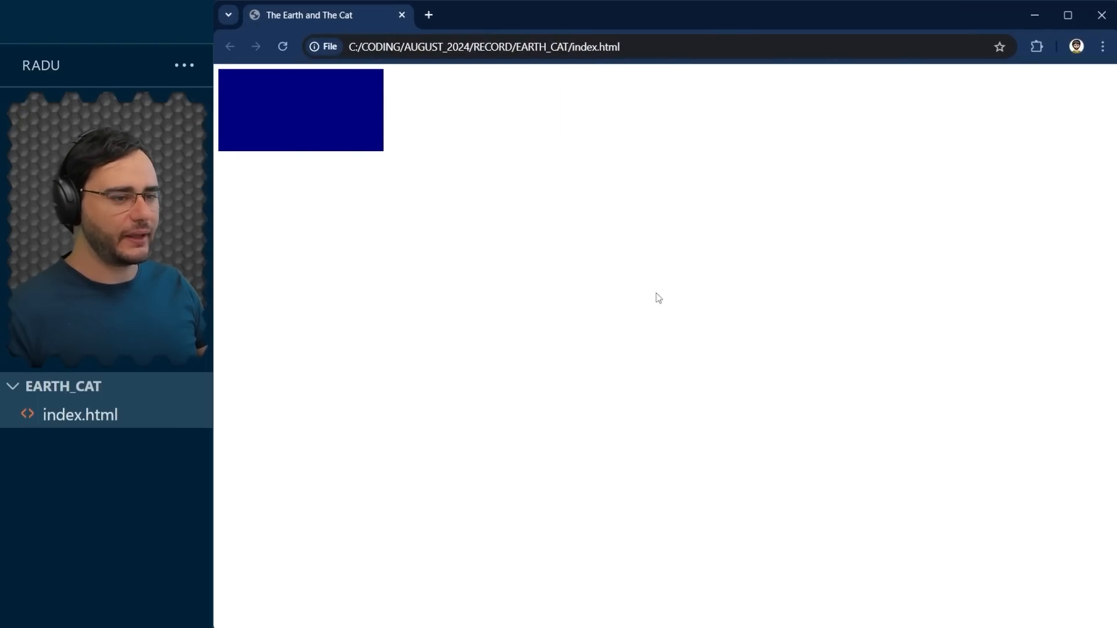
pyautogui.moveTo(580, 360)
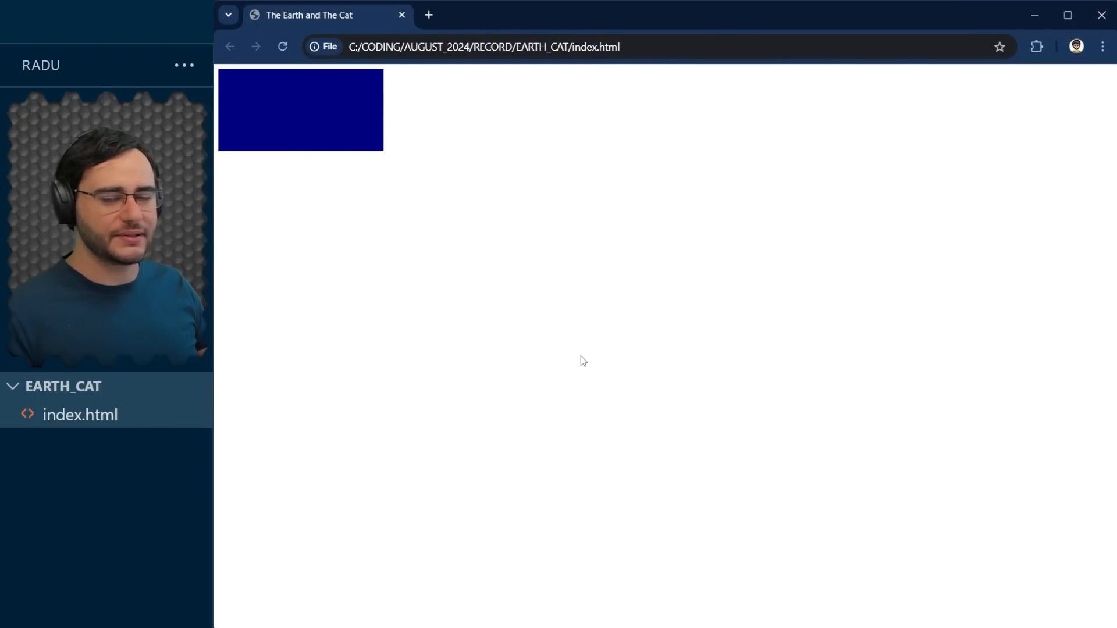
pyautogui.moveTo(538, 219)
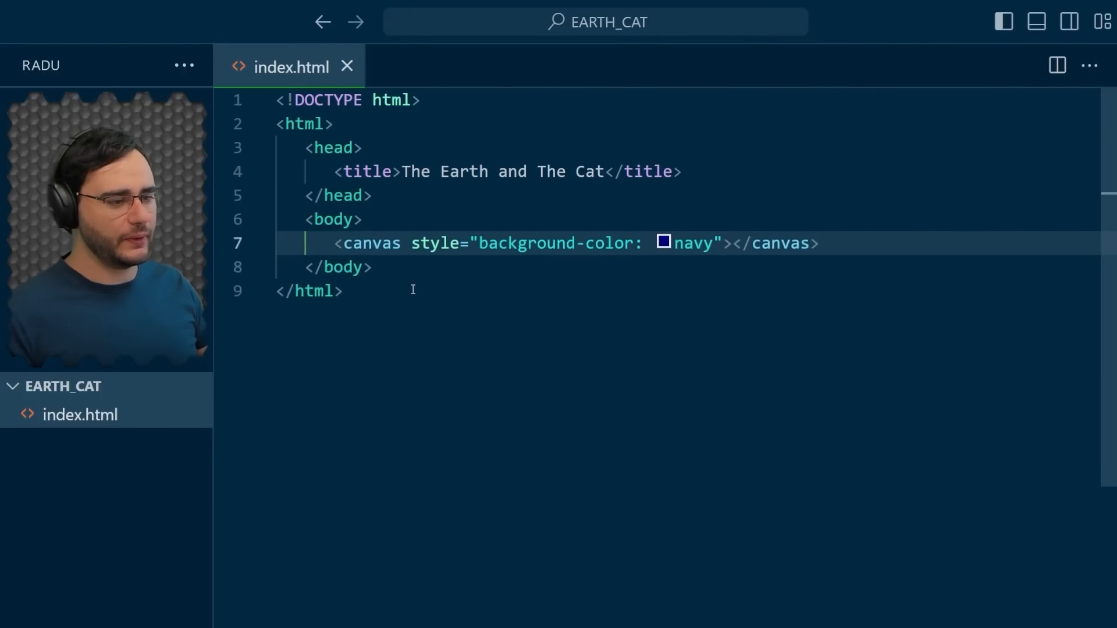
# - Put the canvas attributes on separate lines, adding width="1621" and starting a height attribute
pyautogui.press('Enter')
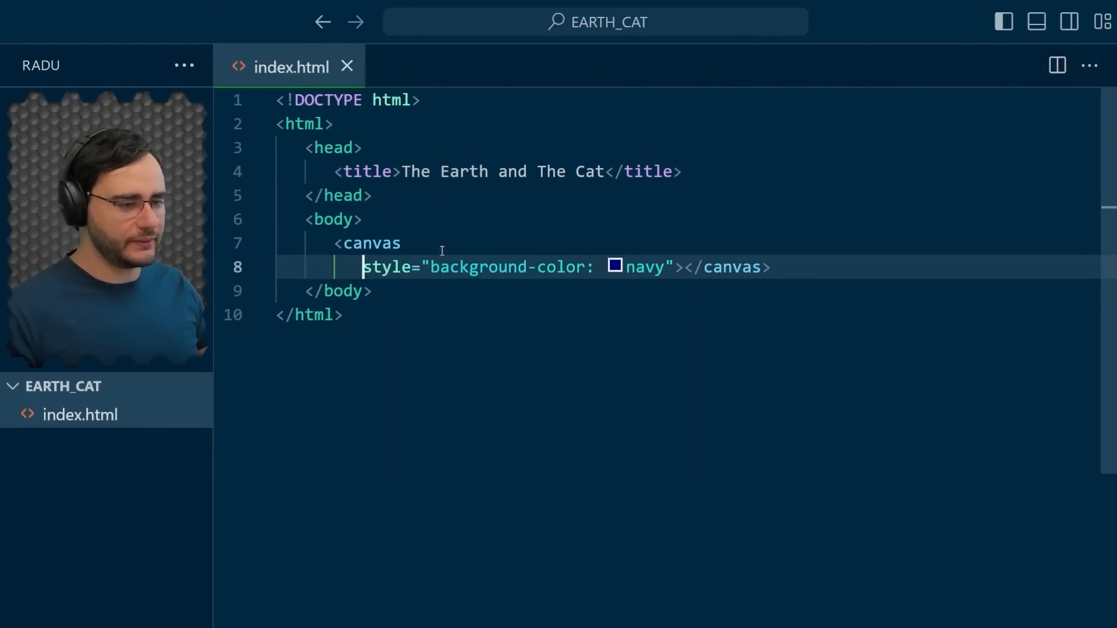
pyautogui.press('Enter')
pyautogui.write('wi')
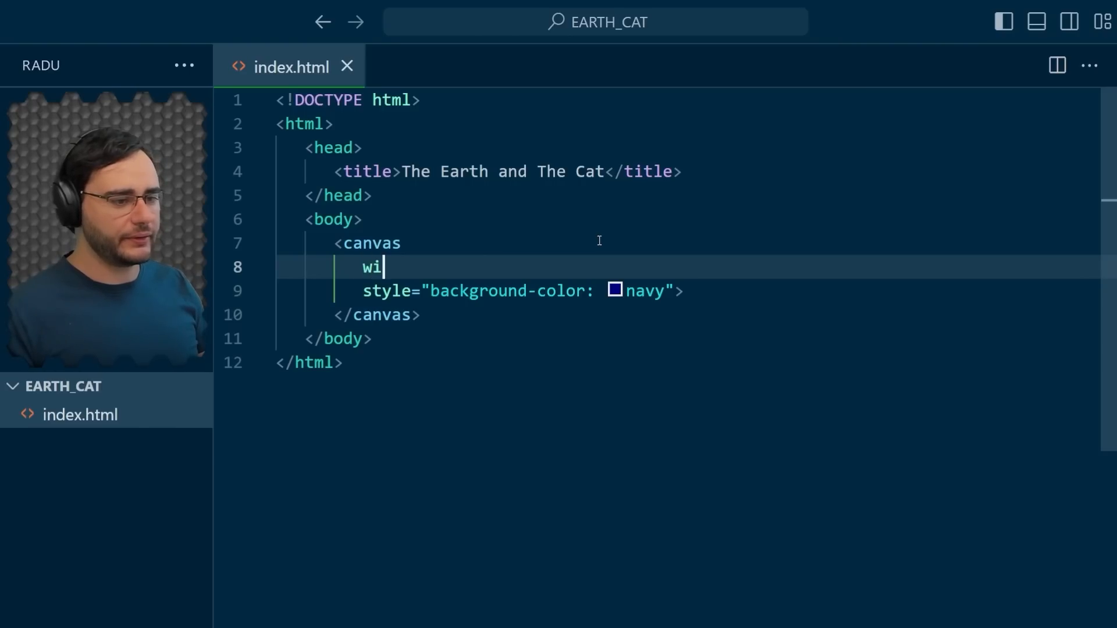
pyautogui.write('dth="')
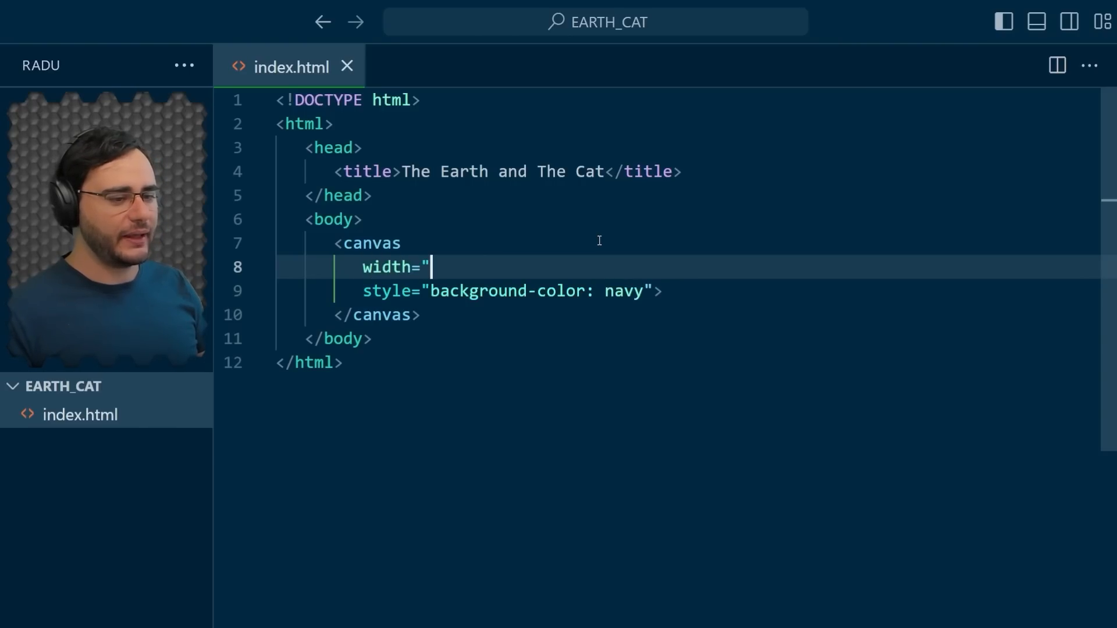
pyautogui.write('1621')
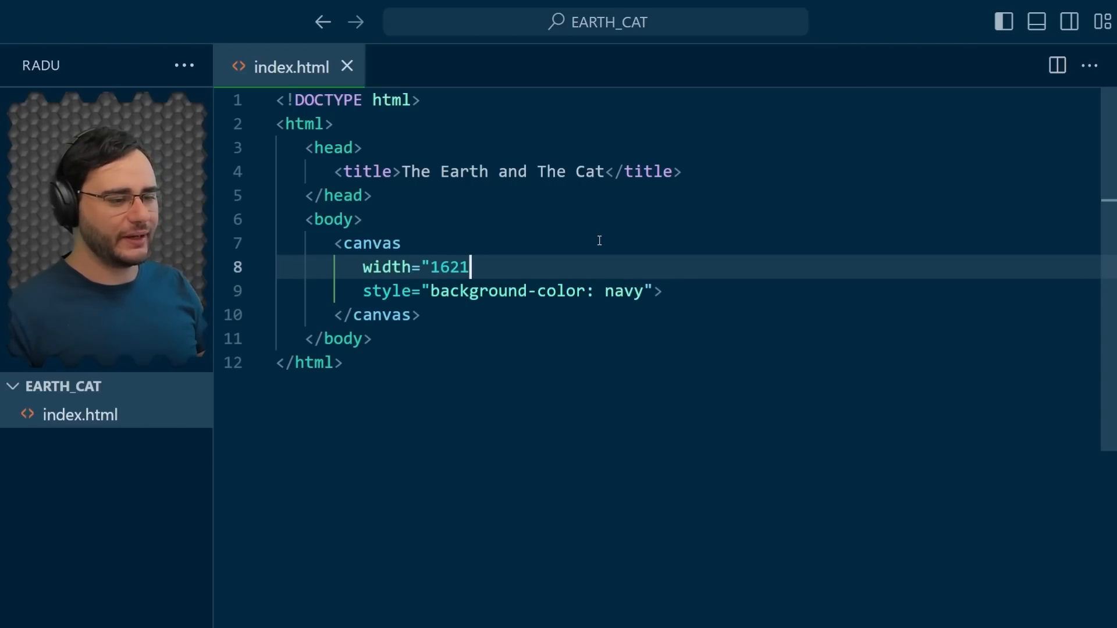
pyautogui.write('hei')
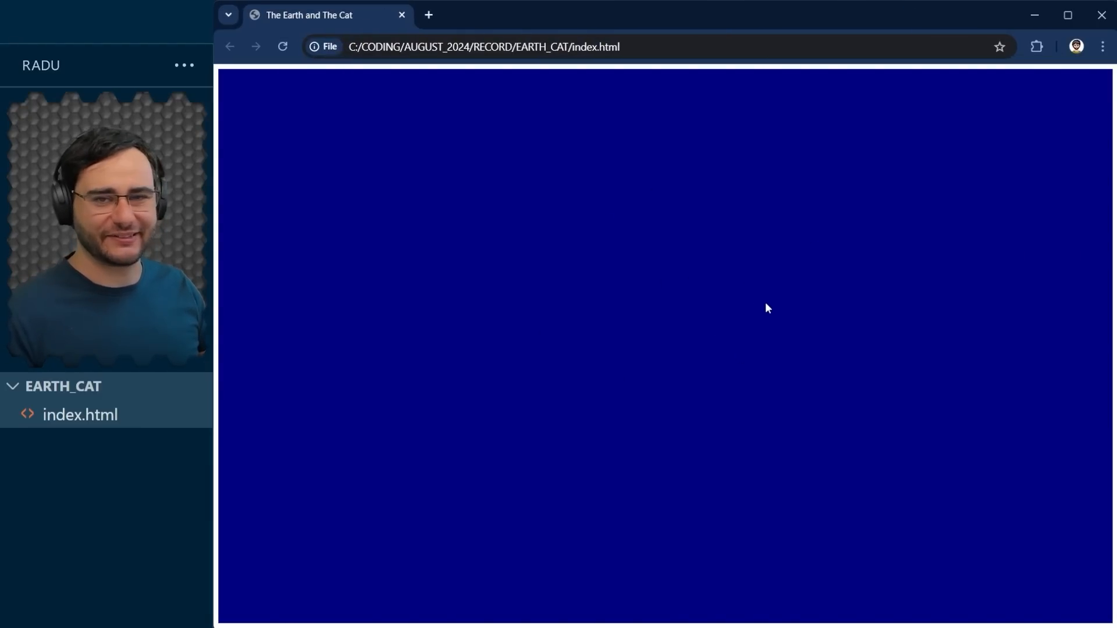
pyautogui.moveTo(729, 282)
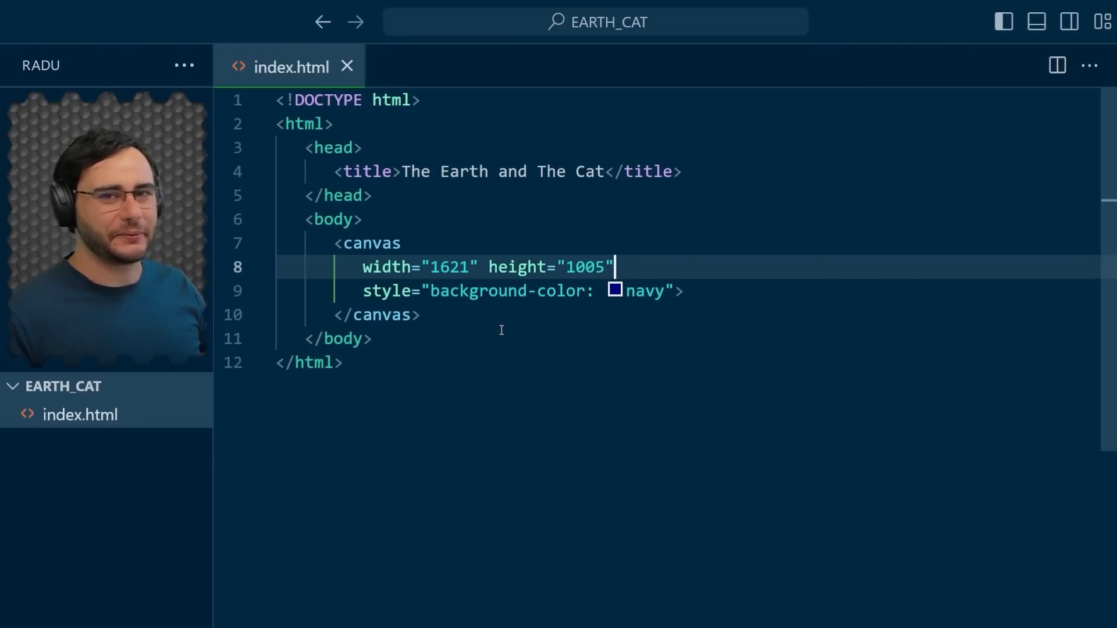
pyautogui.moveTo(495, 308)
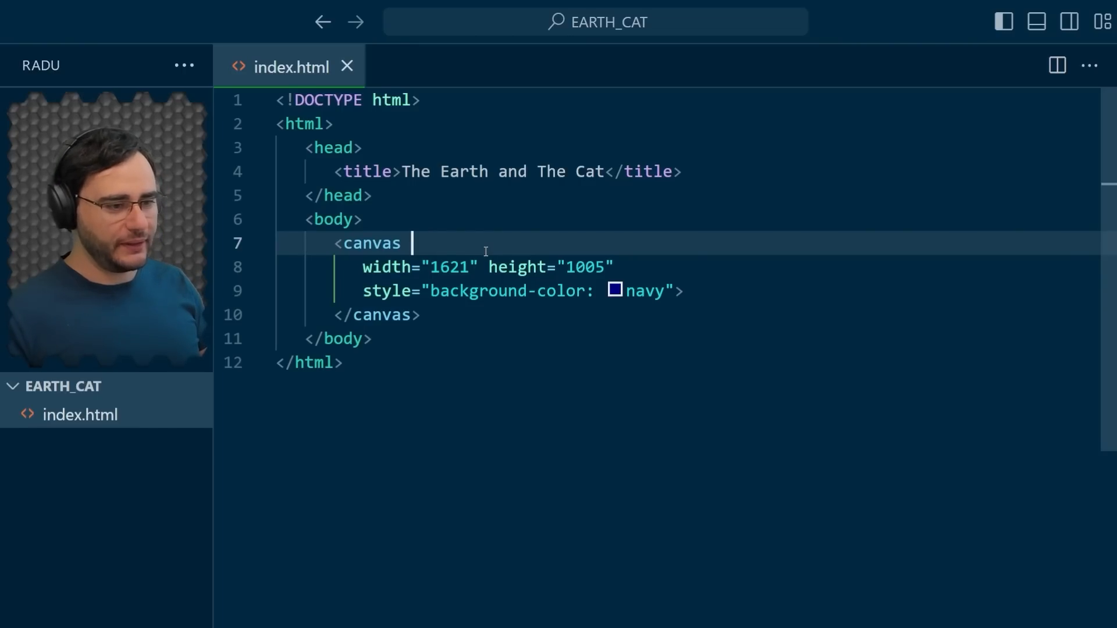
# - Give the canvas id="myCanvas" and add an empty <script></script> block below it
pyautogui.press('Enter')
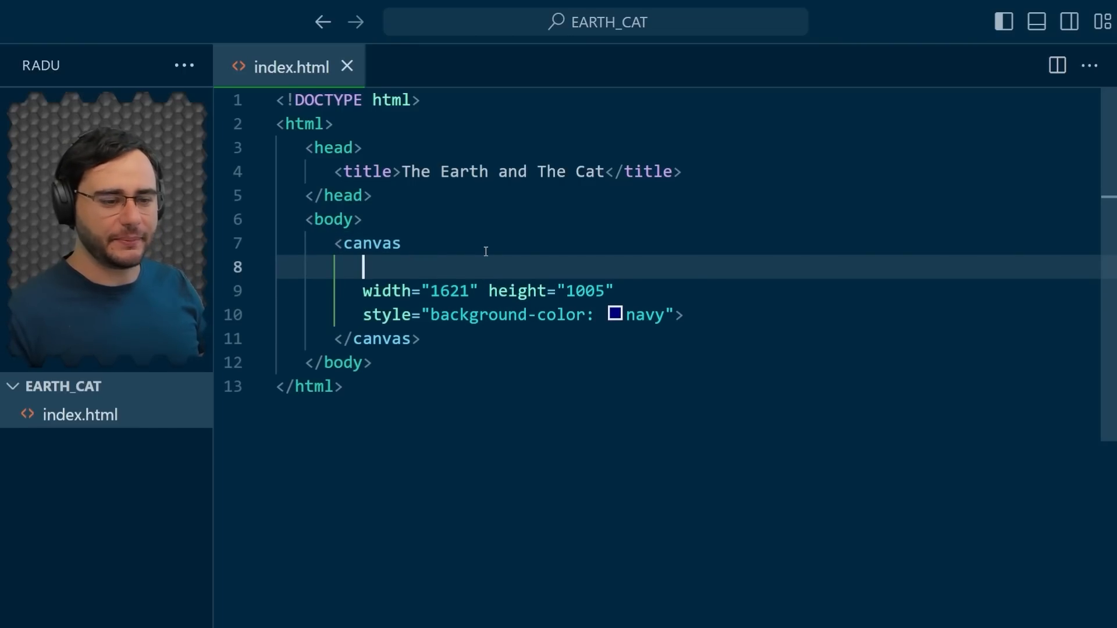
pyautogui.write('id="myCanvas')
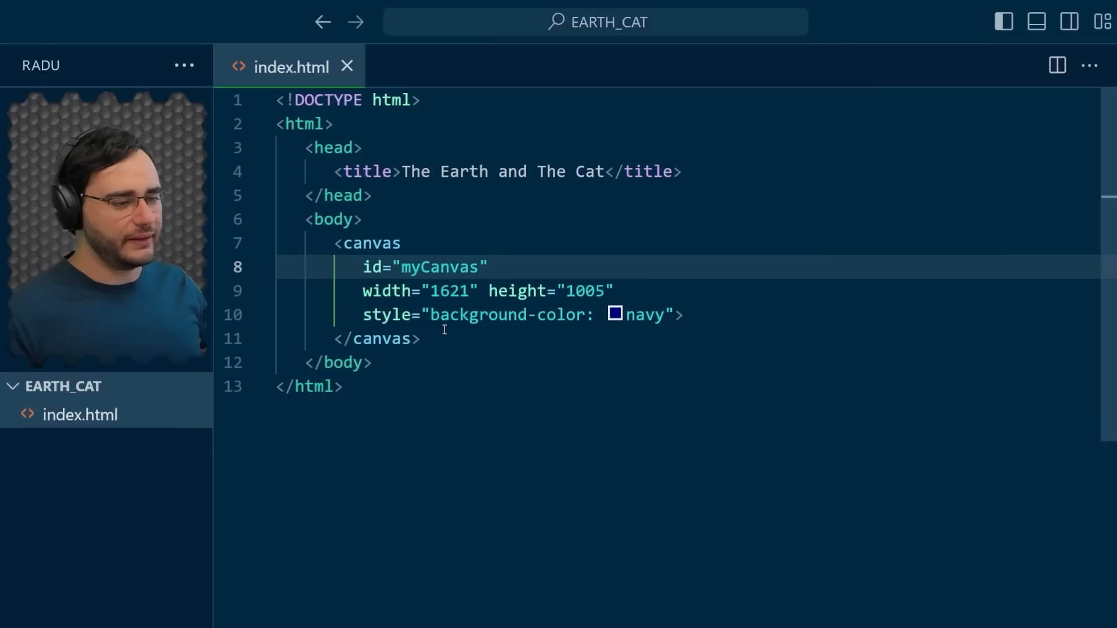
pyautogui.press('Enter')
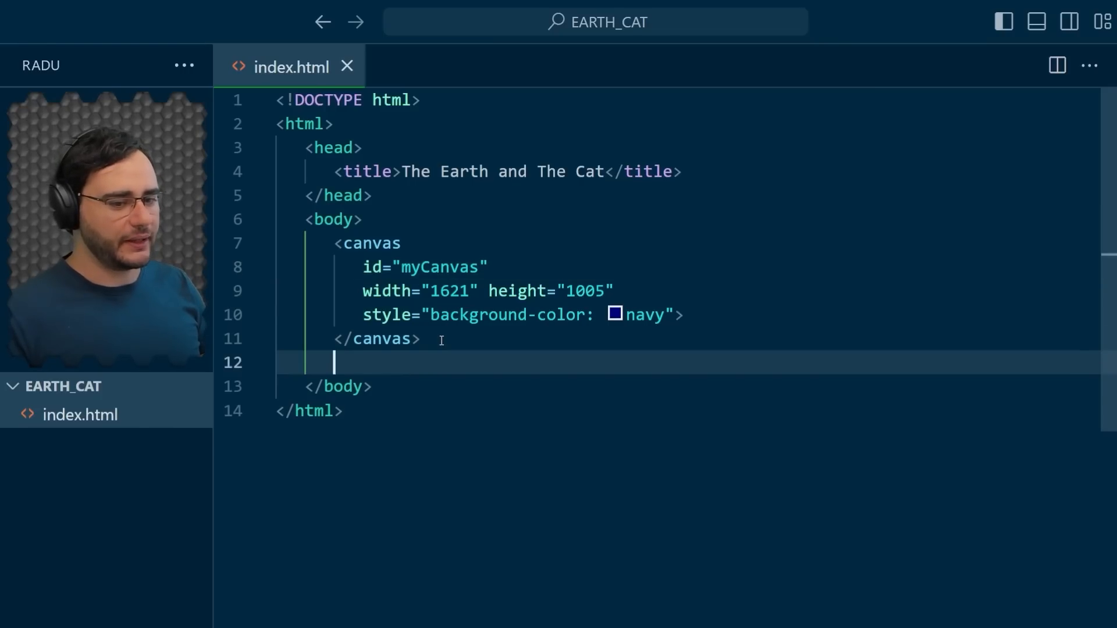
pyautogui.write('<script>')
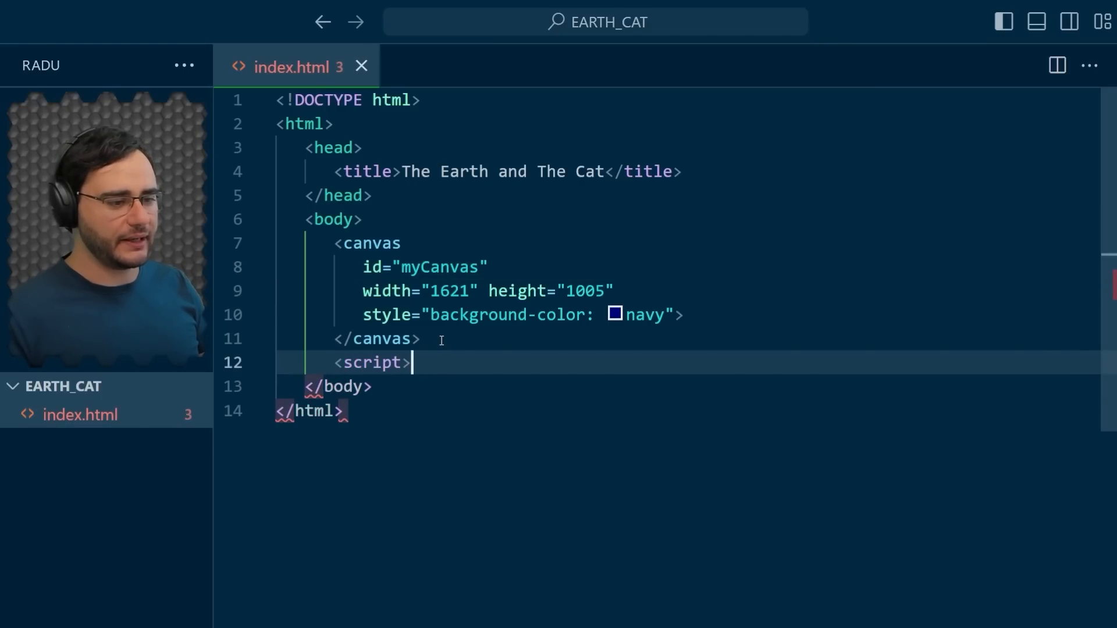
pyautogui.write('</script>')
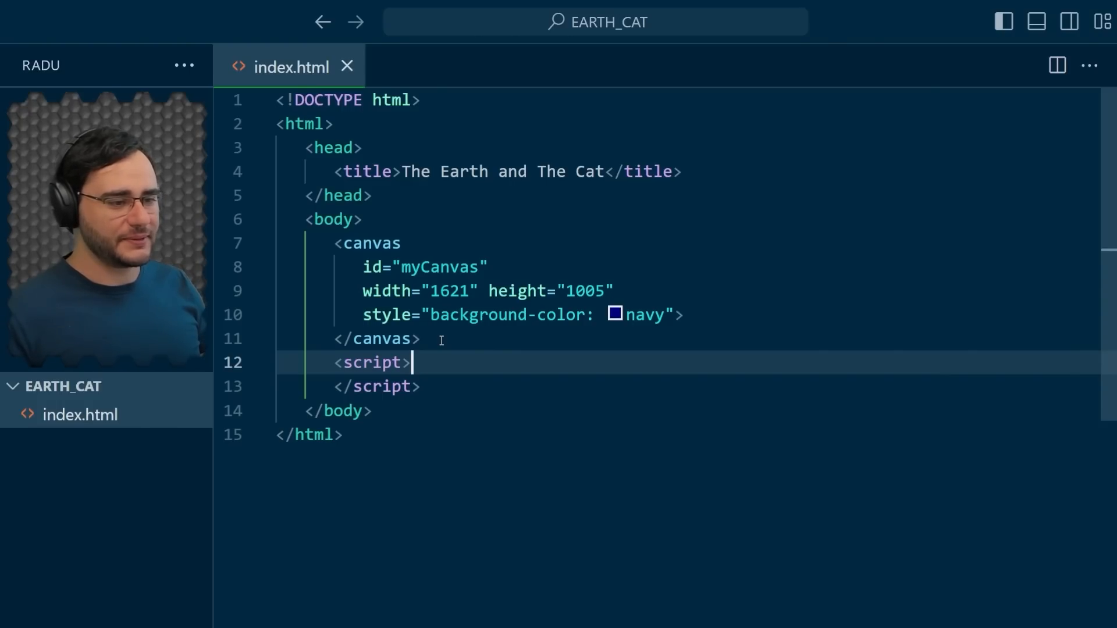
pyautogui.moveTo(572, 328)
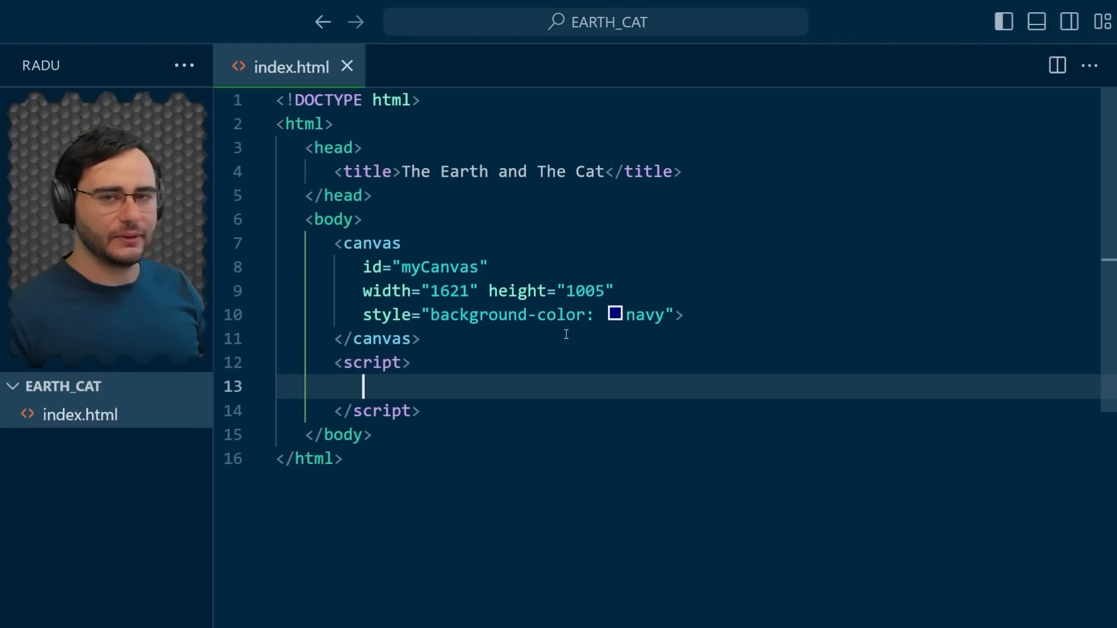
# - Store the canvas's 2D context in const ctx via myCanvas.getContext("2d")
pyautogui.write('const c')
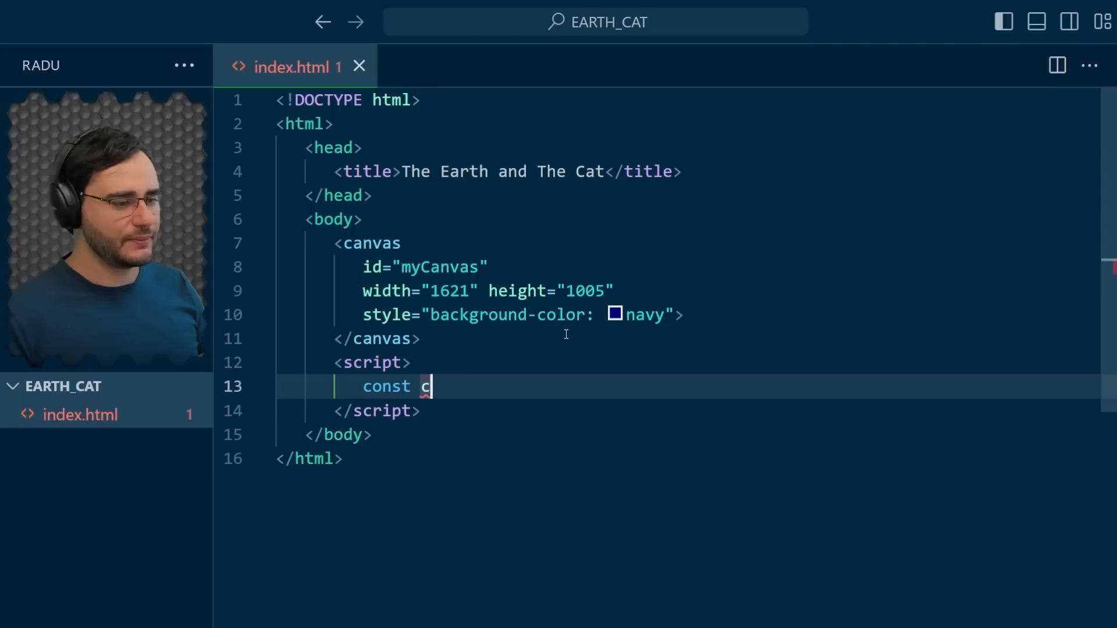
pyautogui.write('tx = myCanvas')
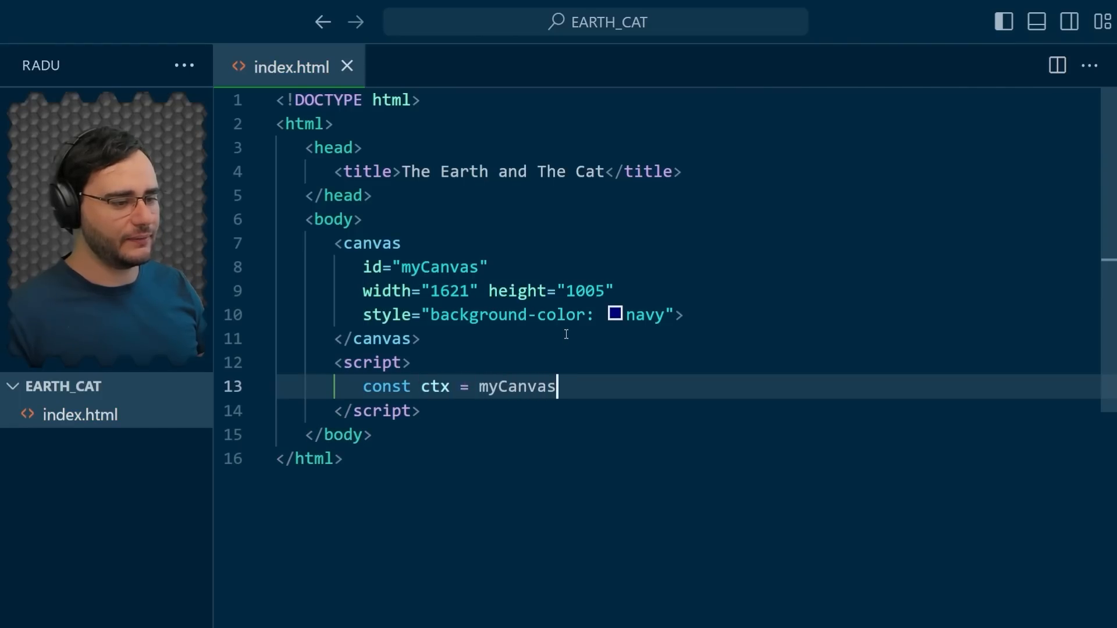
pyautogui.write('.getContext("')
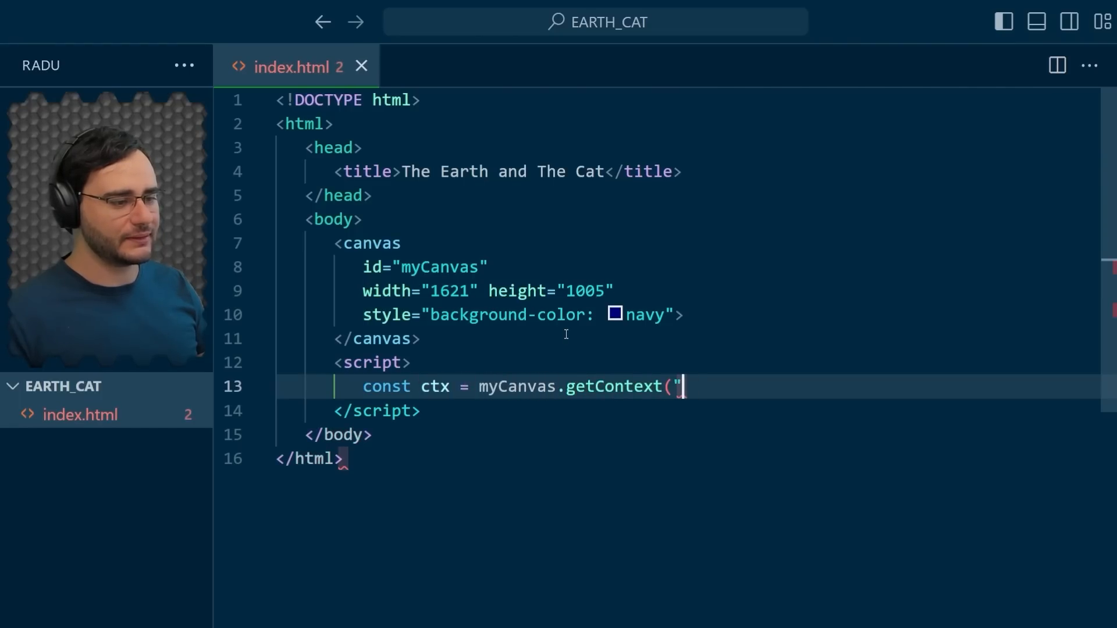
pyautogui.write('2d");')
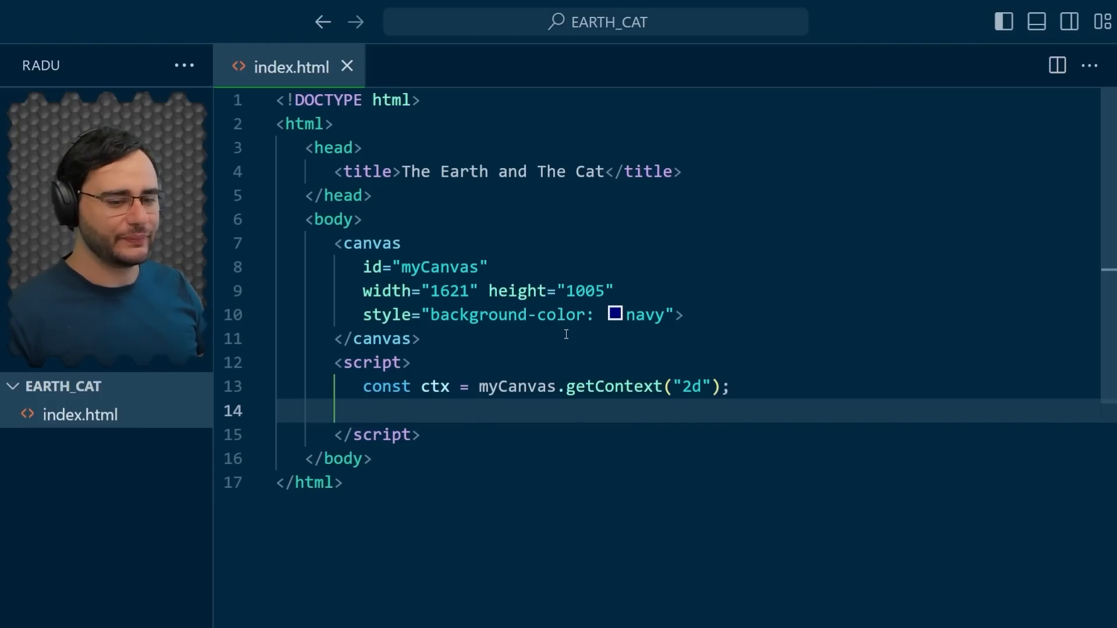
# - Begin a path, arc a full circle at (300, 100) with radius 50, and fill it
pyautogui.write('ctx.beginPath();')
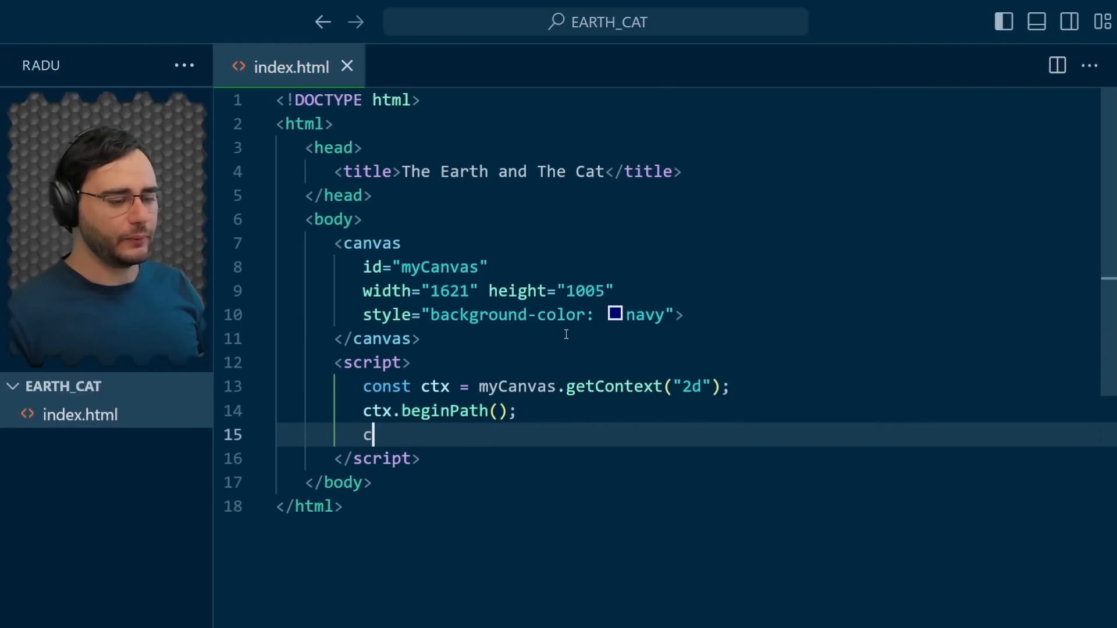
pyautogui.write('tx.arc(')
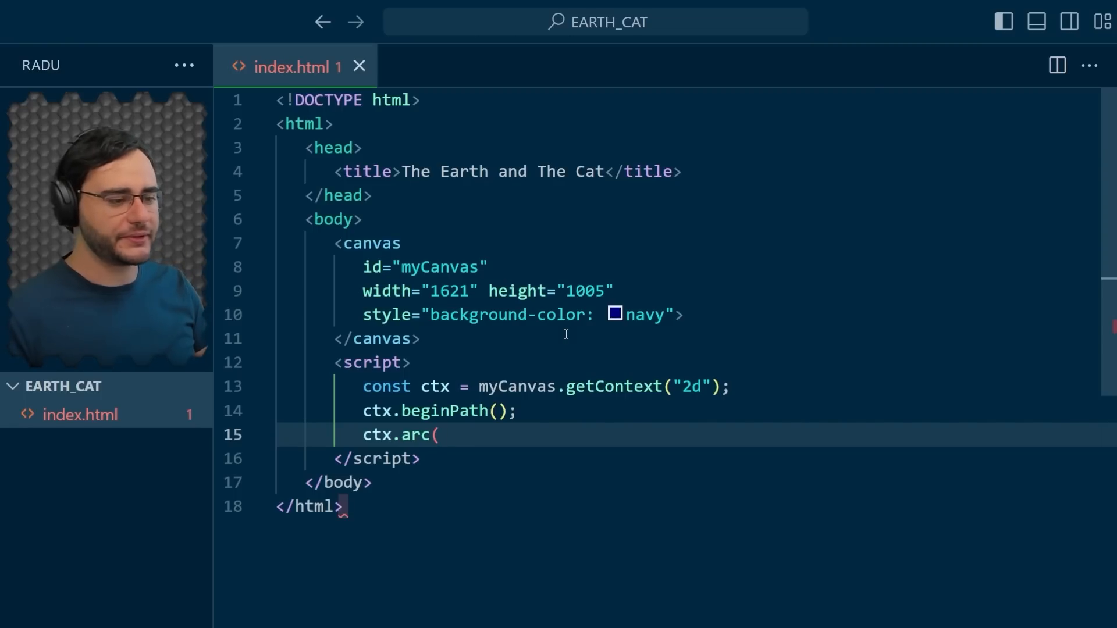
pyautogui.write('300')
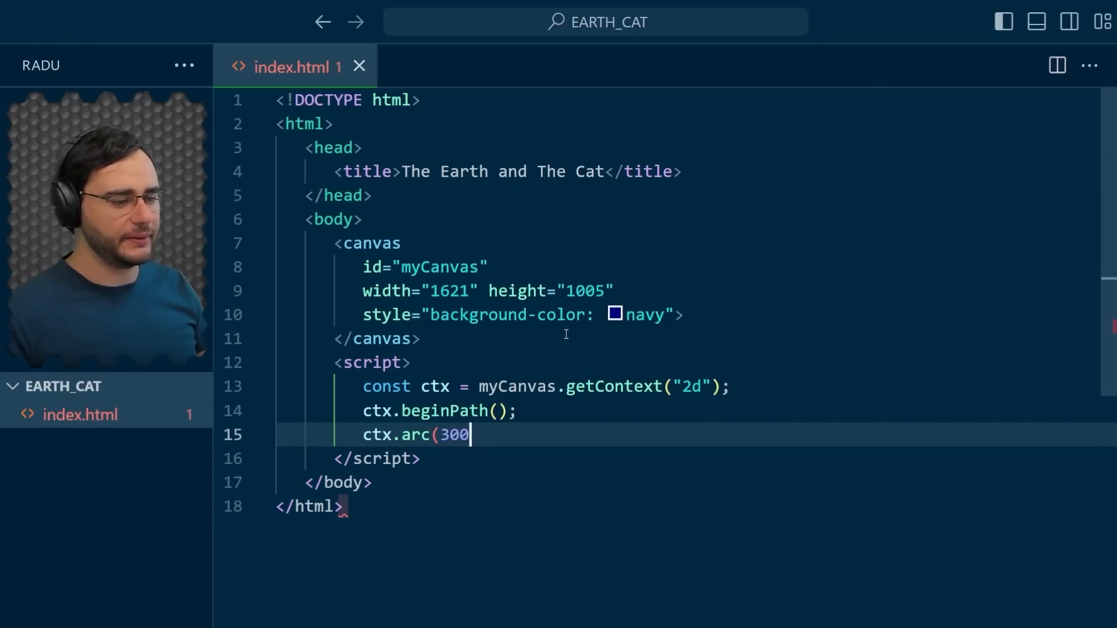
pyautogui.write(',')
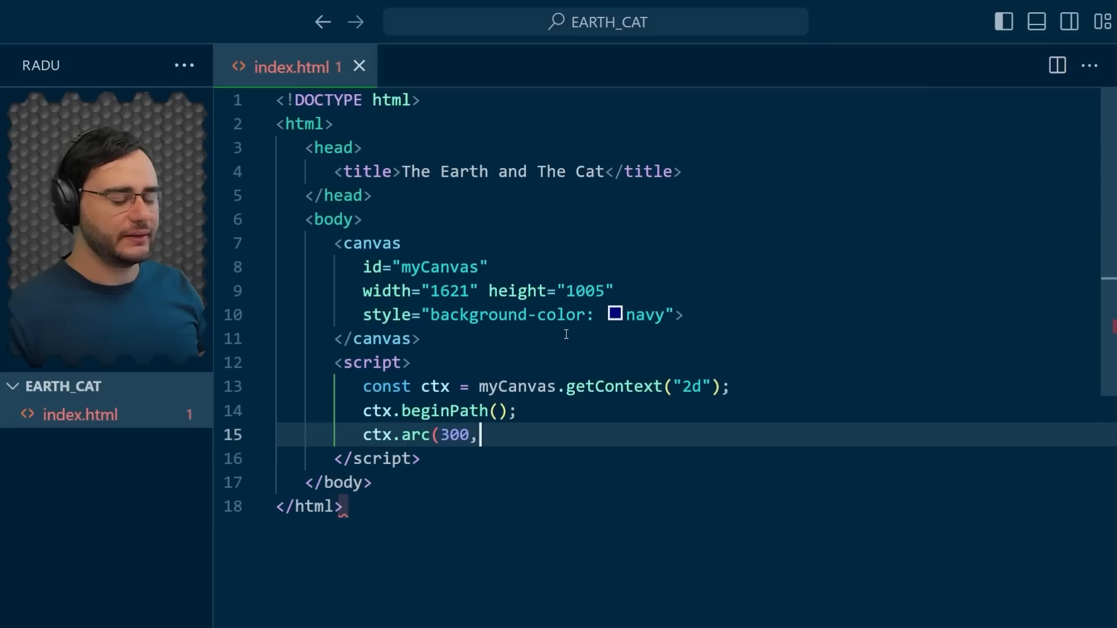
pyautogui.write('100')
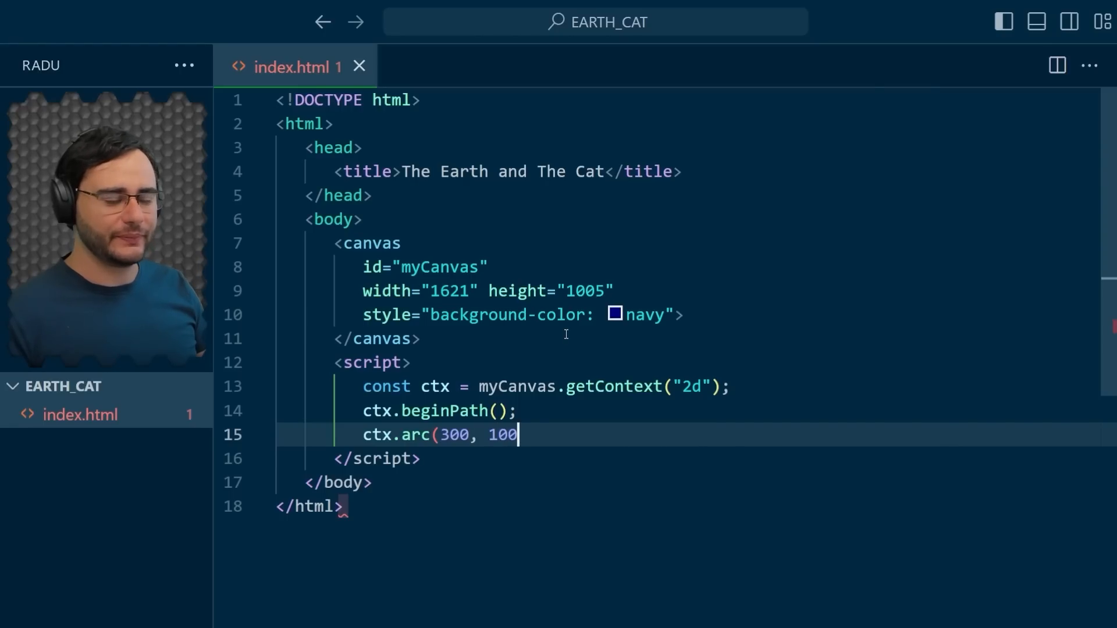
pyautogui.write(',')
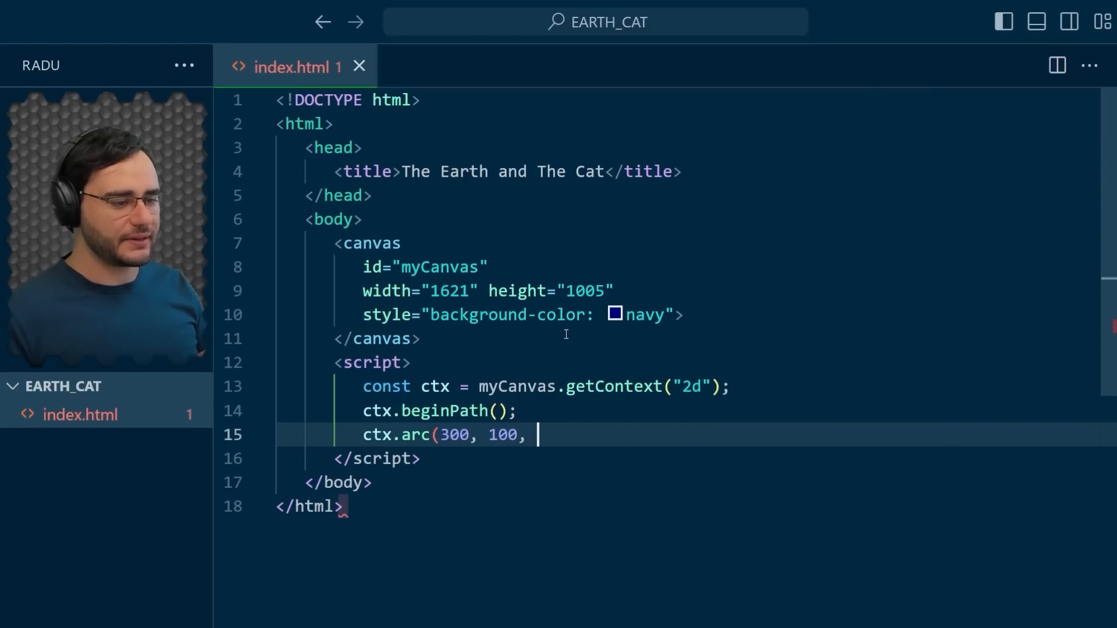
pyautogui.write('50, 0')
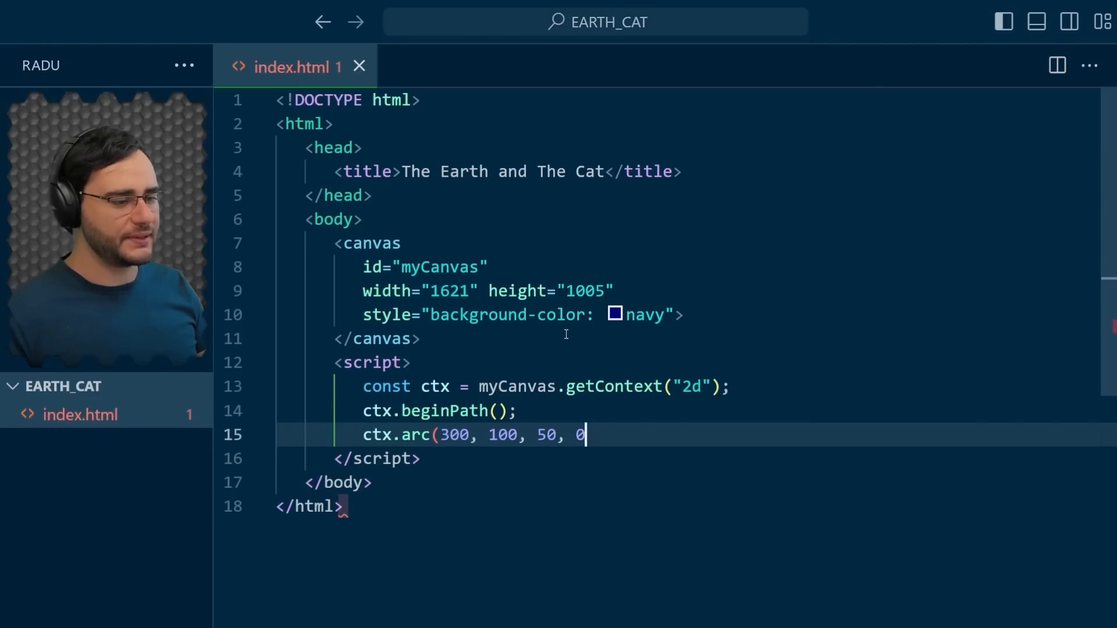
pyautogui.write(', Math.PI *')
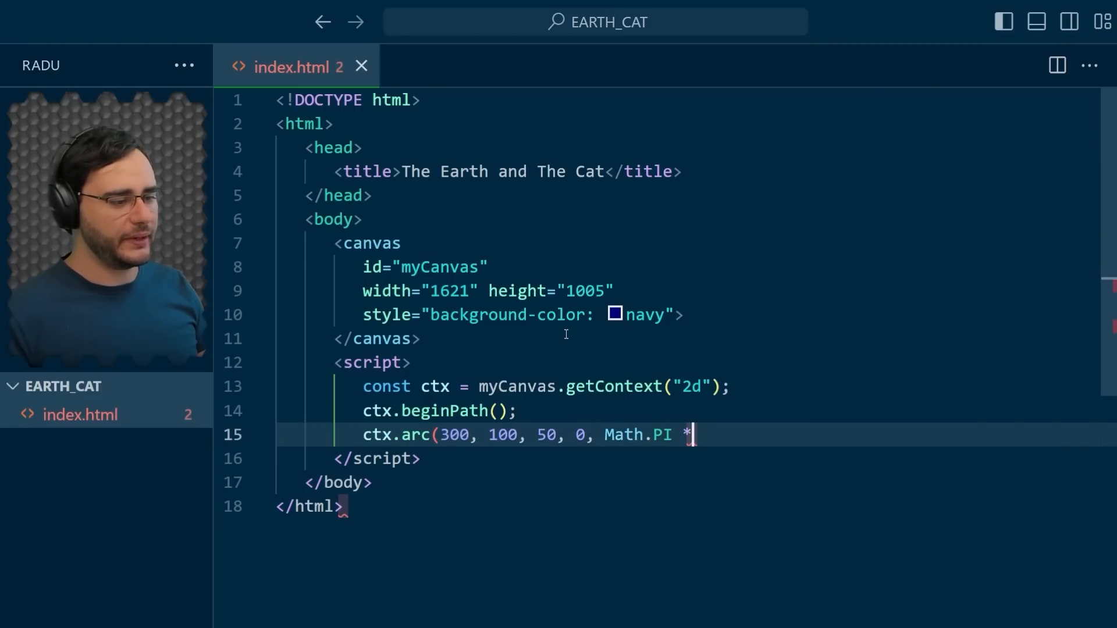
pyautogui.write('2);')
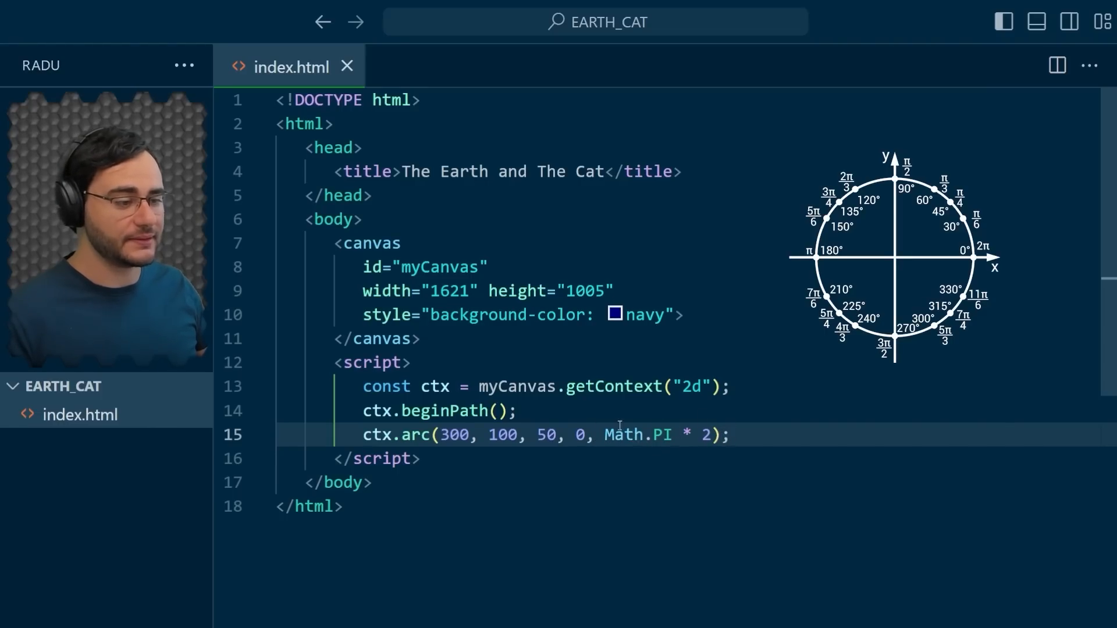
pyautogui.press('Enter')
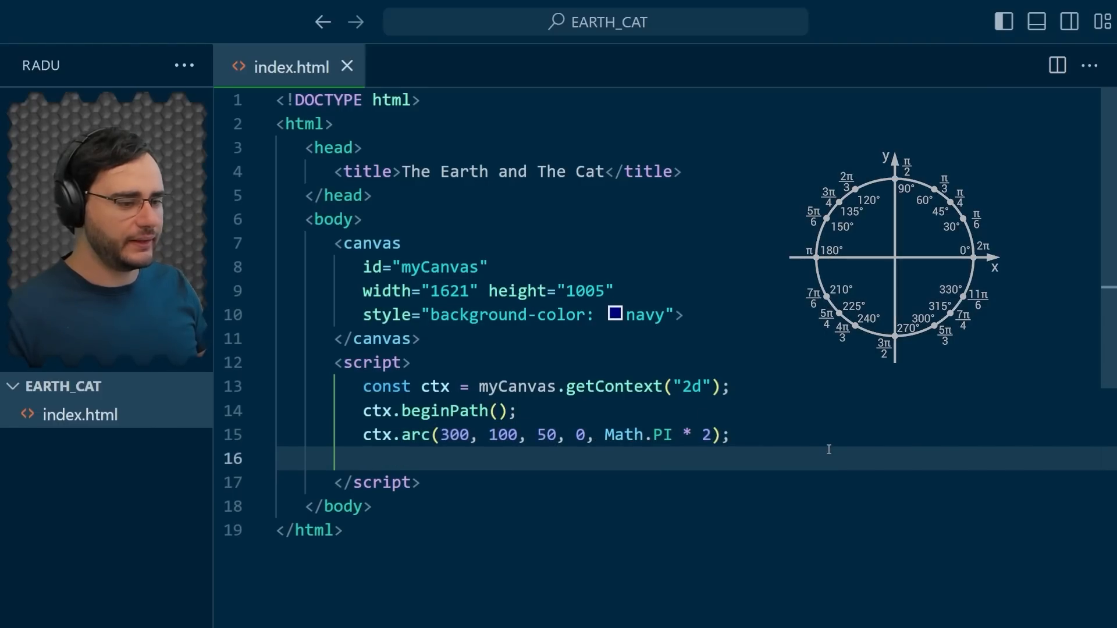
pyautogui.write('ctx.fill()')
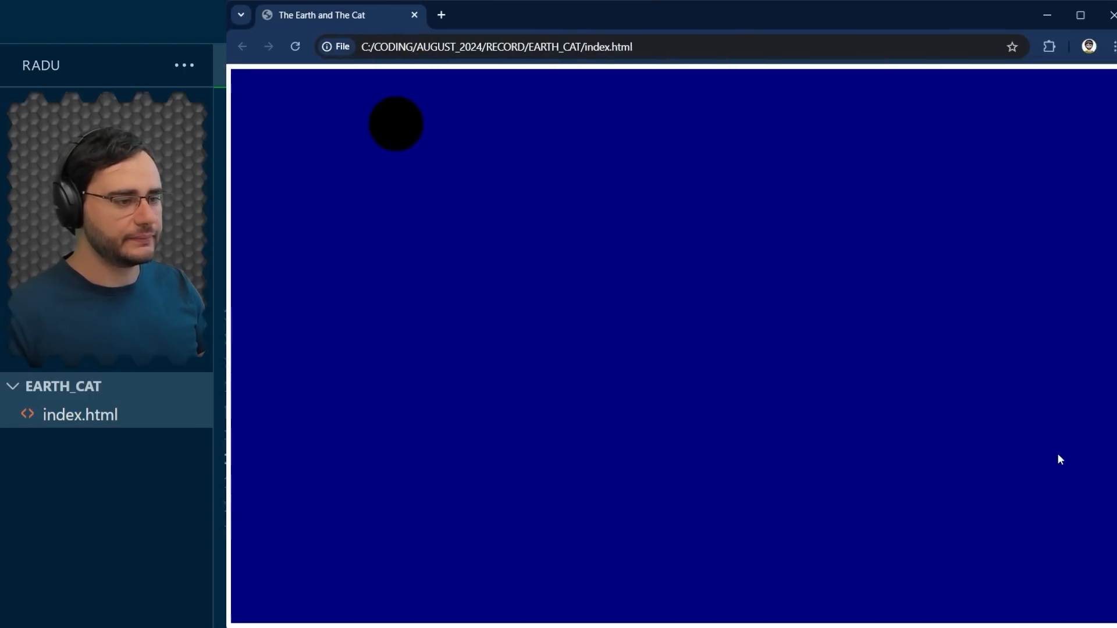
pyautogui.moveTo(397, 141)
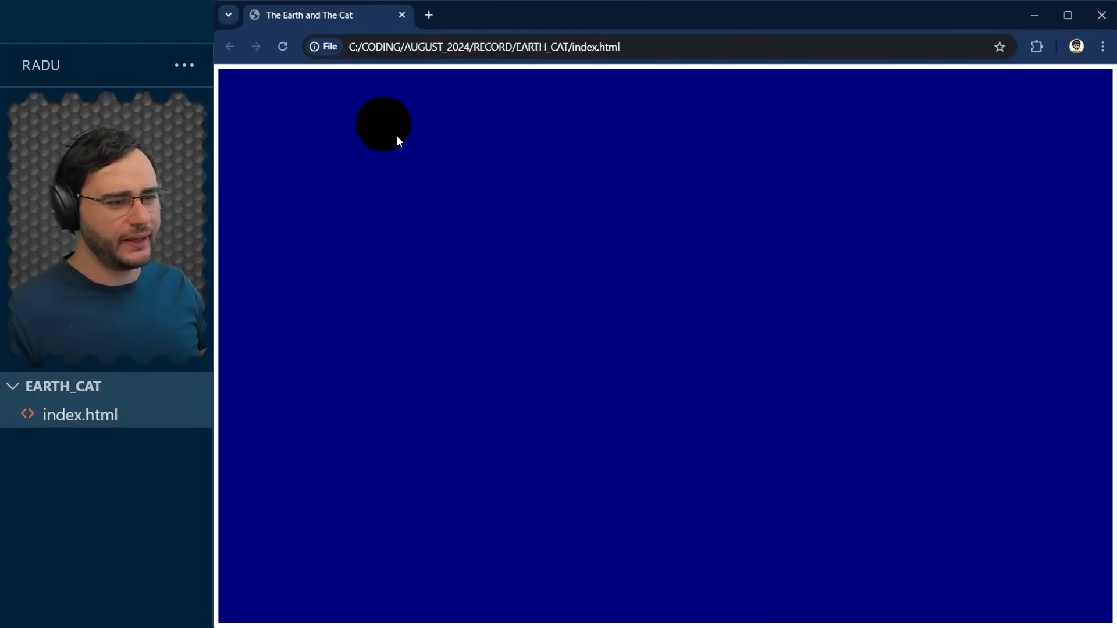
pyautogui.moveTo(539, 183)
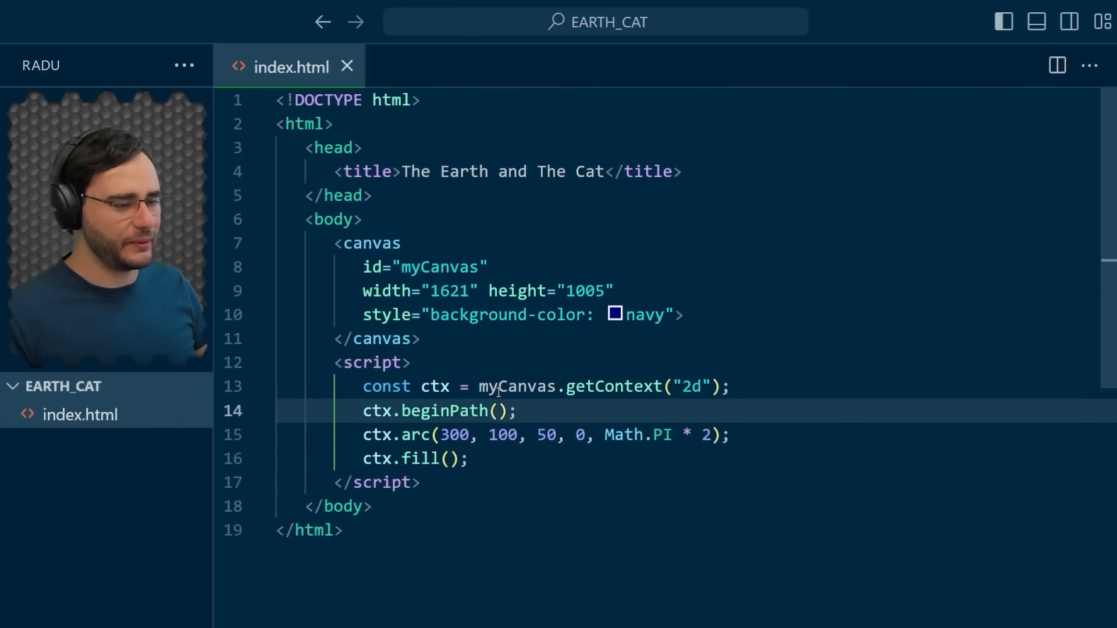
# - Insert ctx.fillStyle = "white"; ahead of the arc call
pyautogui.write('c')
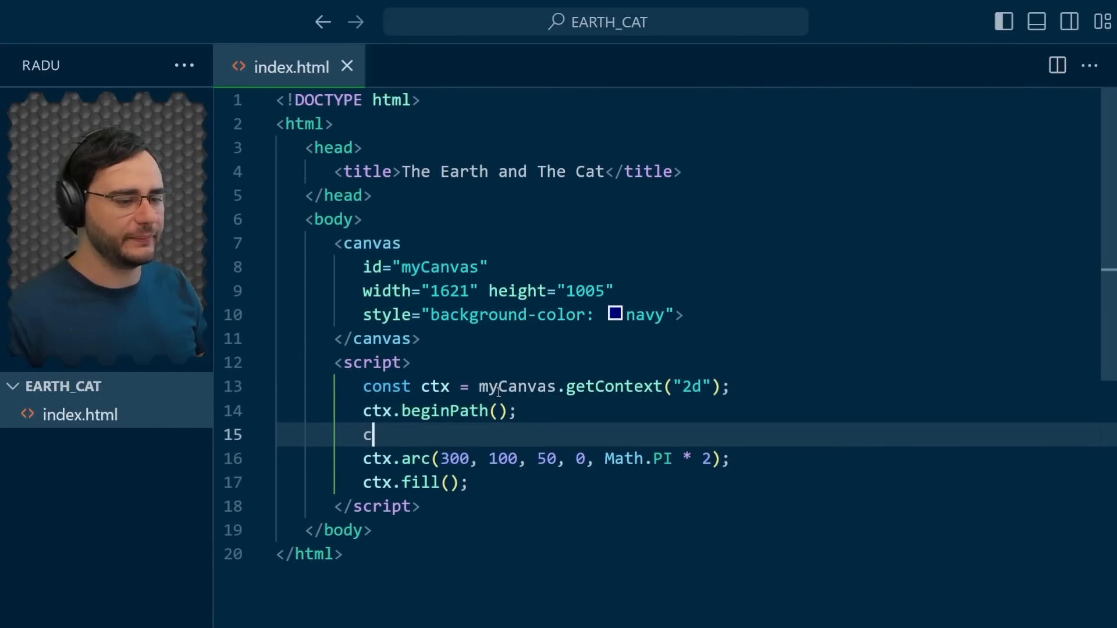
pyautogui.write('tx.fillStyle =')
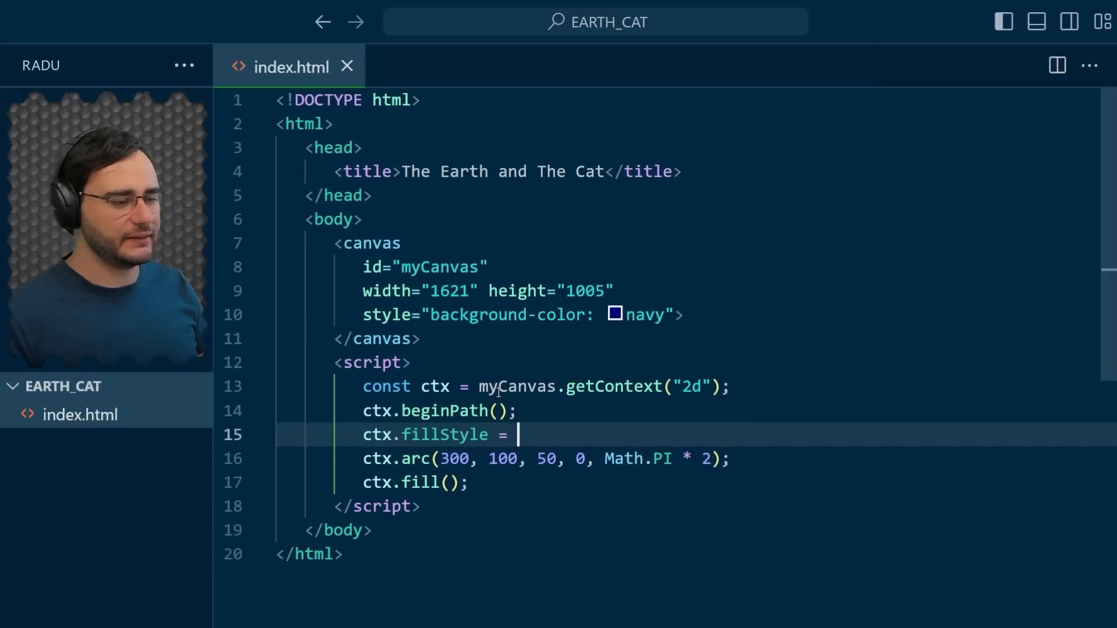
pyautogui.write('"white";')
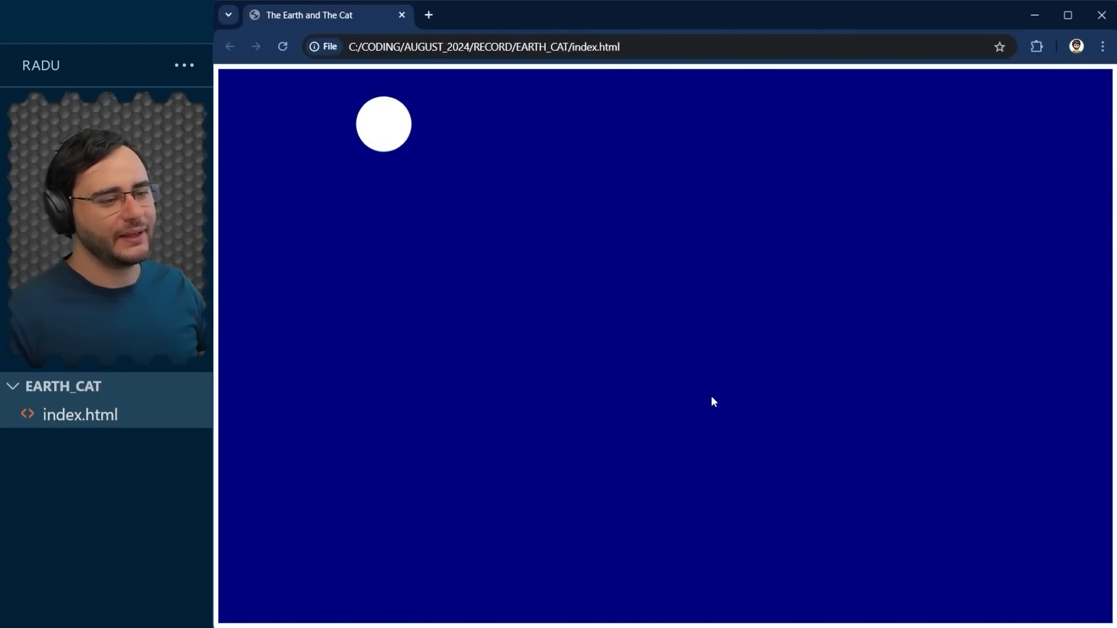
pyautogui.moveTo(395, 141)
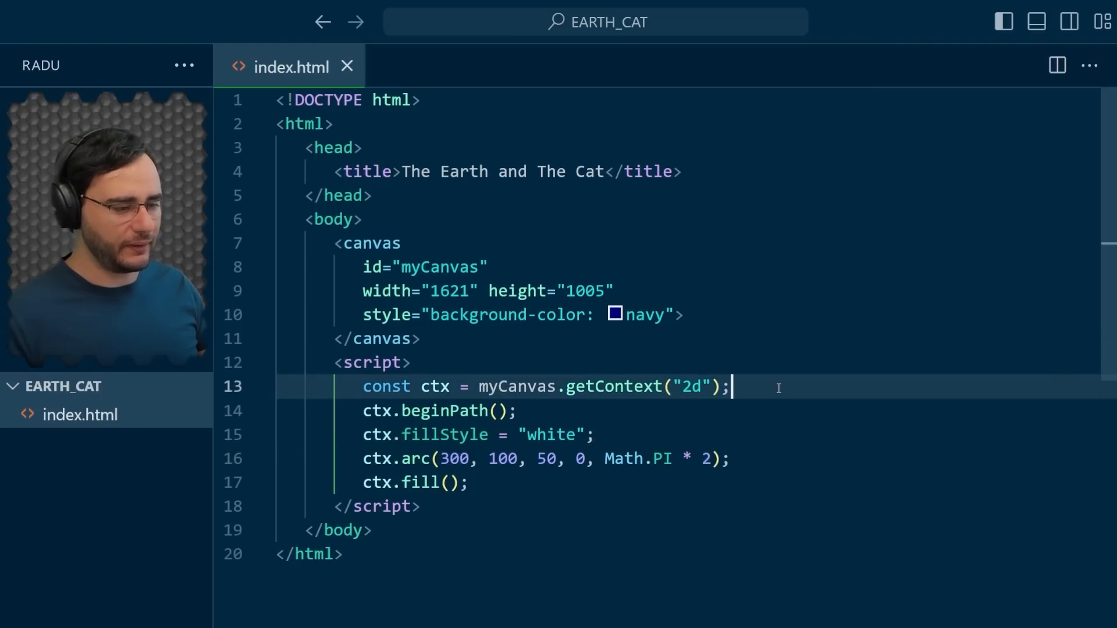
# - Define a center object with x = myCanvas.width / 2 and y = myCanvas.height / 2
pyautogui.press('Enter')
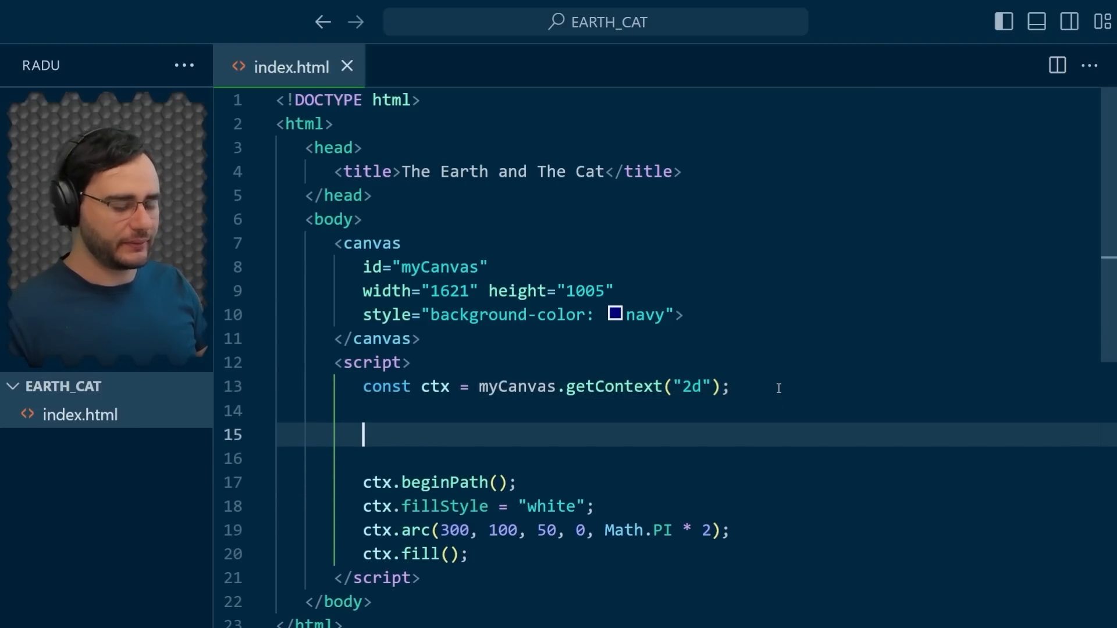
pyautogui.write('const center = {')
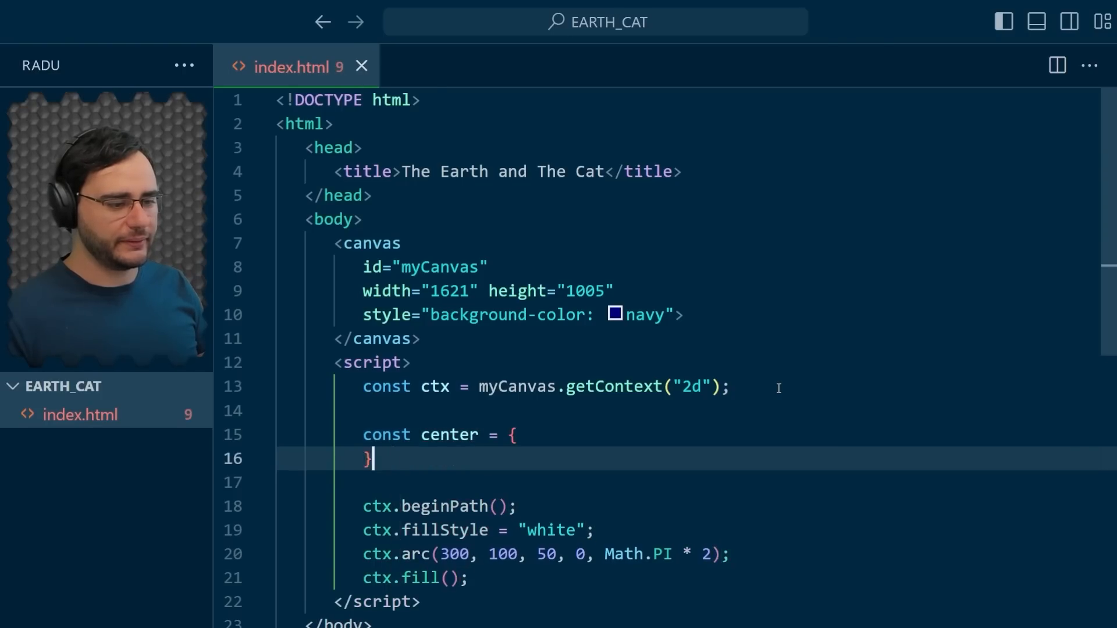
pyautogui.press('Enter')
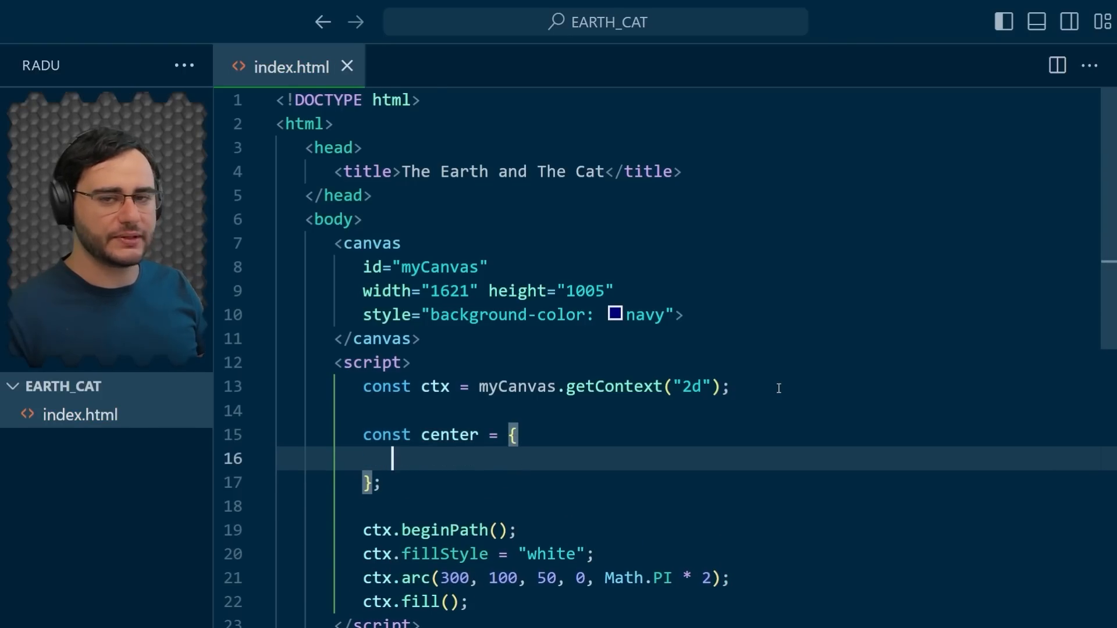
pyautogui.write('x:')
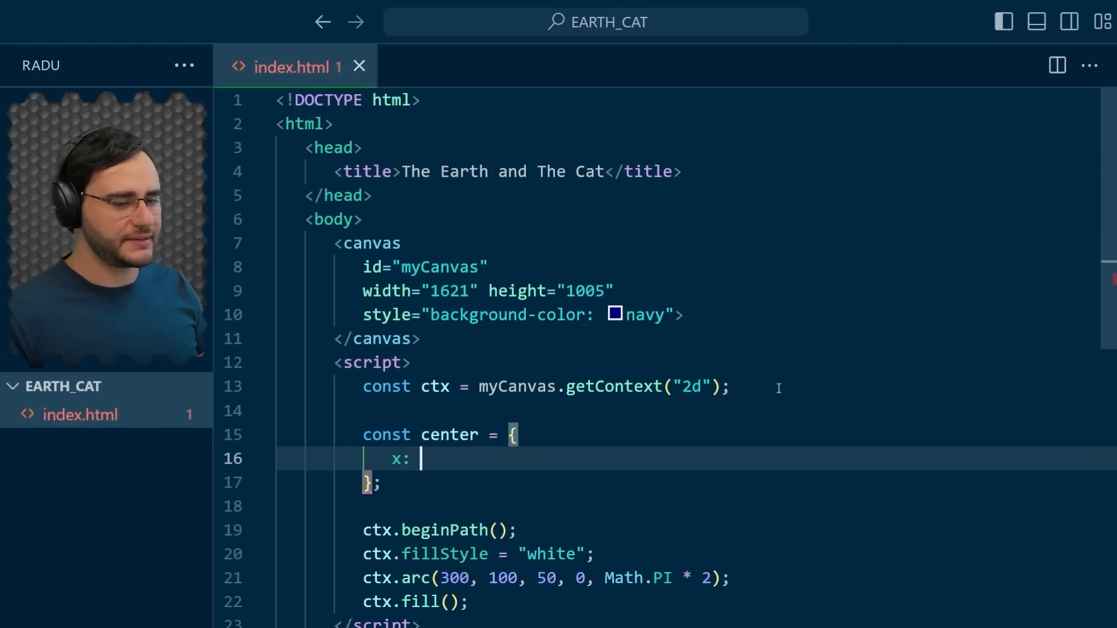
pyautogui.write('myCanvas.wi')
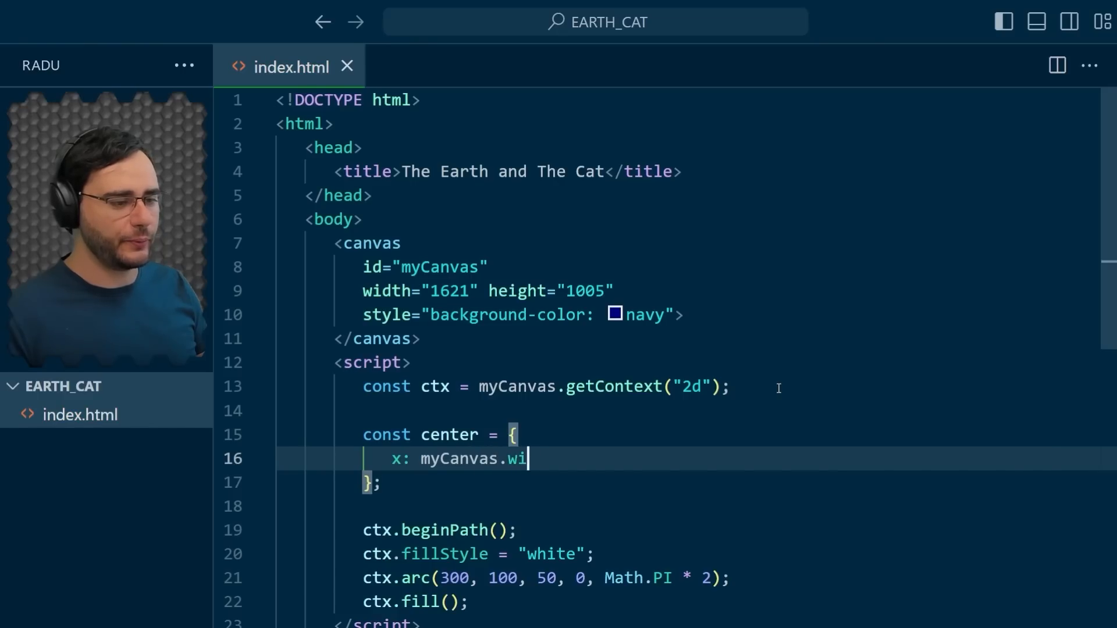
pyautogui.write('dth / 2,')
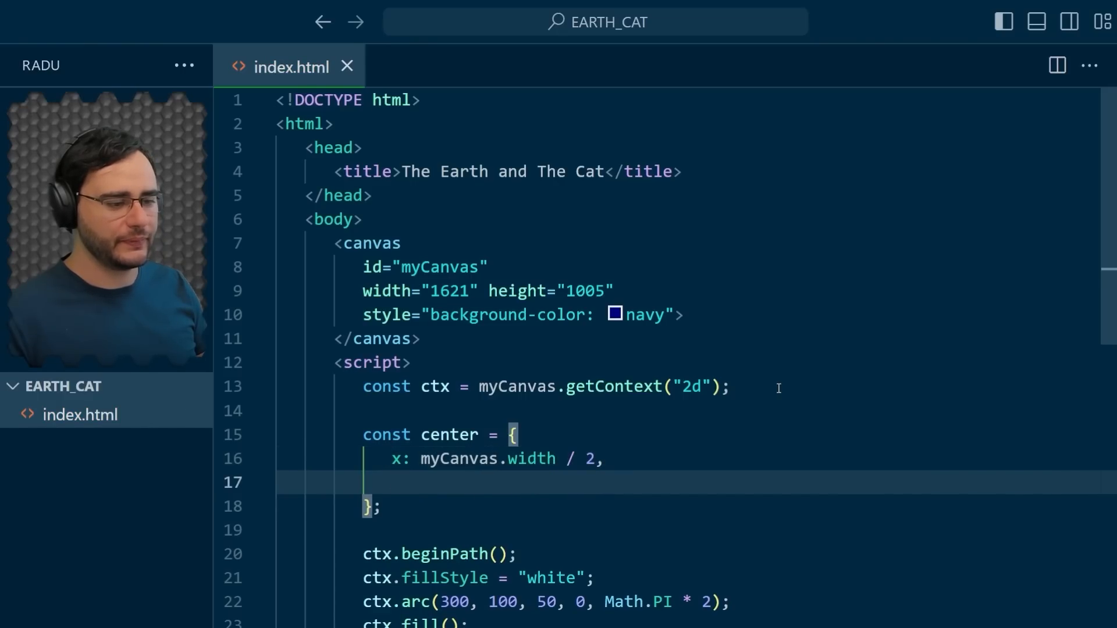
pyautogui.write('y: myCanvas.')
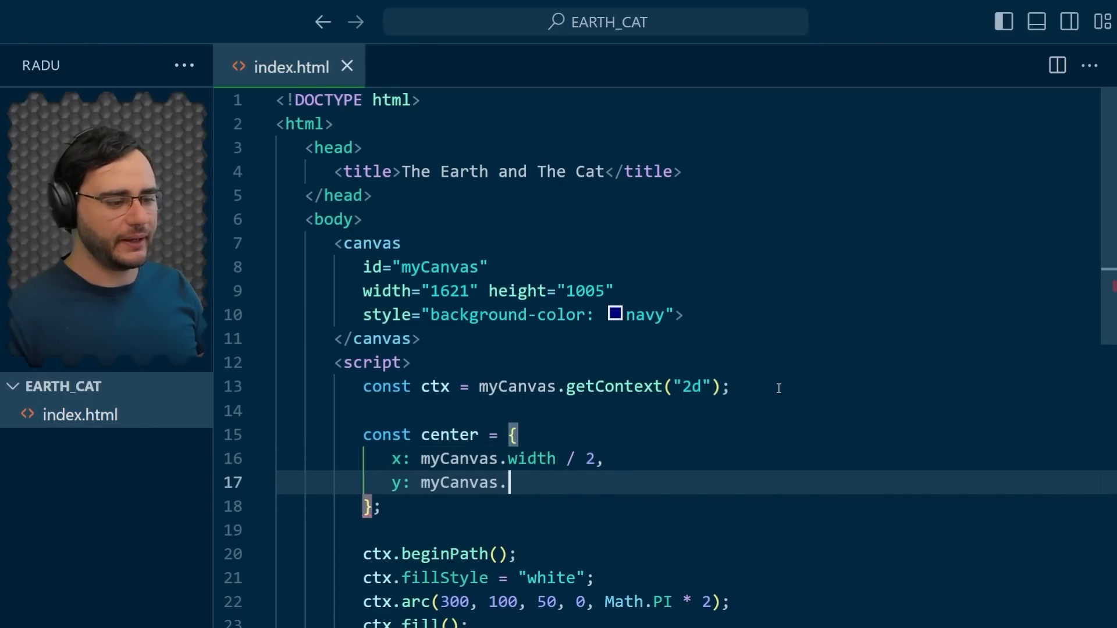
pyautogui.write('height / 2')
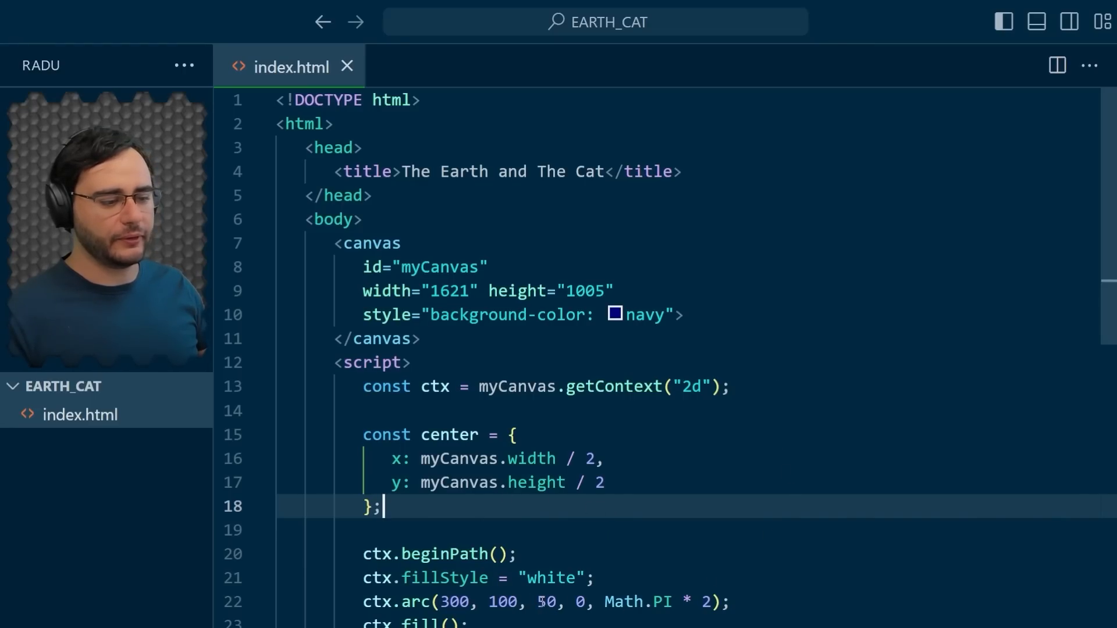
# - Declare const radius = 300 and pass center.x, center.y and radius to ctx.arc
pyautogui.write('const radius = 3')
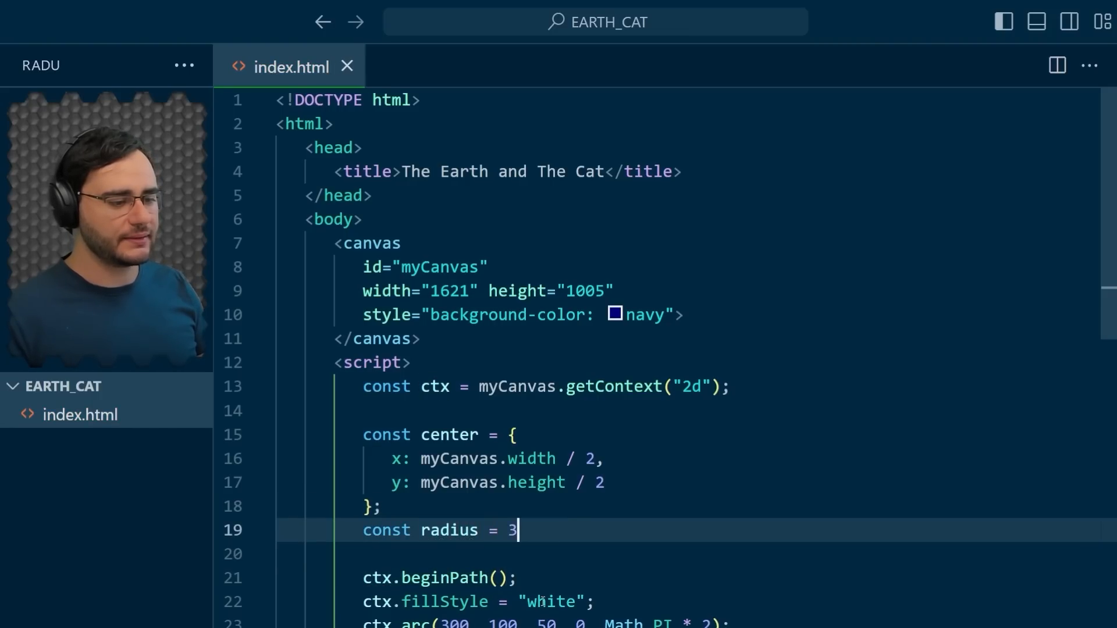
pyautogui.write('00;')
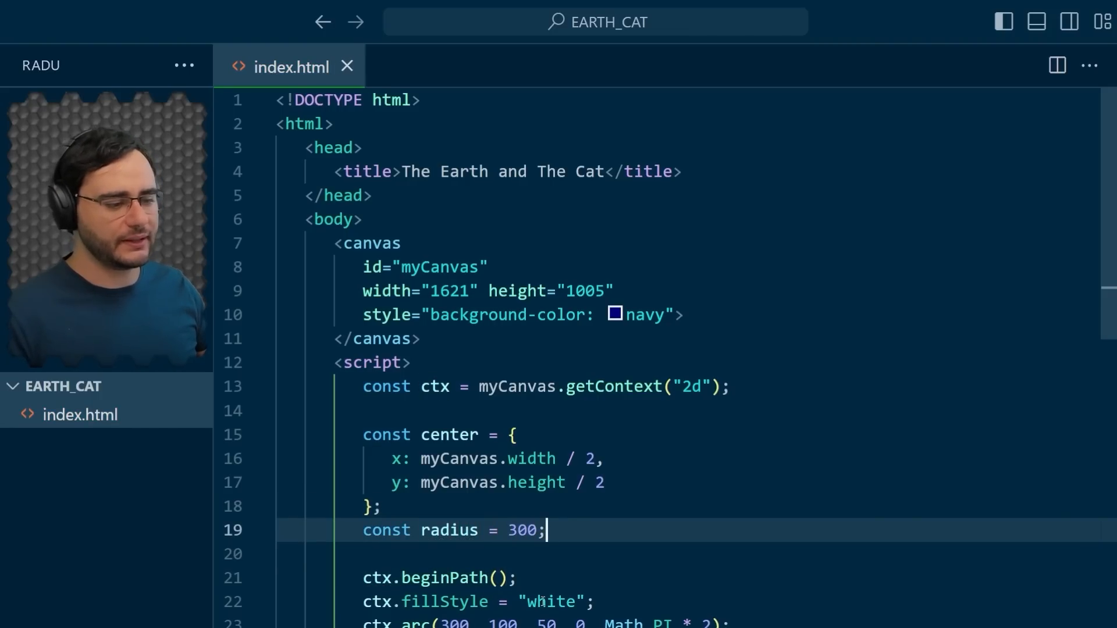
pyautogui.scroll(-3)
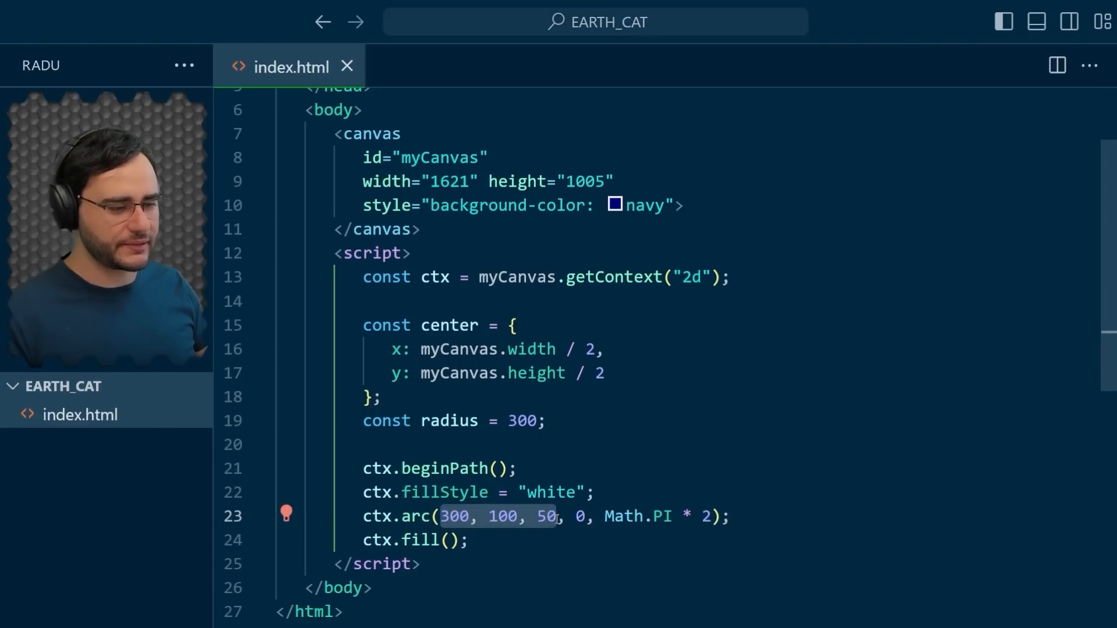
pyautogui.write('center.x')
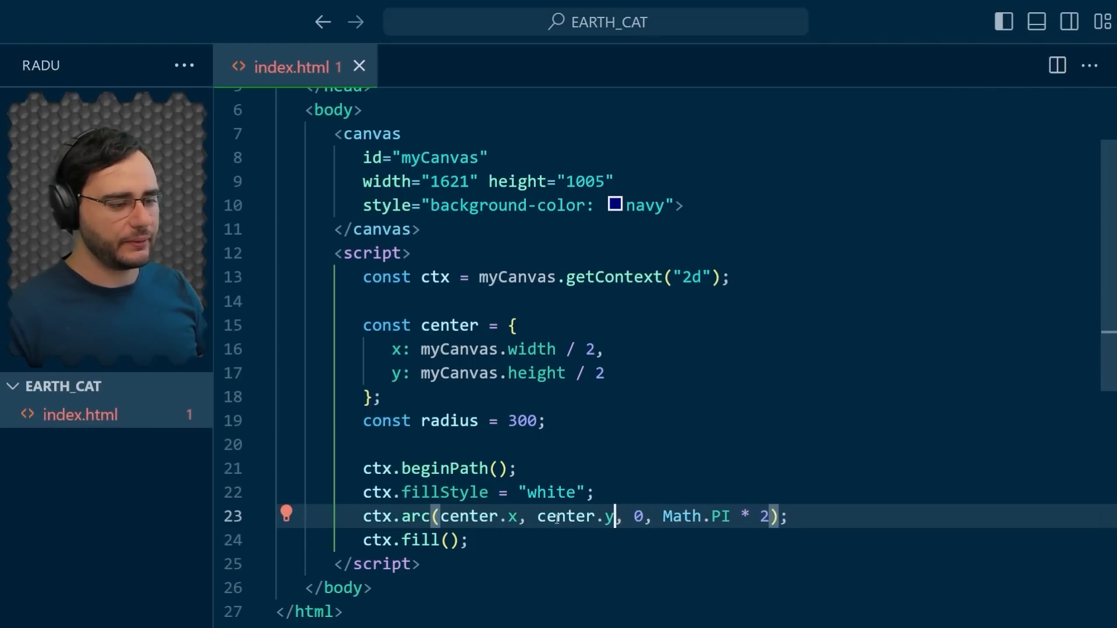
pyautogui.write('radius,')
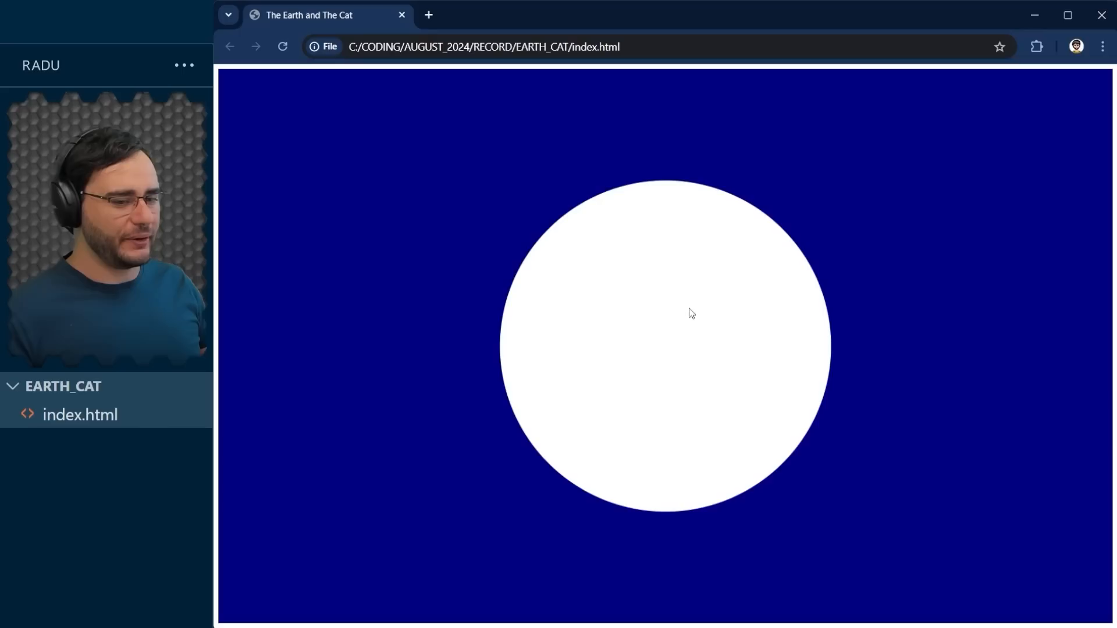
pyautogui.moveTo(701, 330)
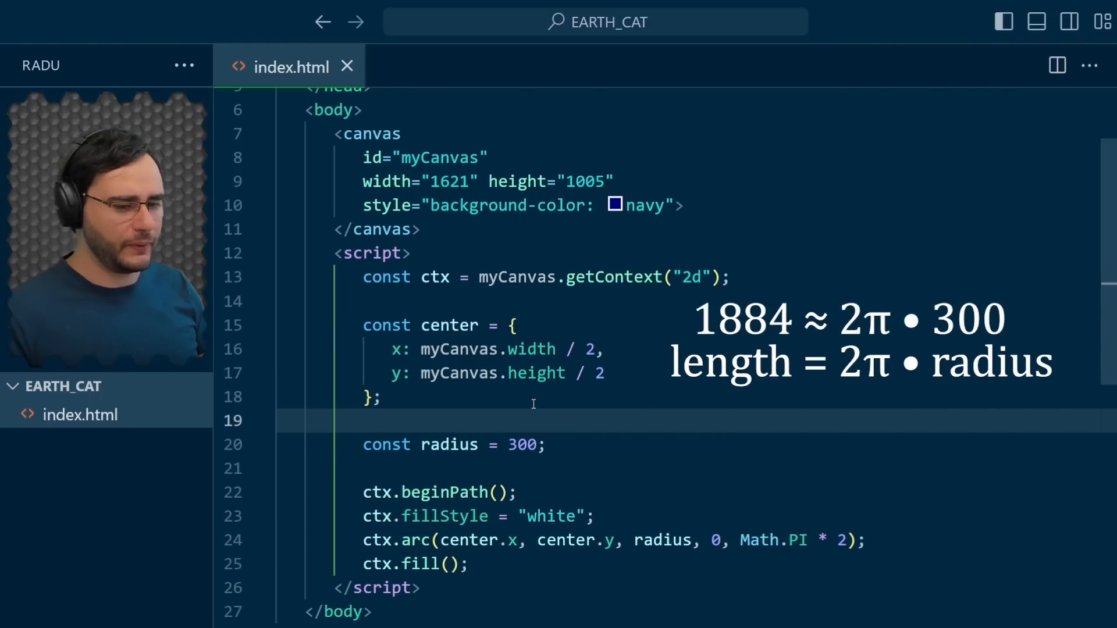
# - Add const length = 1884 and replace radius 300 with length / (2 * Math.PI)
pyautogui.write('const le')
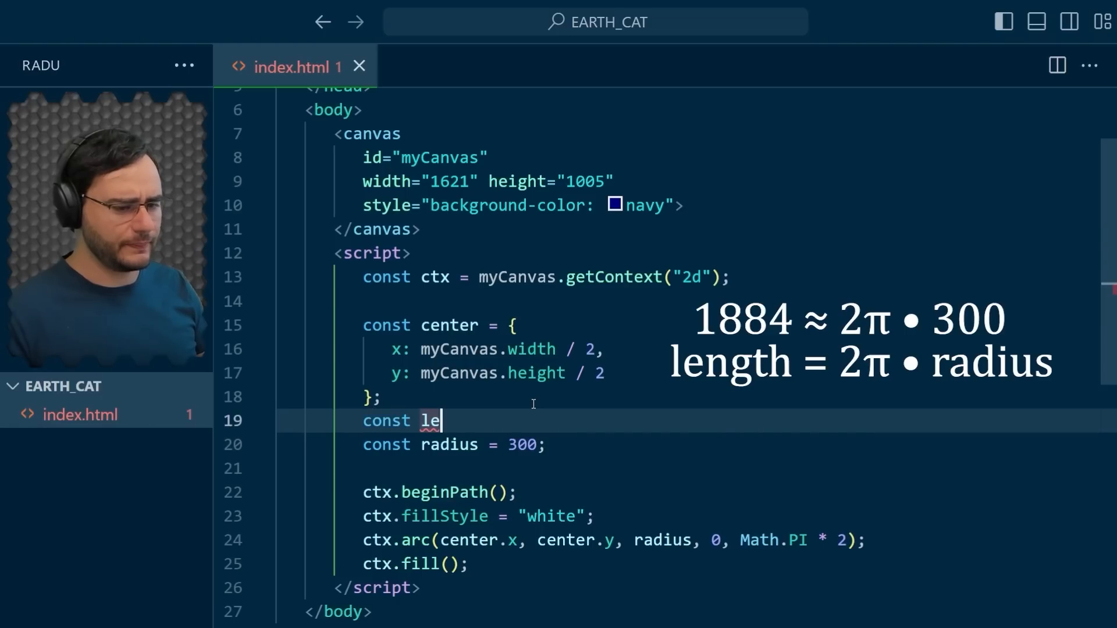
pyautogui.write('ngth = 1884;')
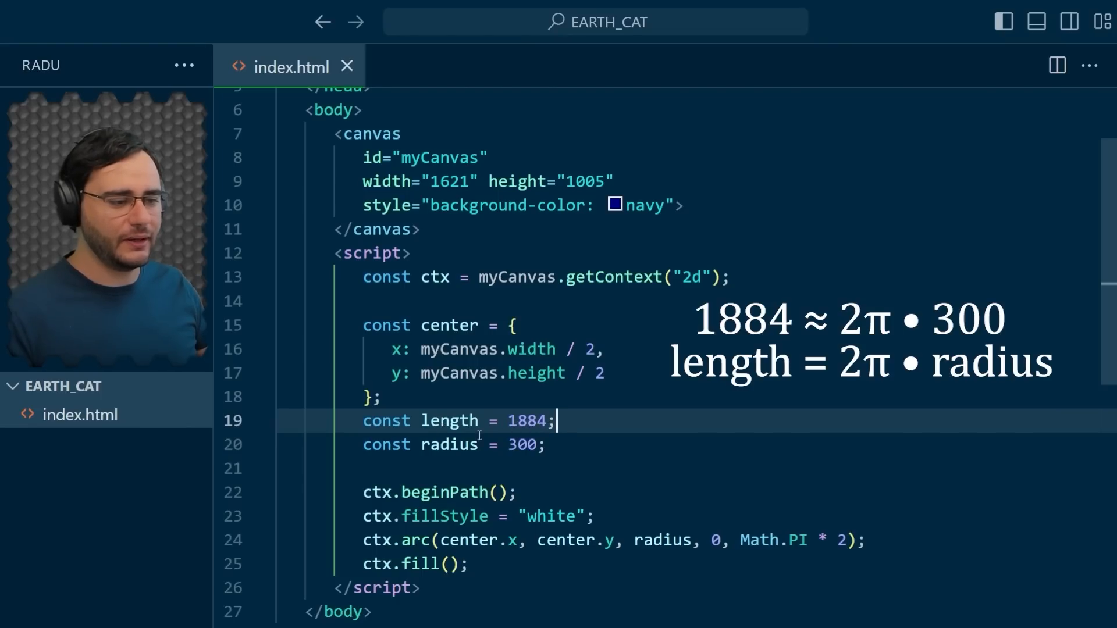
pyautogui.doubleClick(524, 444)
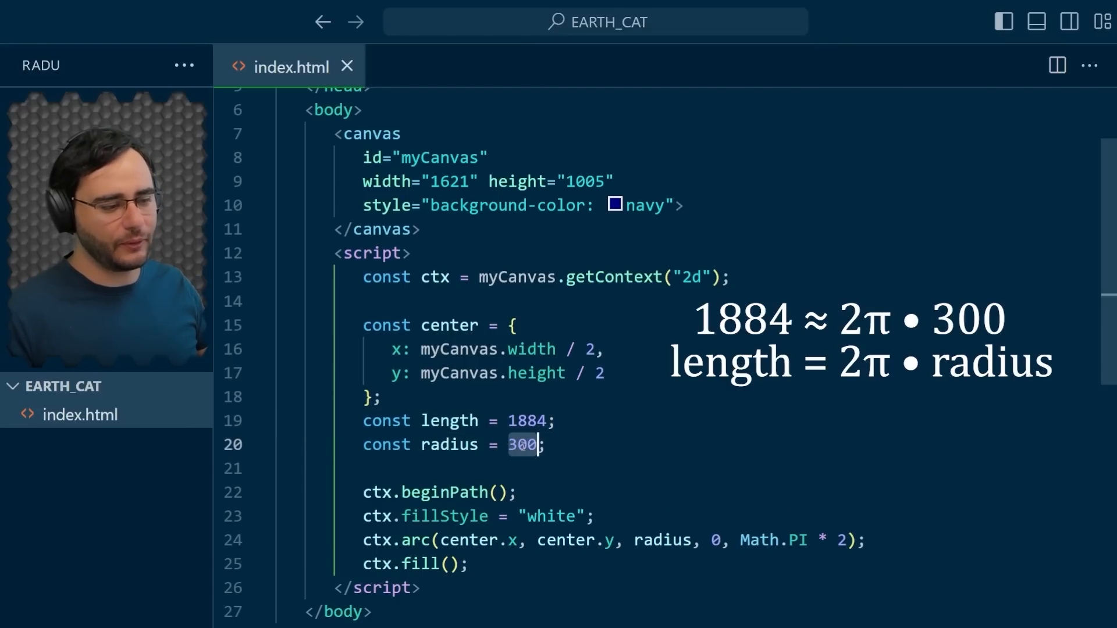
pyautogui.press('Backspace')
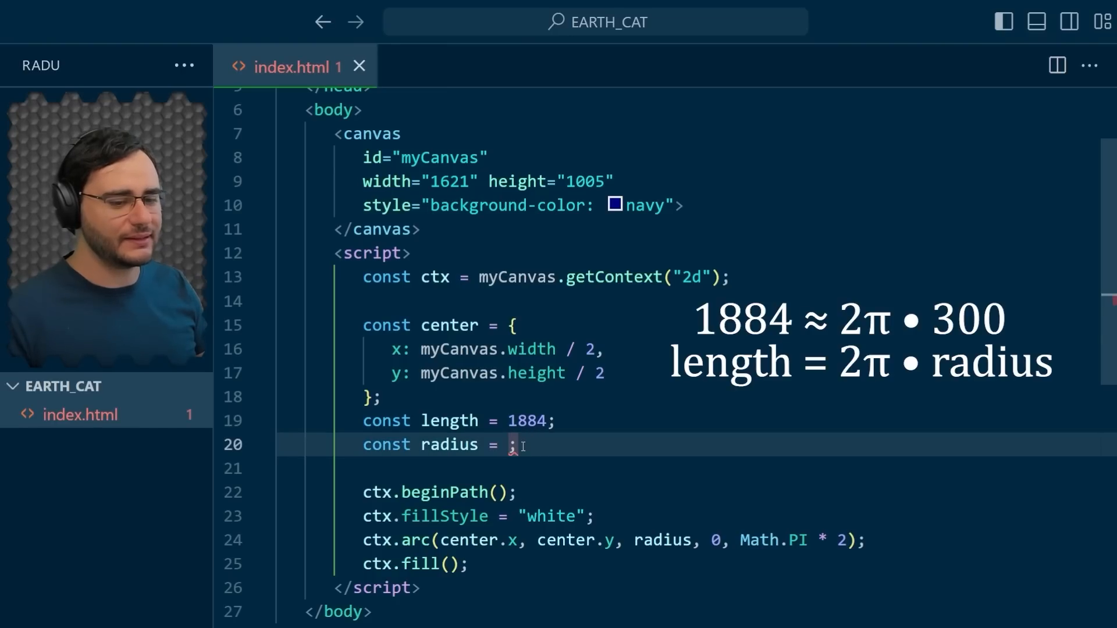
pyautogui.write('length / (2 *')
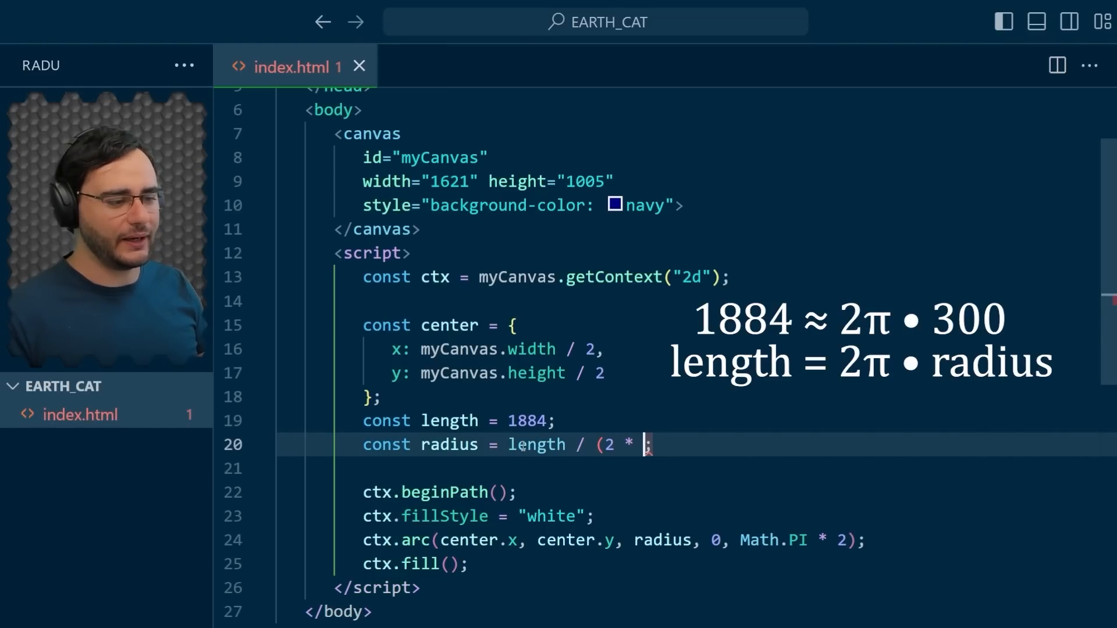
pyautogui.write('Math.PI)')
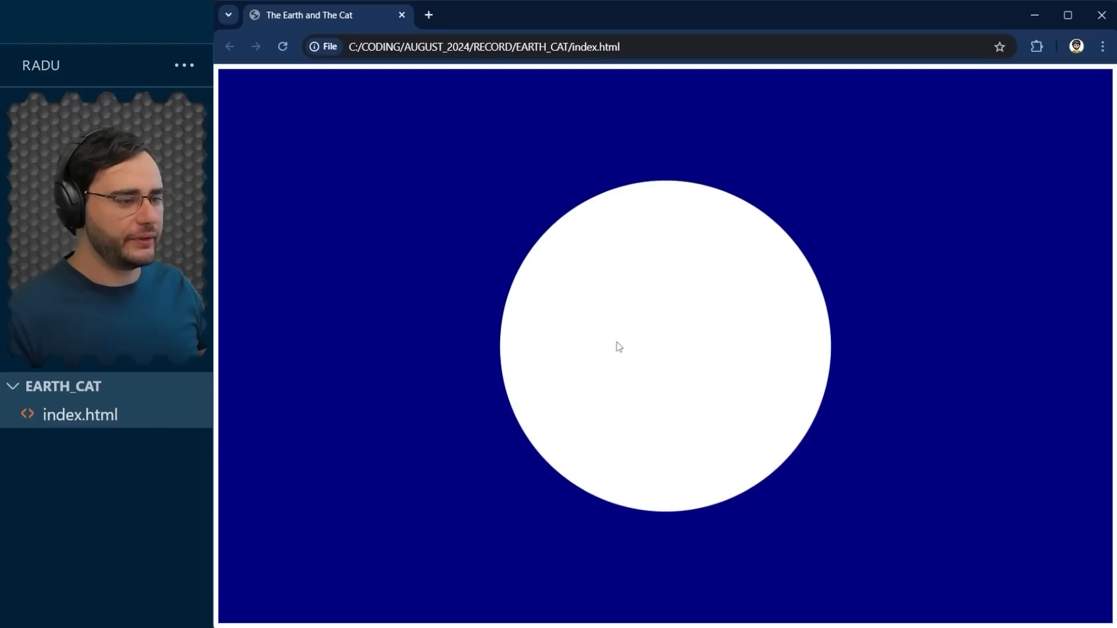
pyautogui.moveTo(306, 100)
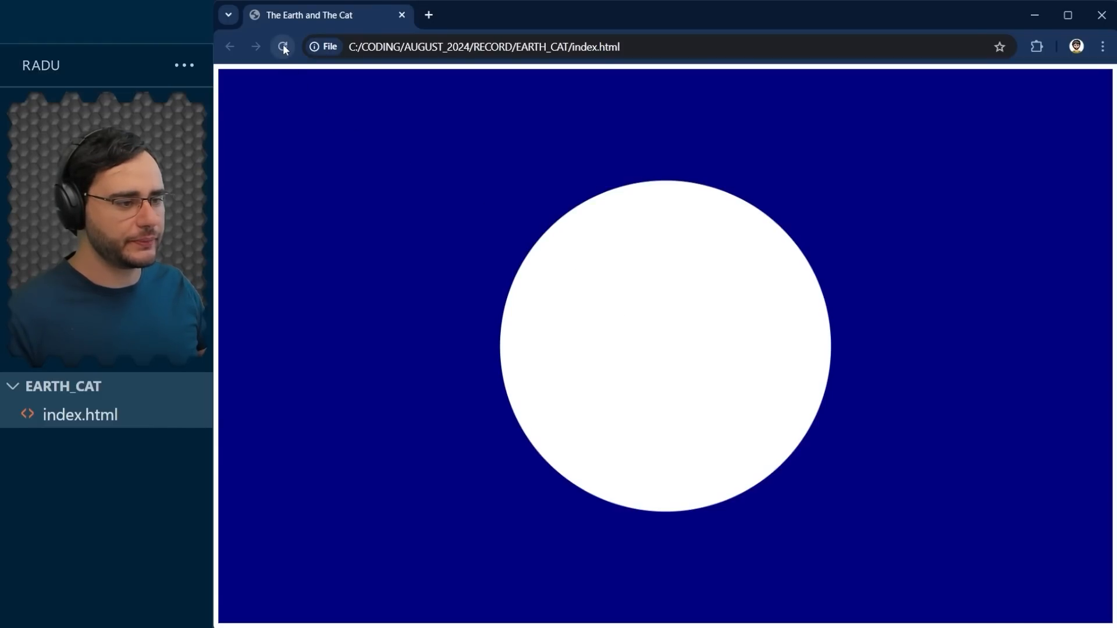
# - Reload the page to check the circle, then change length to 500
pyautogui.click(283, 47)
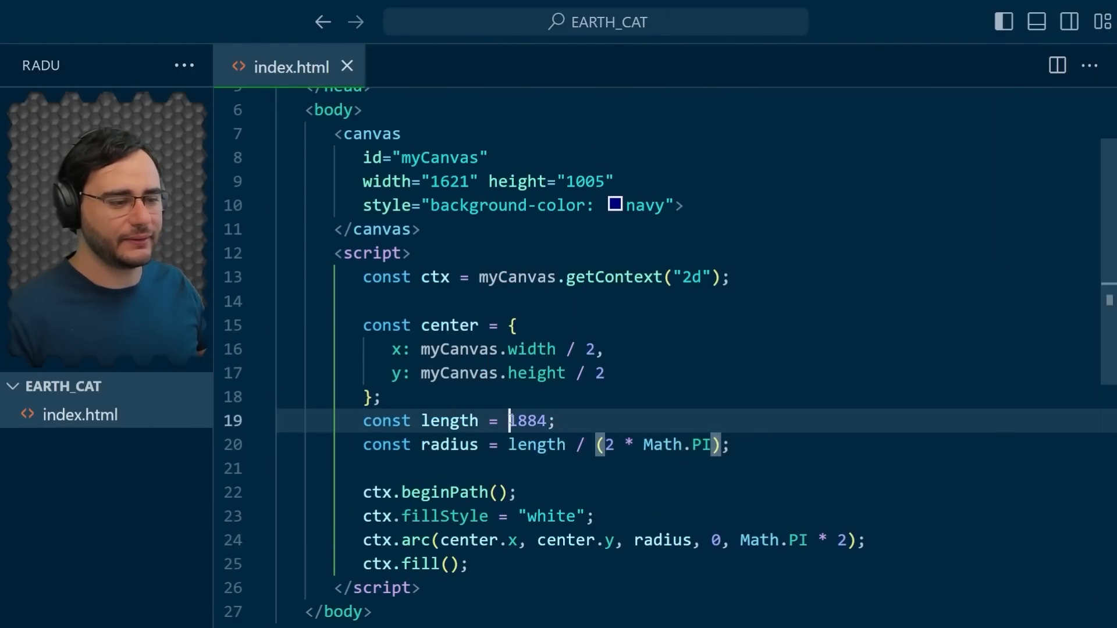
pyautogui.doubleClick(528, 420)
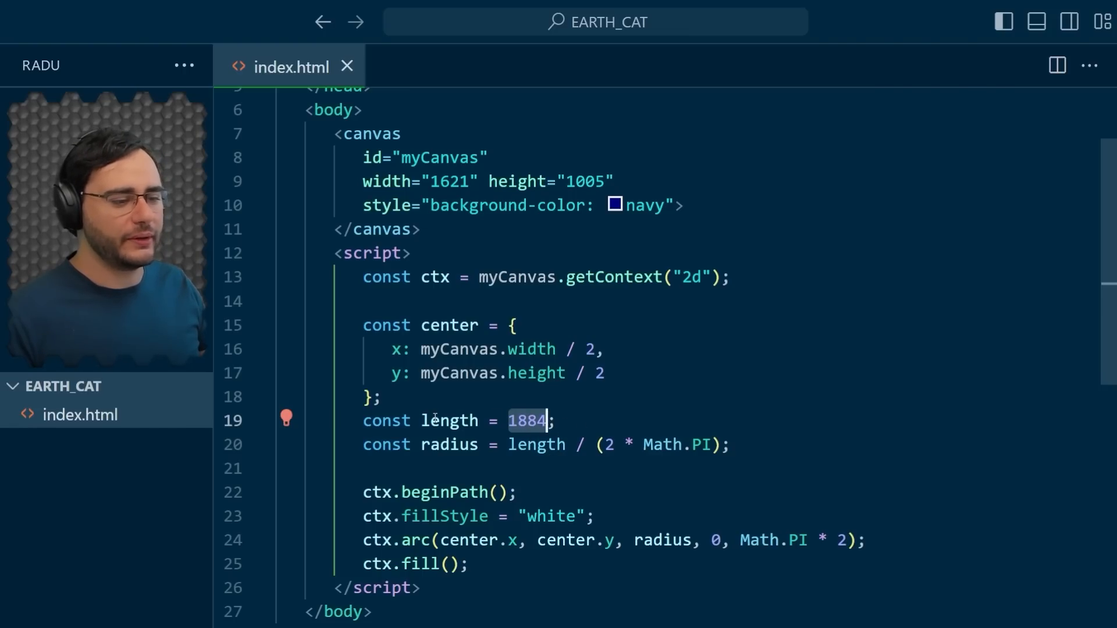
pyautogui.write('500')
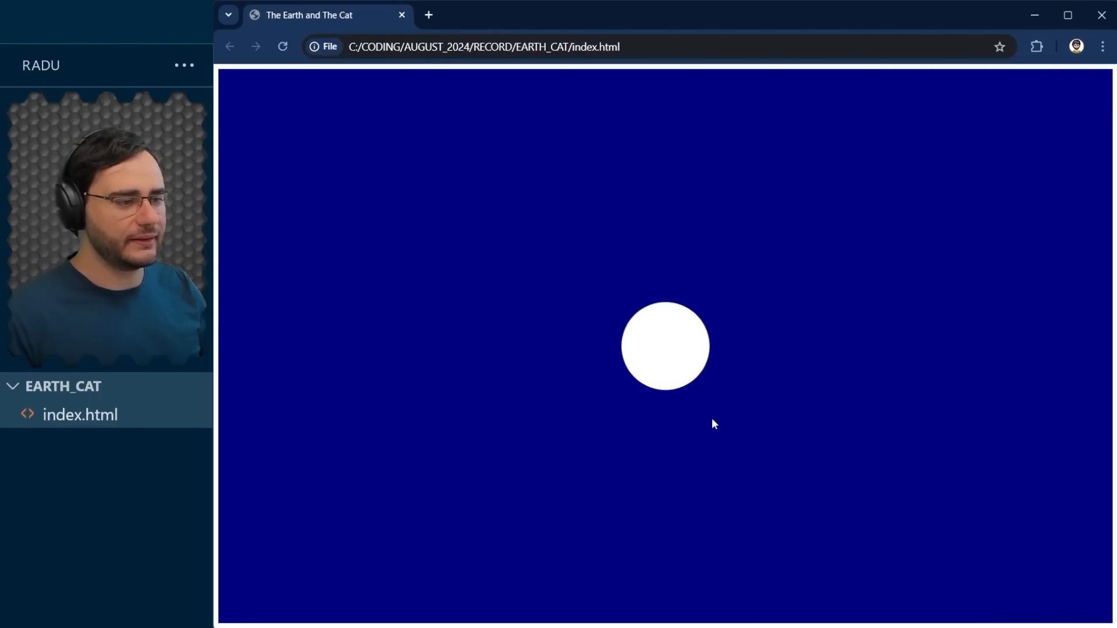
pyautogui.moveTo(675, 368)
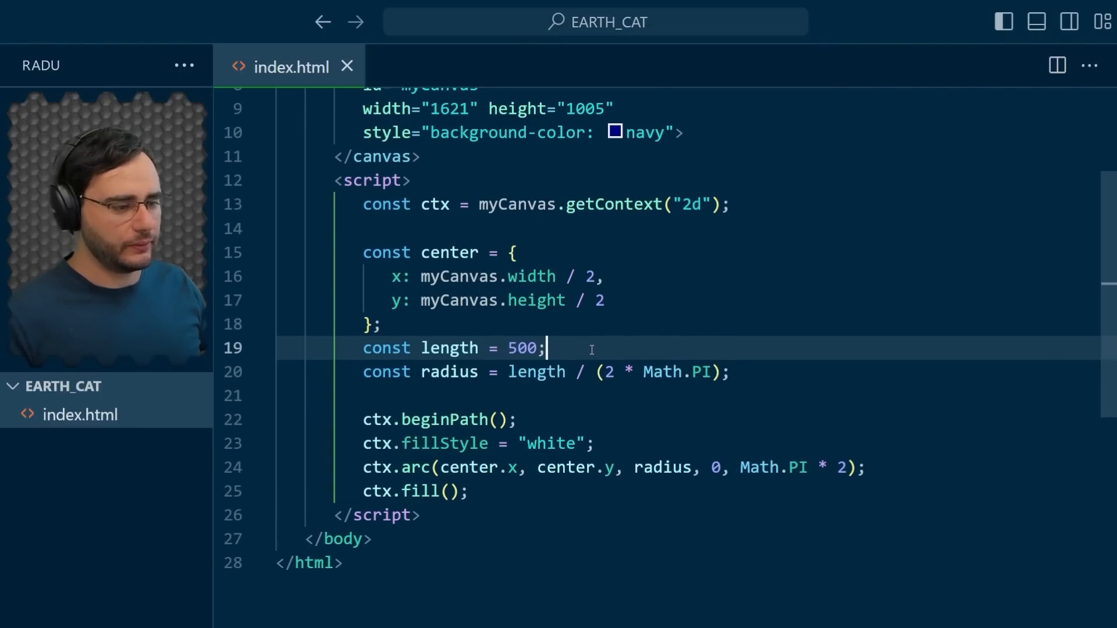
# - Wrap the circle drawing in a drawCircleWithGivenLength(center, length) function and call it
pyautogui.press('Enter')
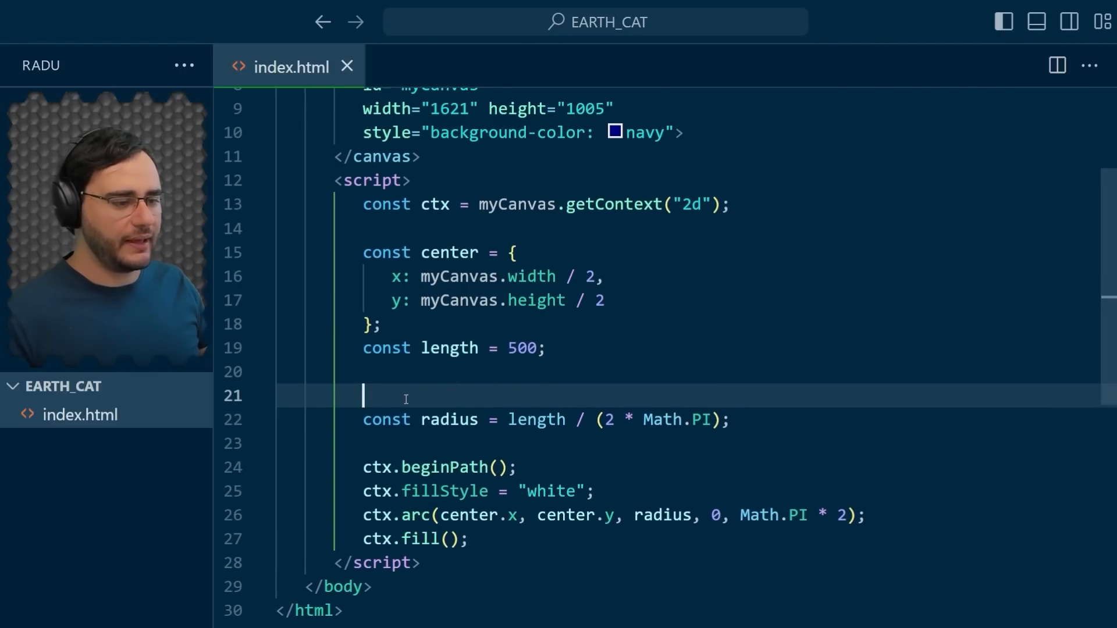
pyautogui.moveTo(682, 446)
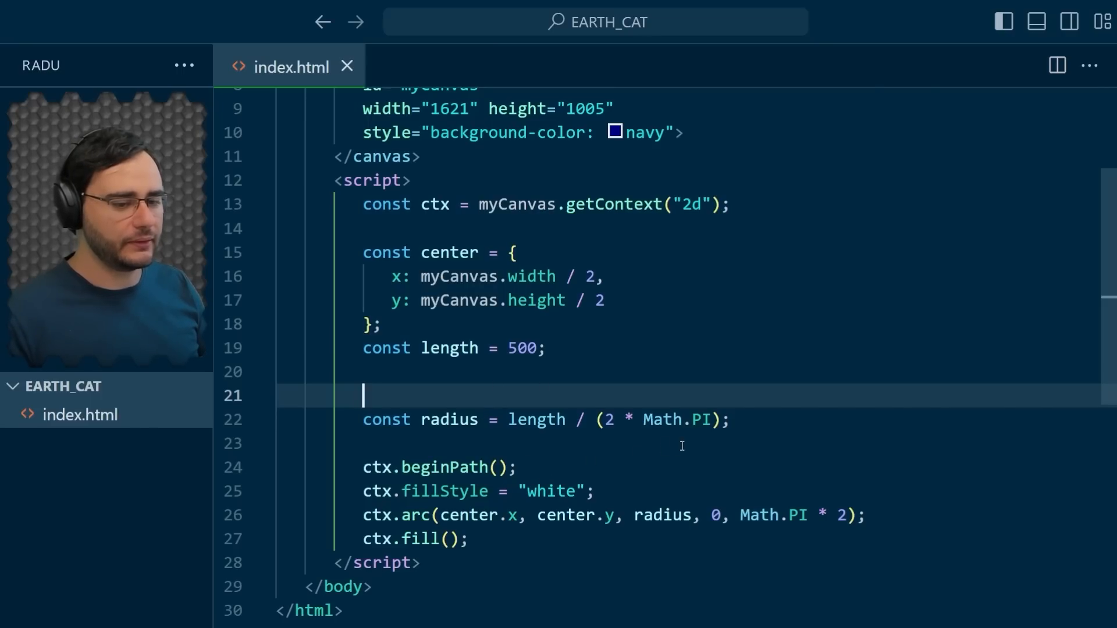
pyautogui.write('function d')
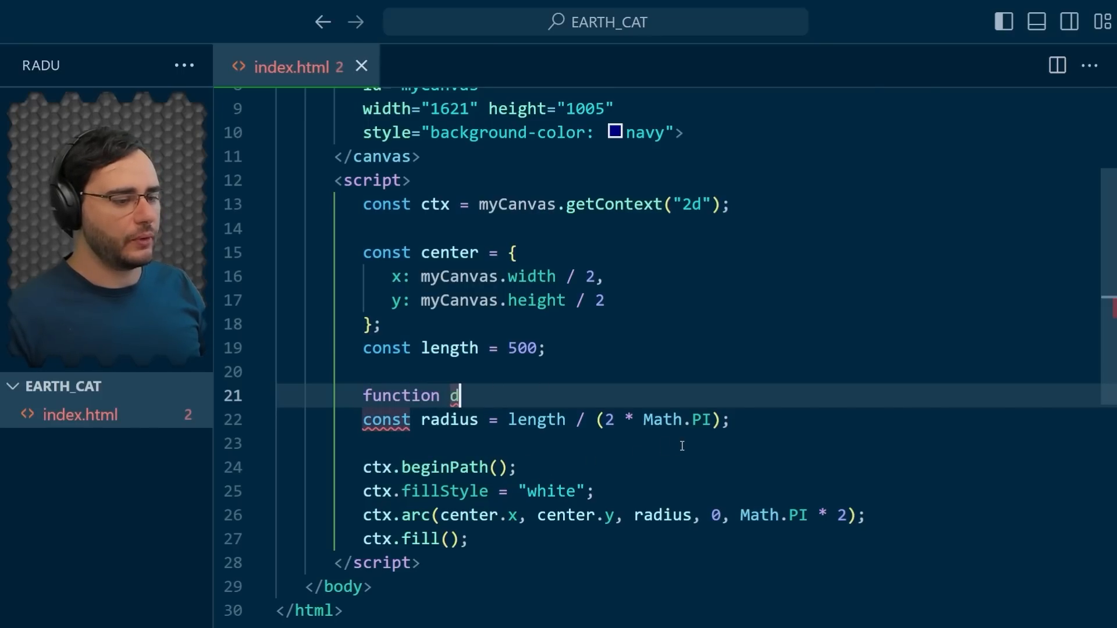
pyautogui.write('rawCircleWithGivenLength')
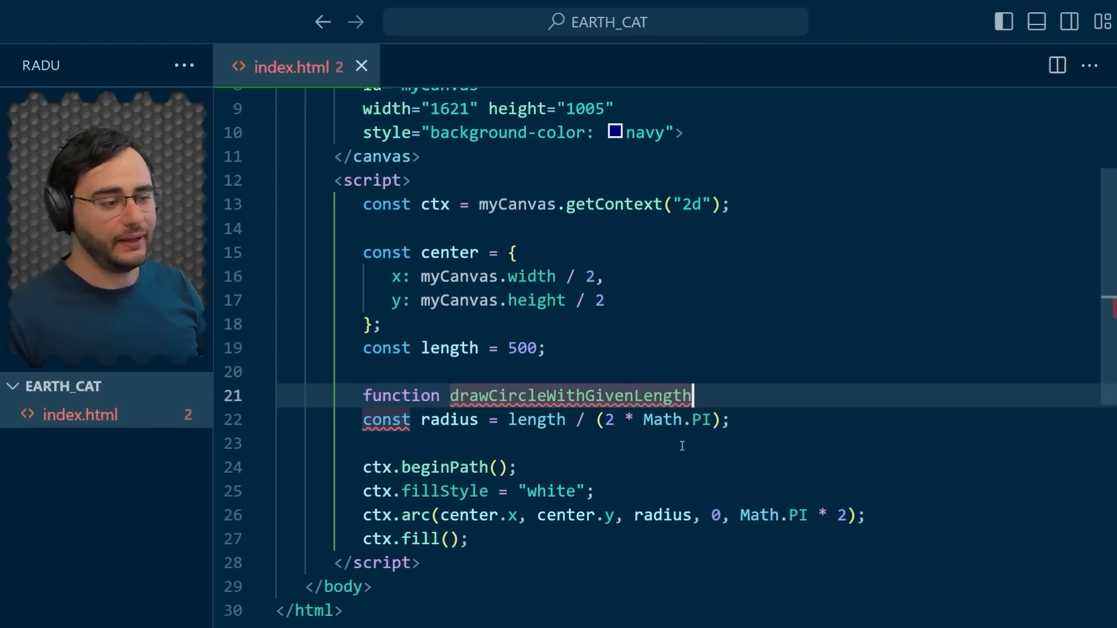
pyautogui.write('(center,')
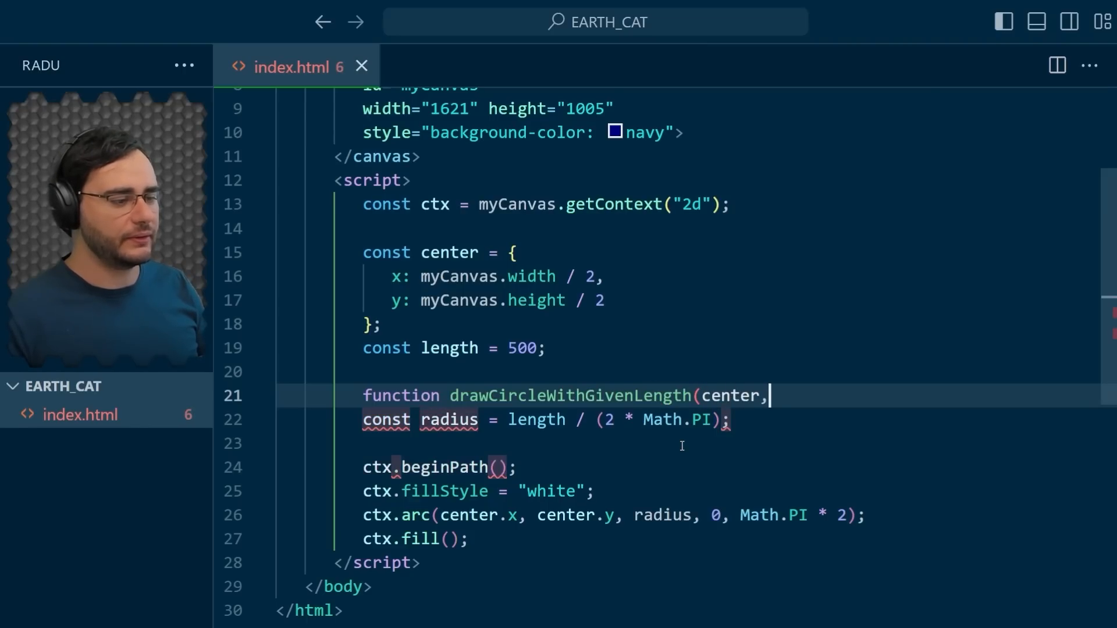
pyautogui.write('length) {')
pyautogui.write('}')
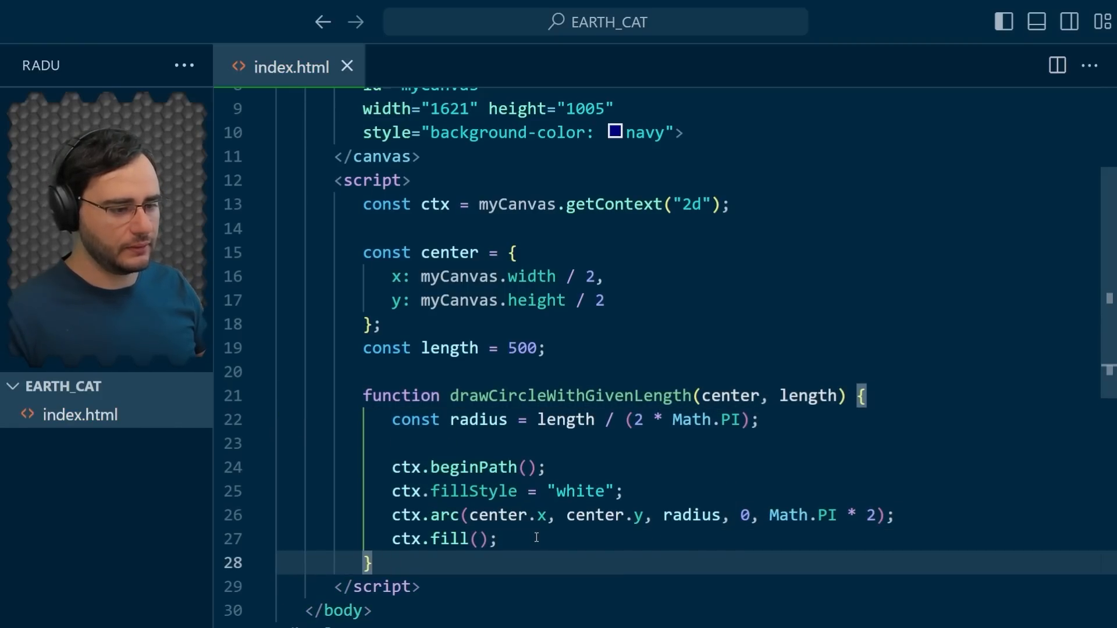
pyautogui.click(368, 563)
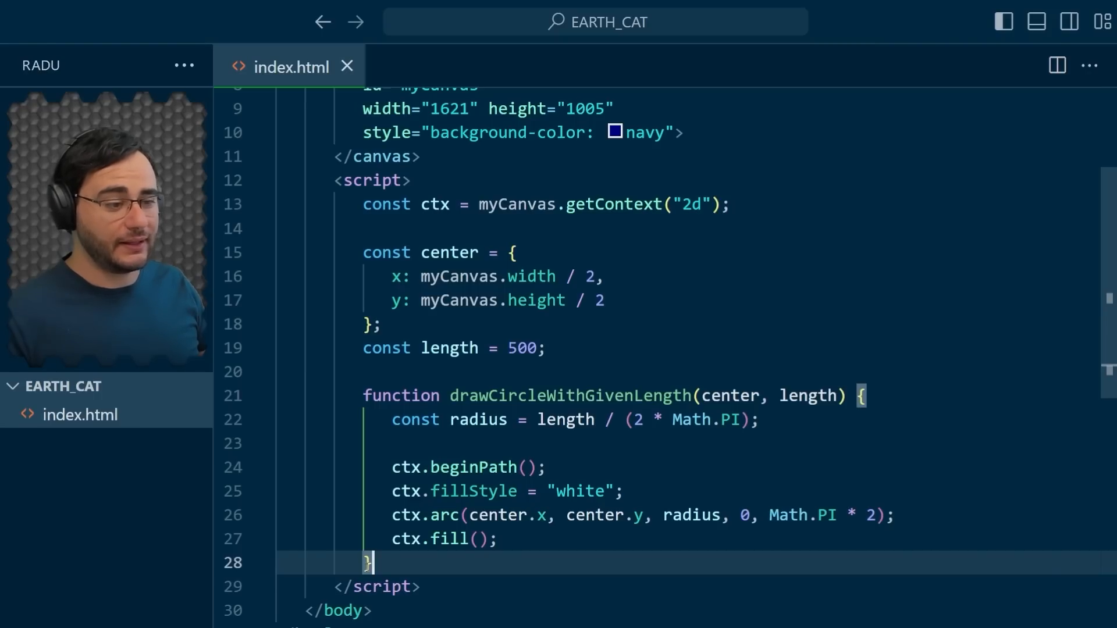
pyautogui.doubleClick(563, 396)
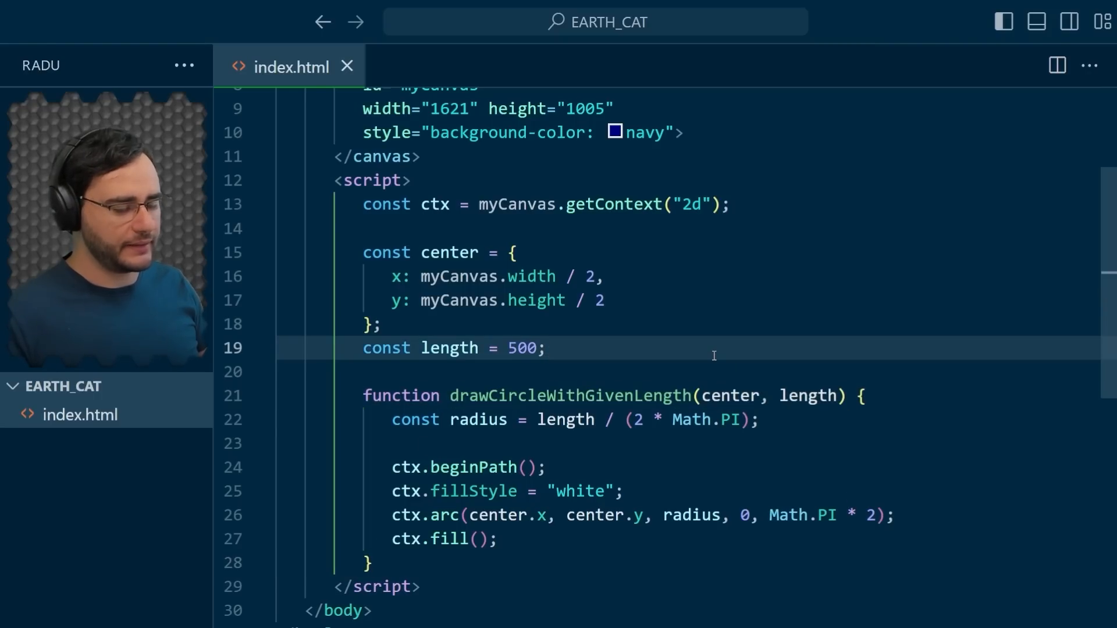
pyautogui.write('drawCircleWithGivenLength(center, length);')
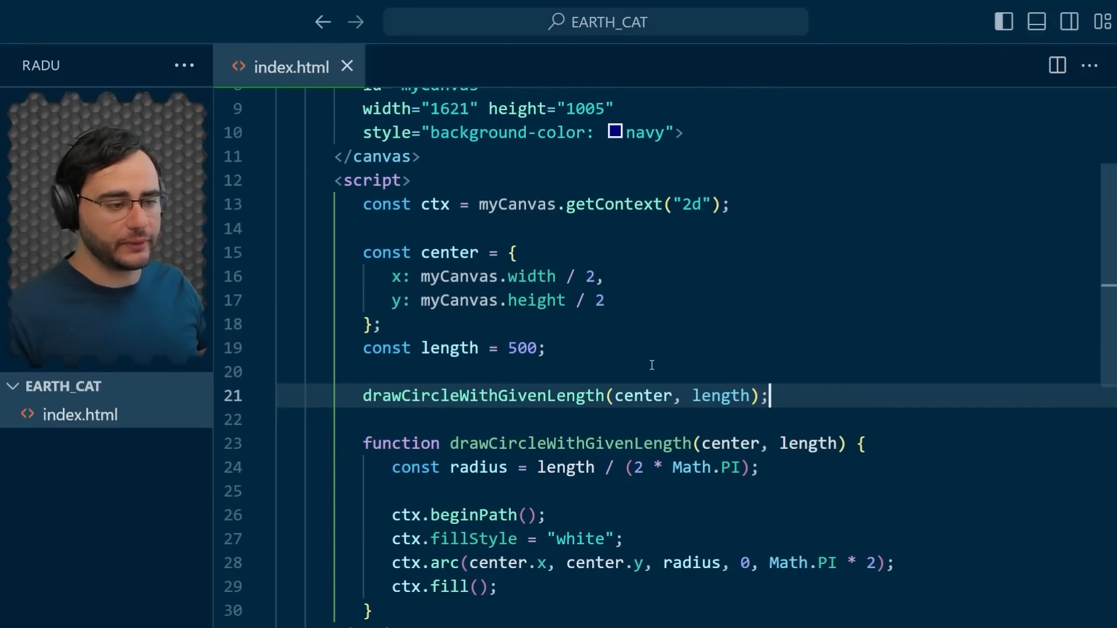
# - Rename the constant to length1, add length2 = length1 + 200, and call with length1
pyautogui.doubleClick(449, 348)
pyautogui.write('1')
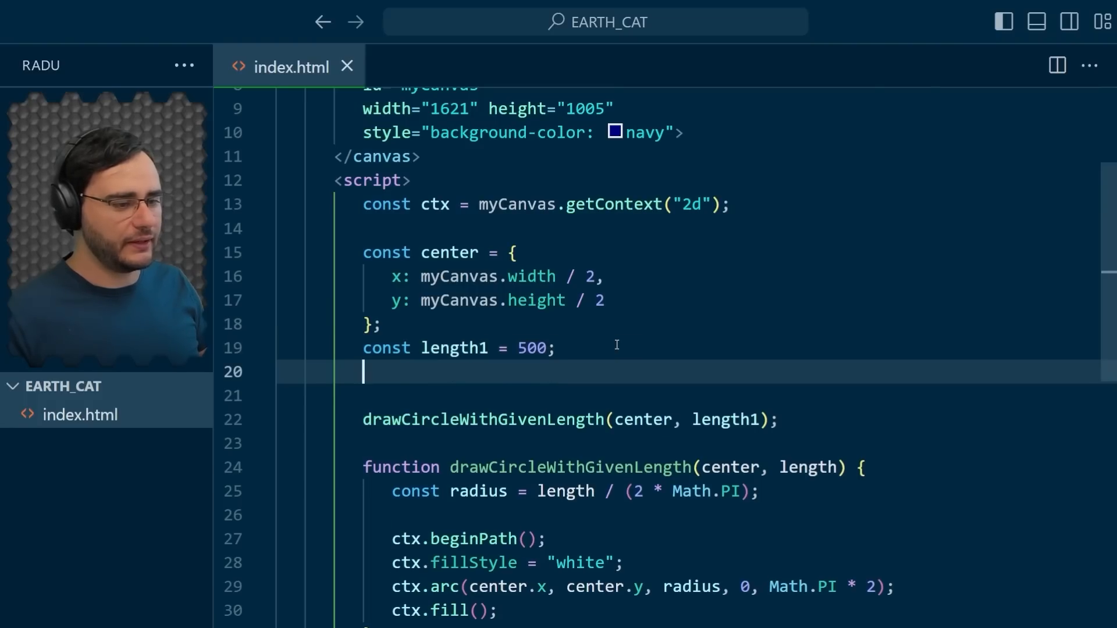
pyautogui.write('const length2')
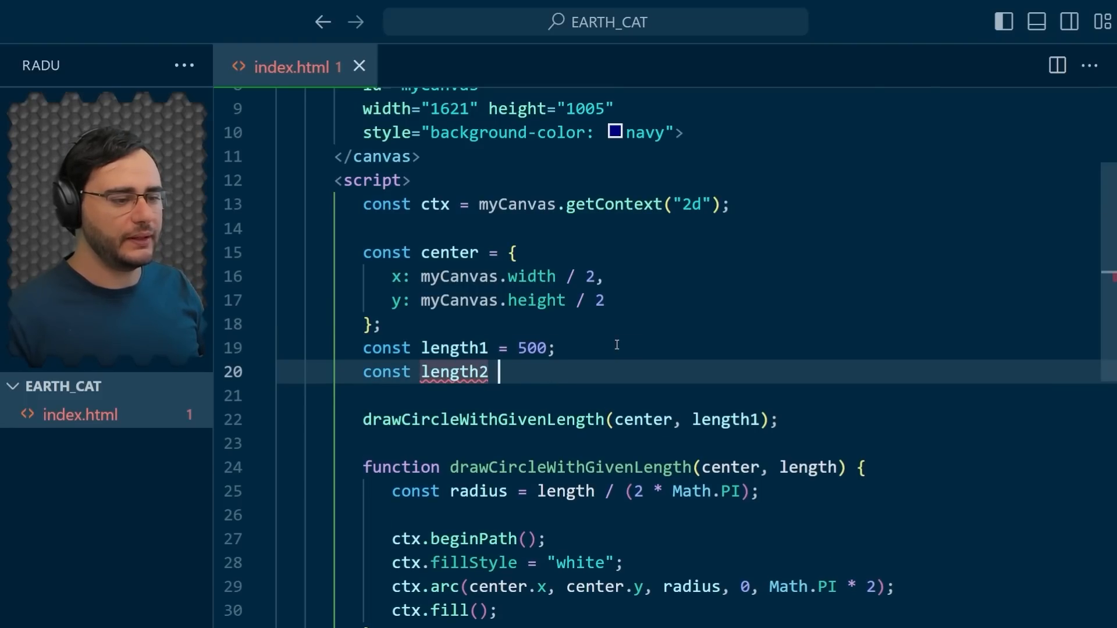
pyautogui.write('= length1')
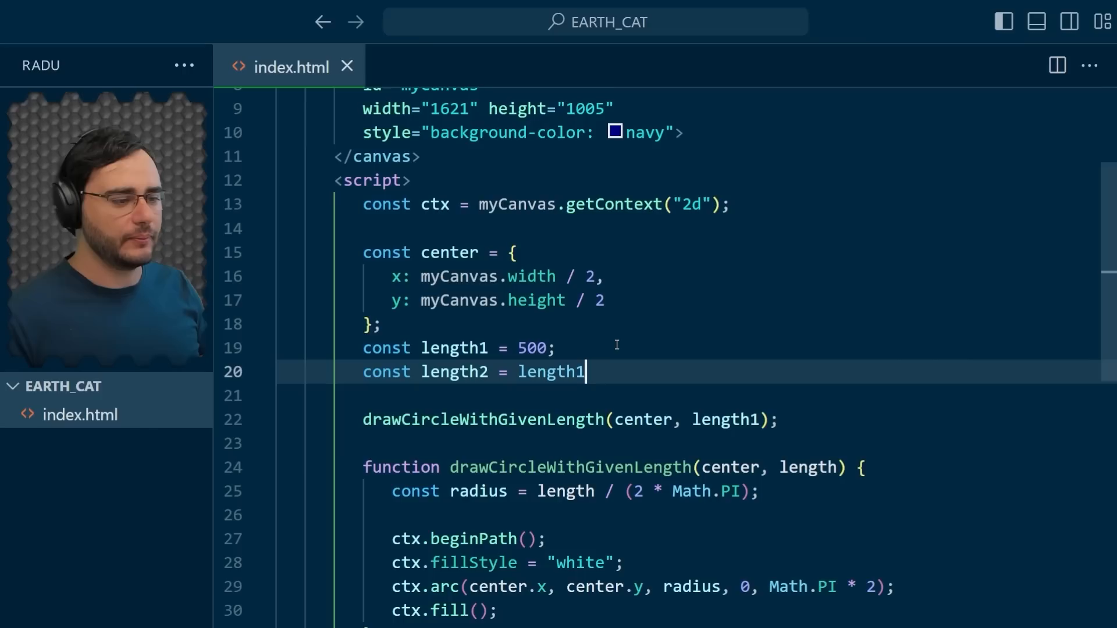
pyautogui.write('+ 200')
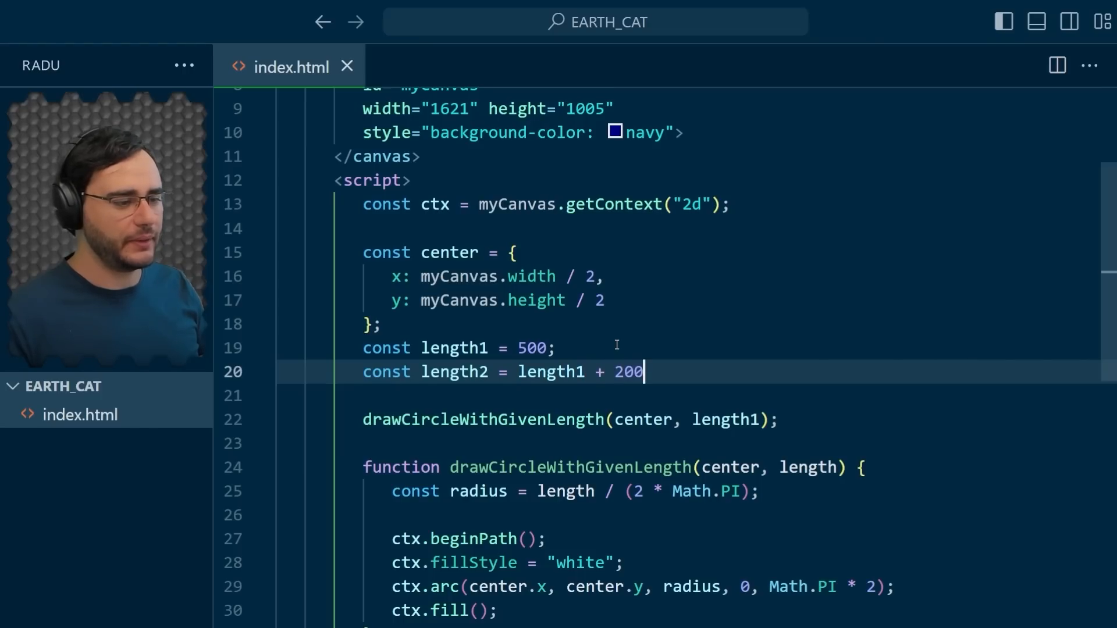
pyautogui.write(';')
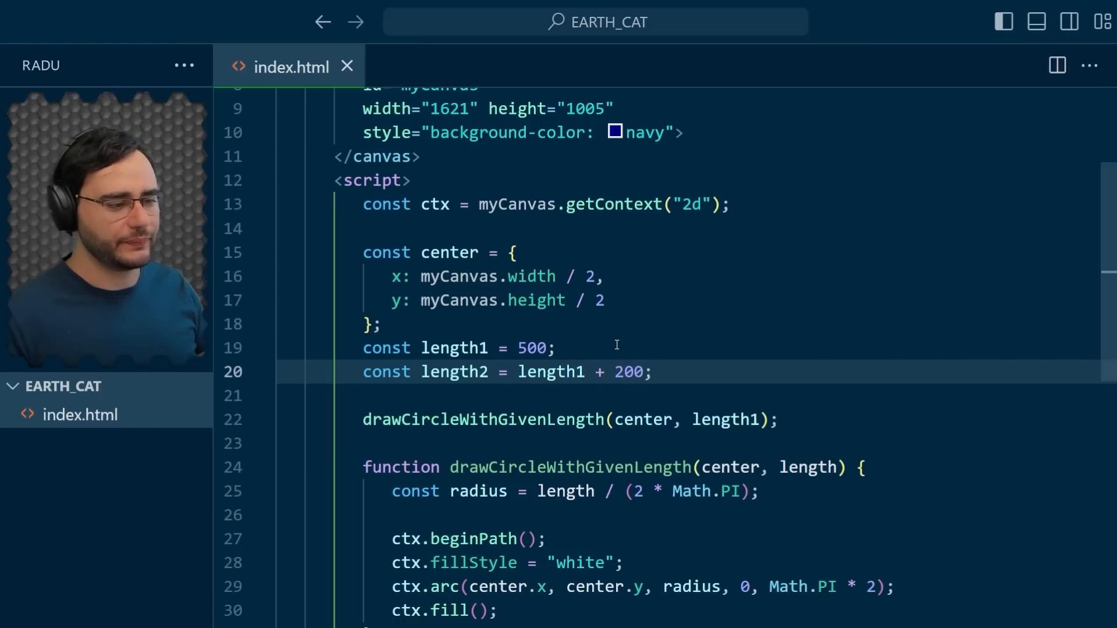
pyautogui.write('drawCircleWithGivenLength(center, length1);')
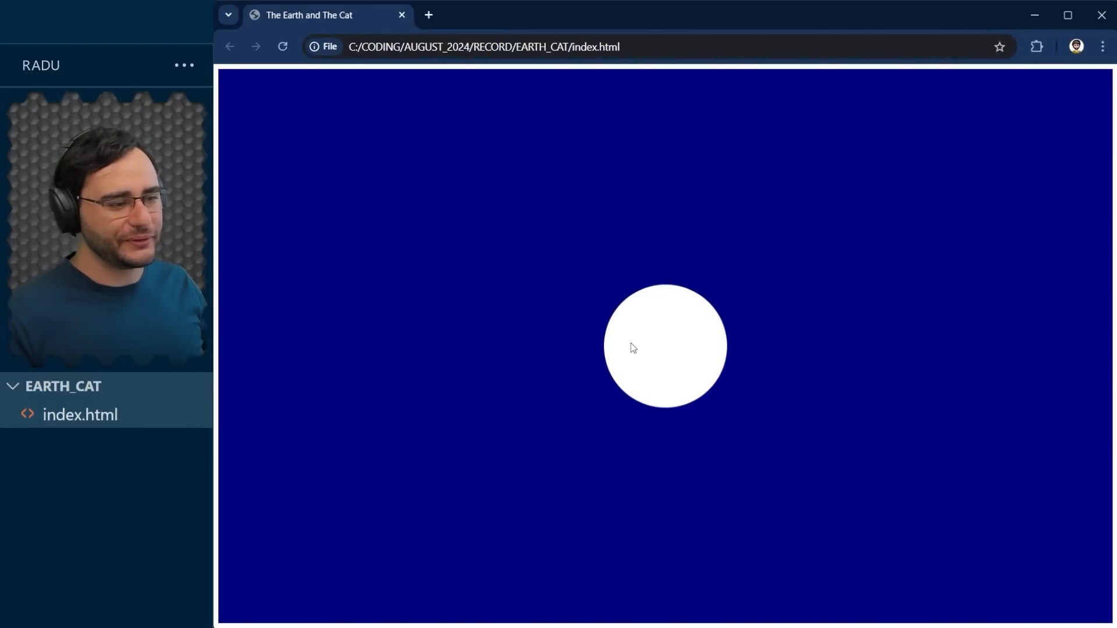
pyautogui.moveTo(644, 297)
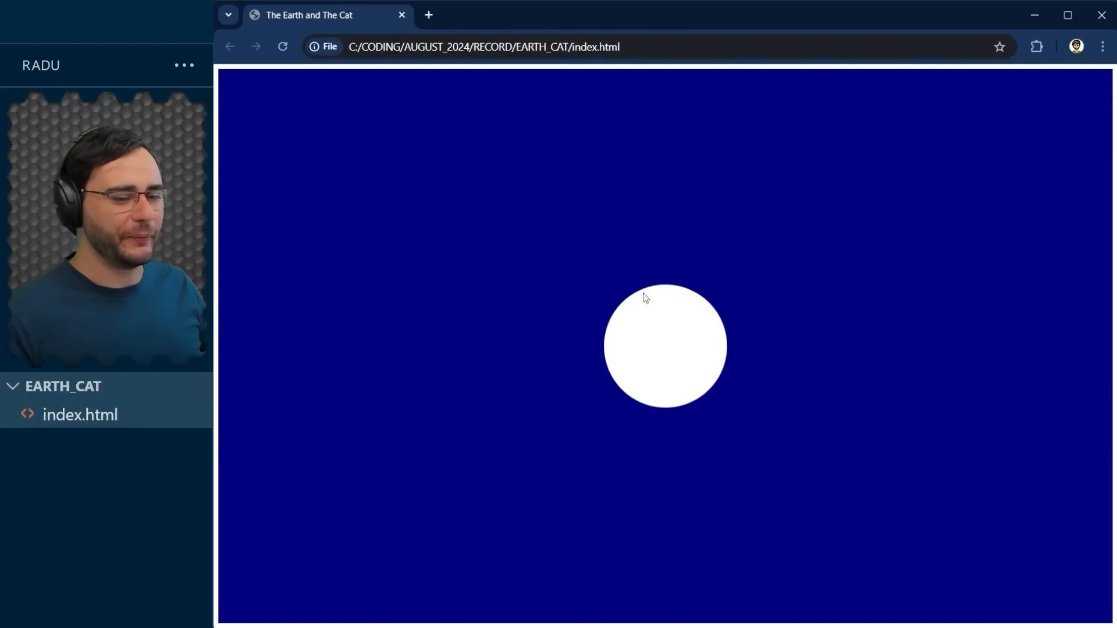
pyautogui.moveTo(622, 375)
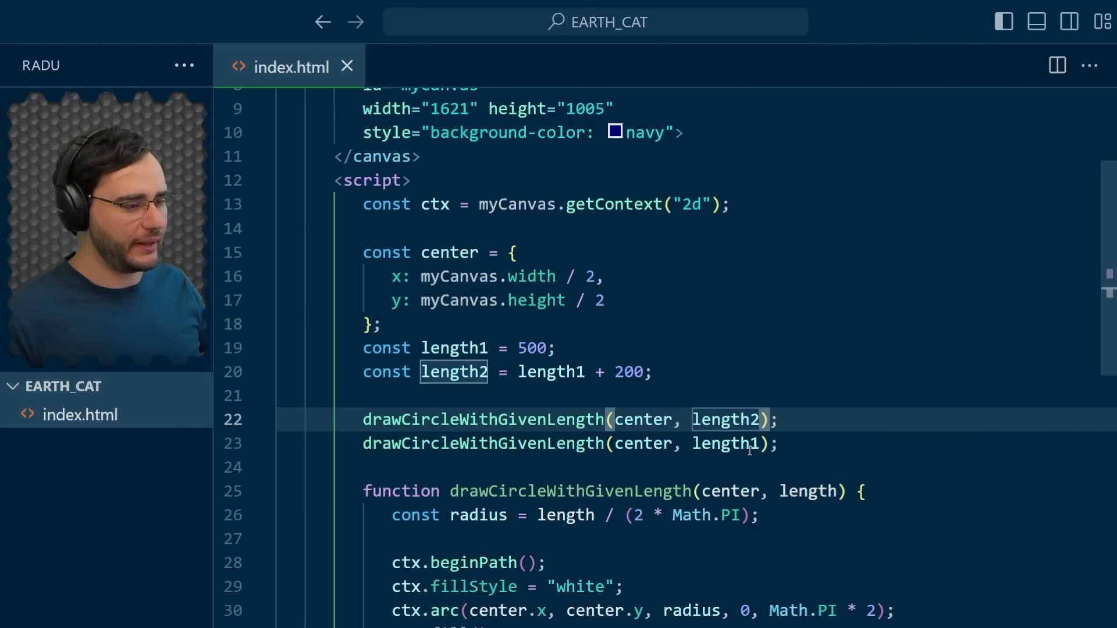
# - Add a color parameter defaulting to "white" and use it as the fill colour
pyautogui.scroll(-3)
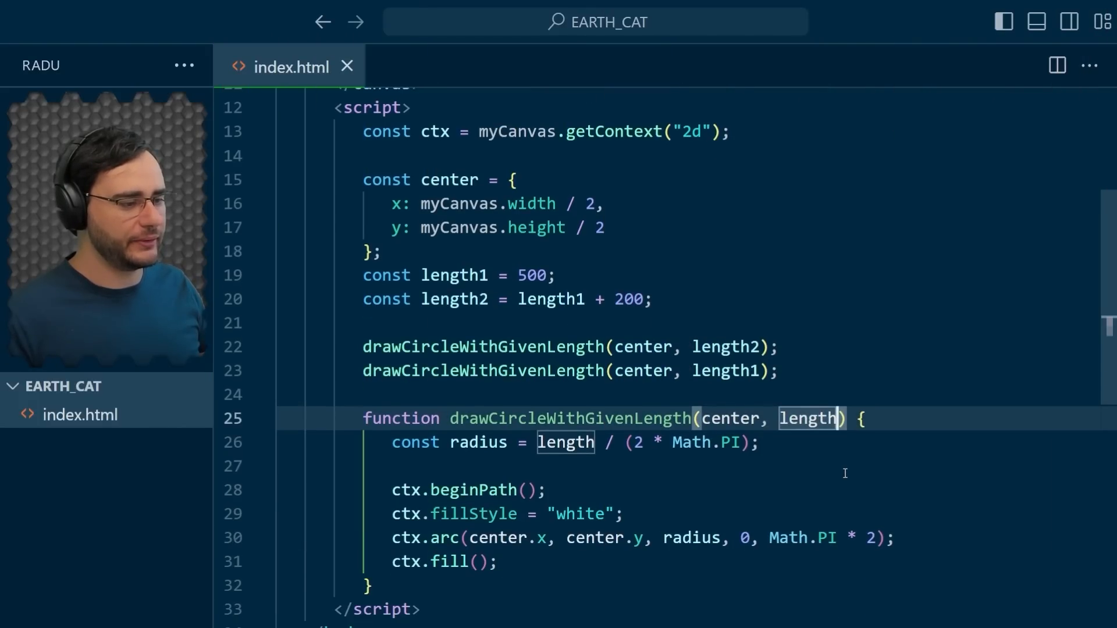
pyautogui.write(', col')
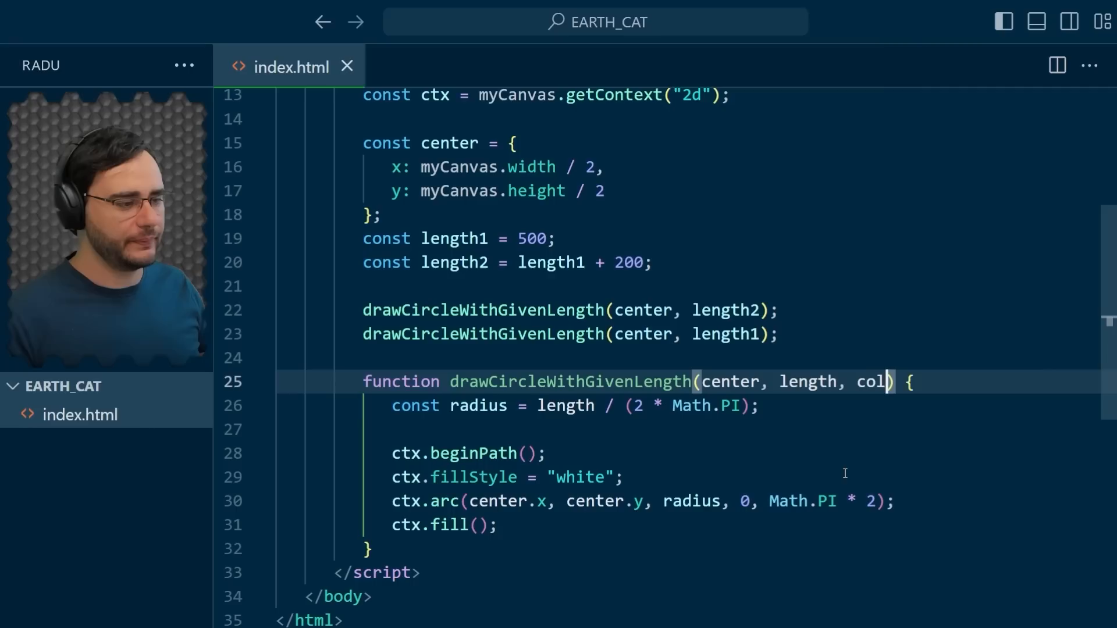
pyautogui.write('or = "w')
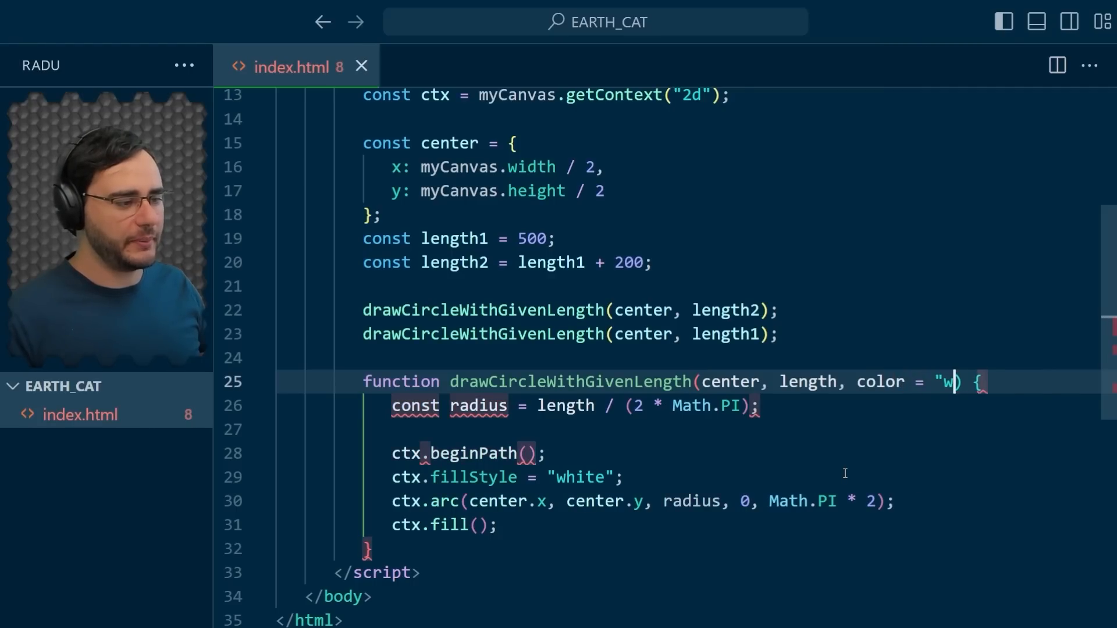
pyautogui.write('hite')
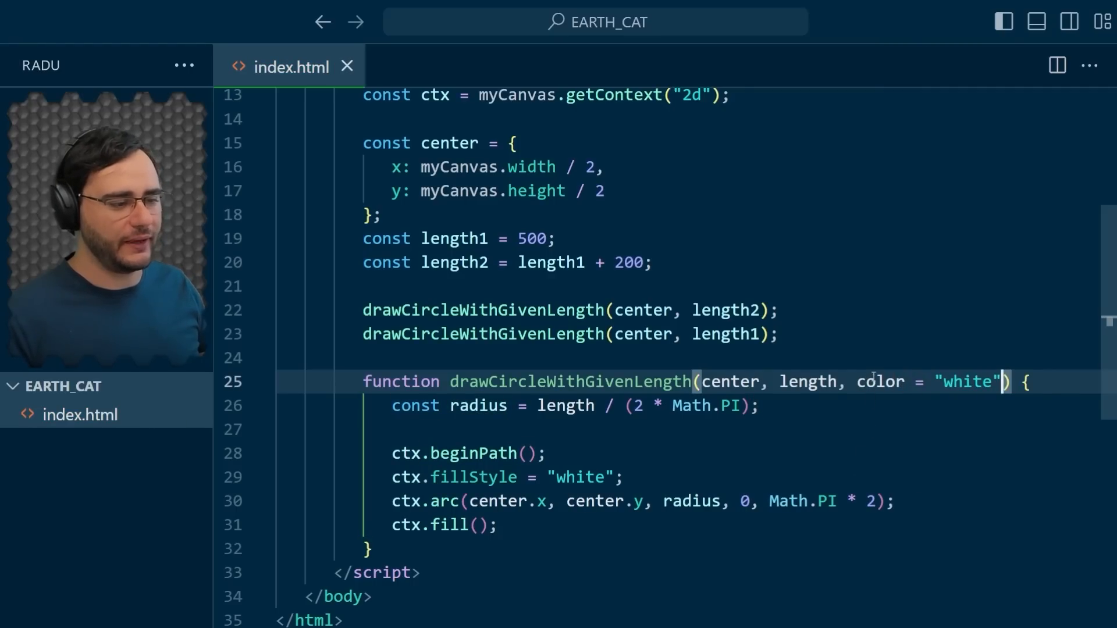
pyautogui.doubleClick(880, 382)
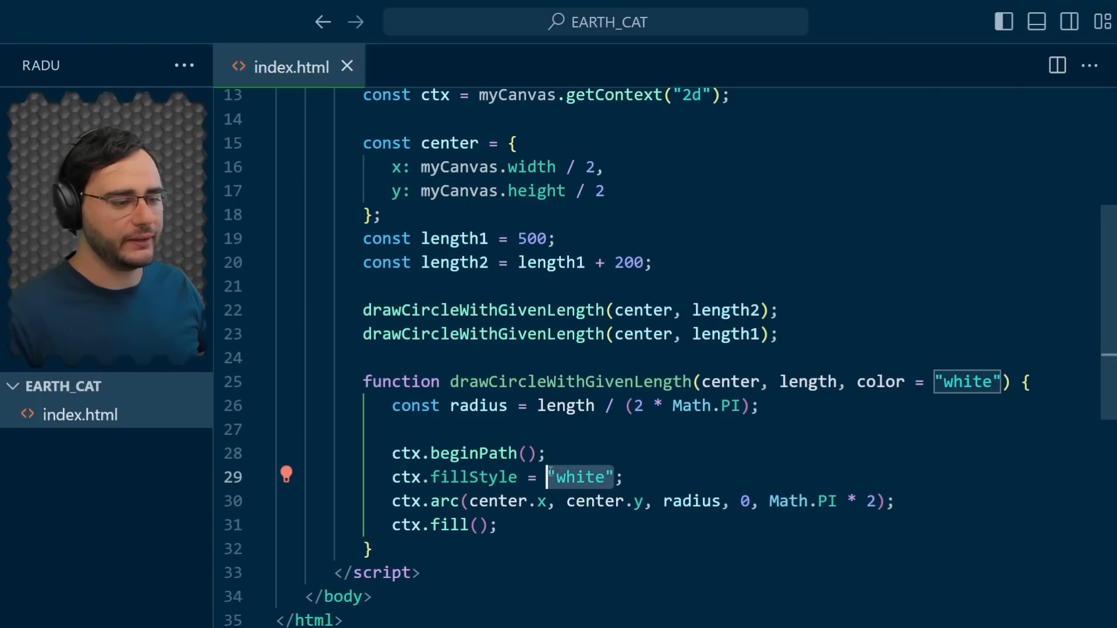
pyautogui.write('color')
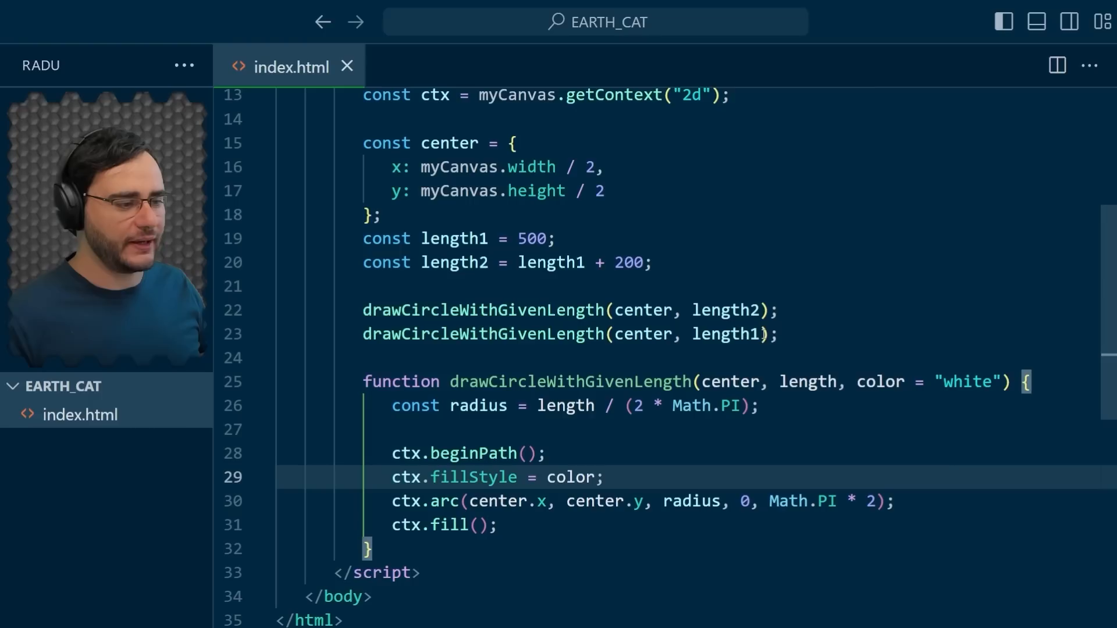
# - Pass "blue" as the colour in the smaller circle's call
pyautogui.click(727, 334)
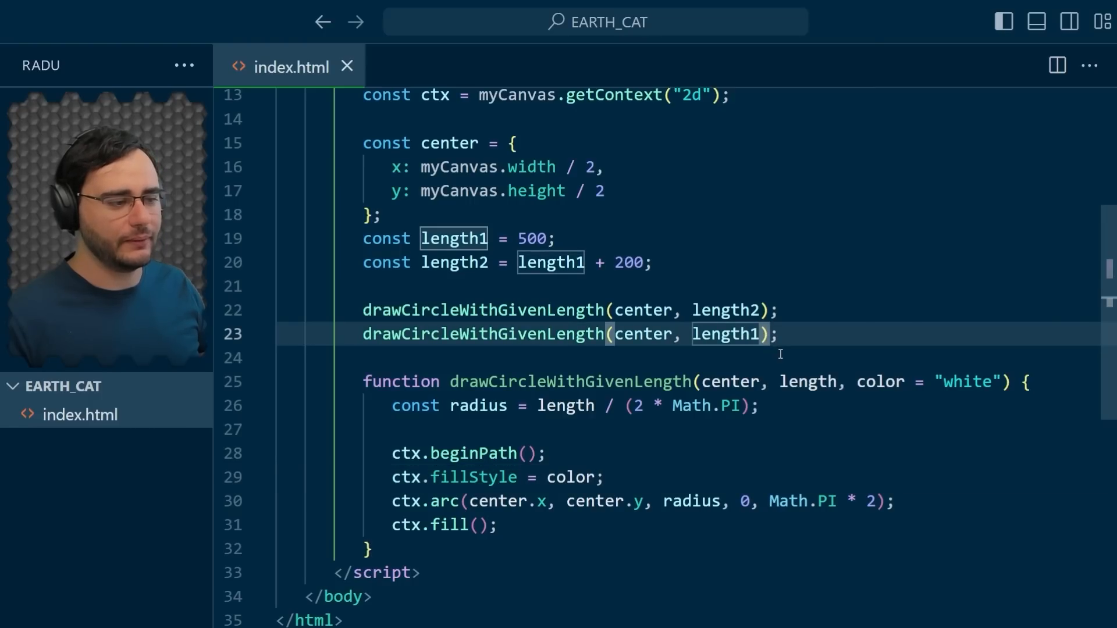
pyautogui.write(', "b')
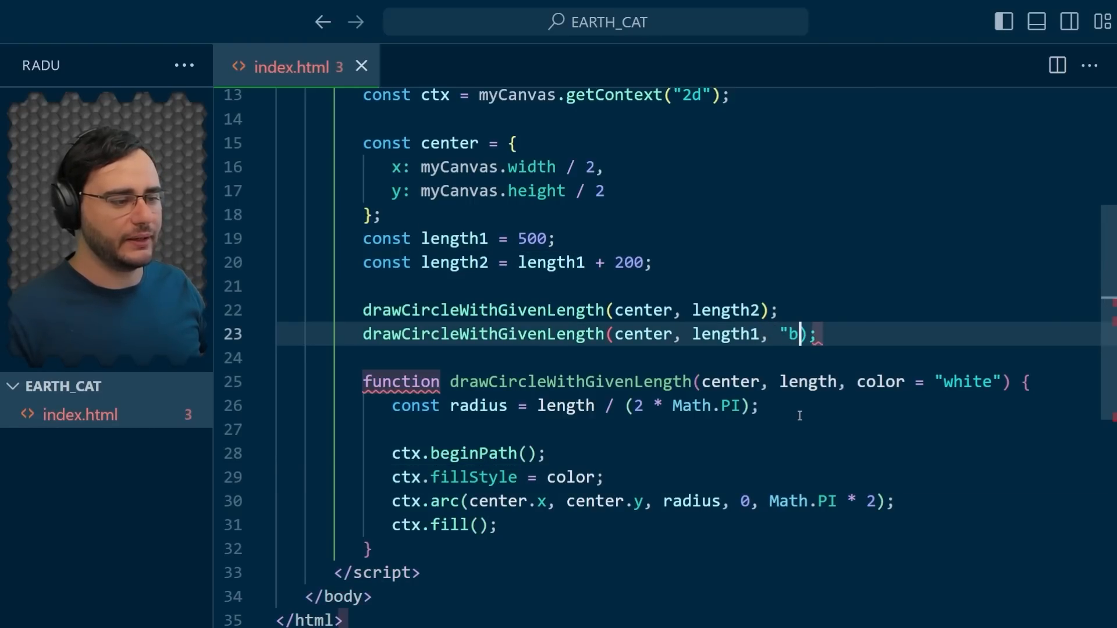
pyautogui.write('lue')
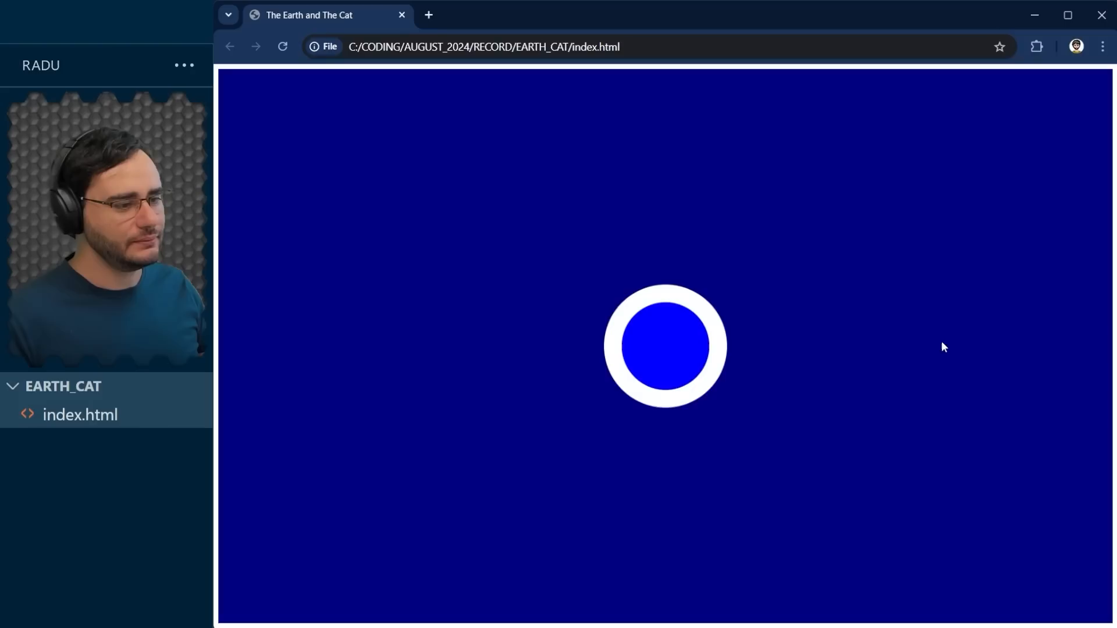
pyautogui.moveTo(661, 356)
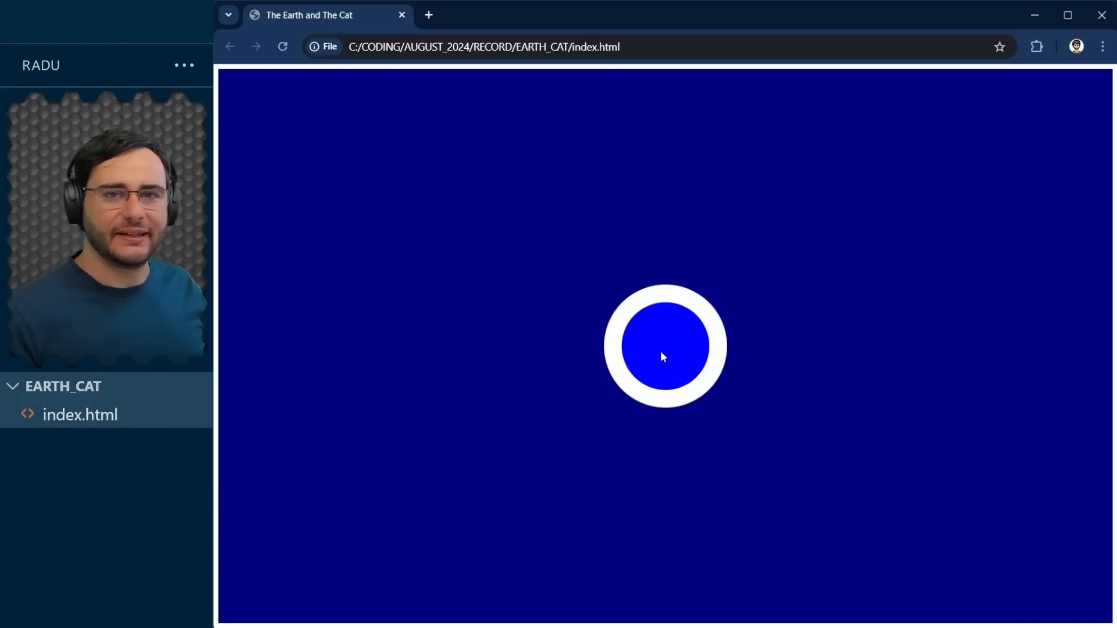
pyautogui.moveTo(693, 343)
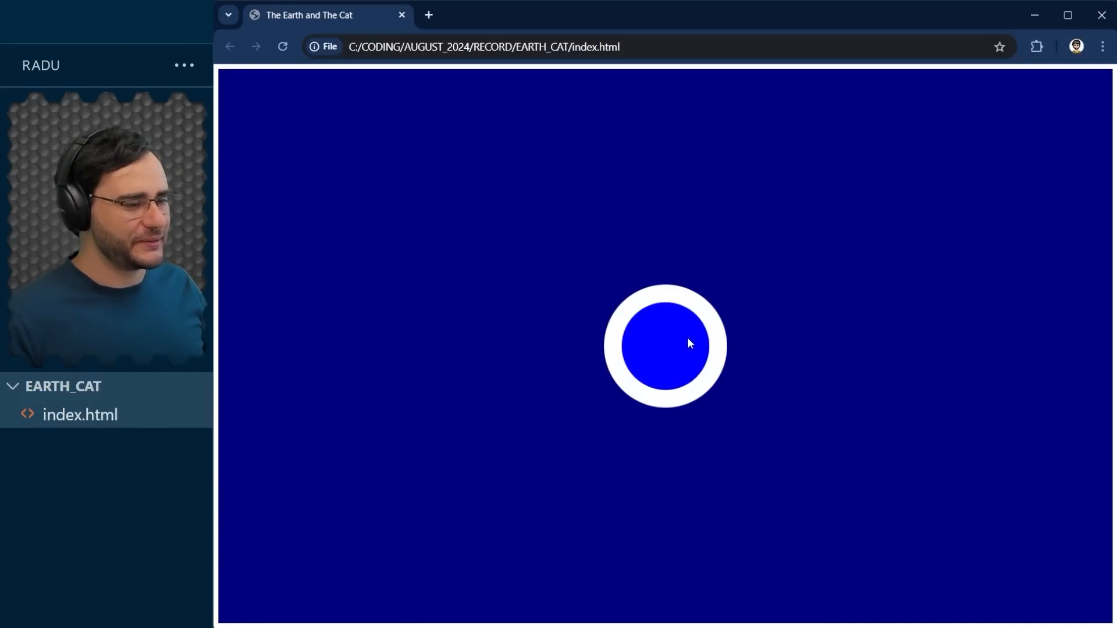
pyautogui.moveTo(675, 403)
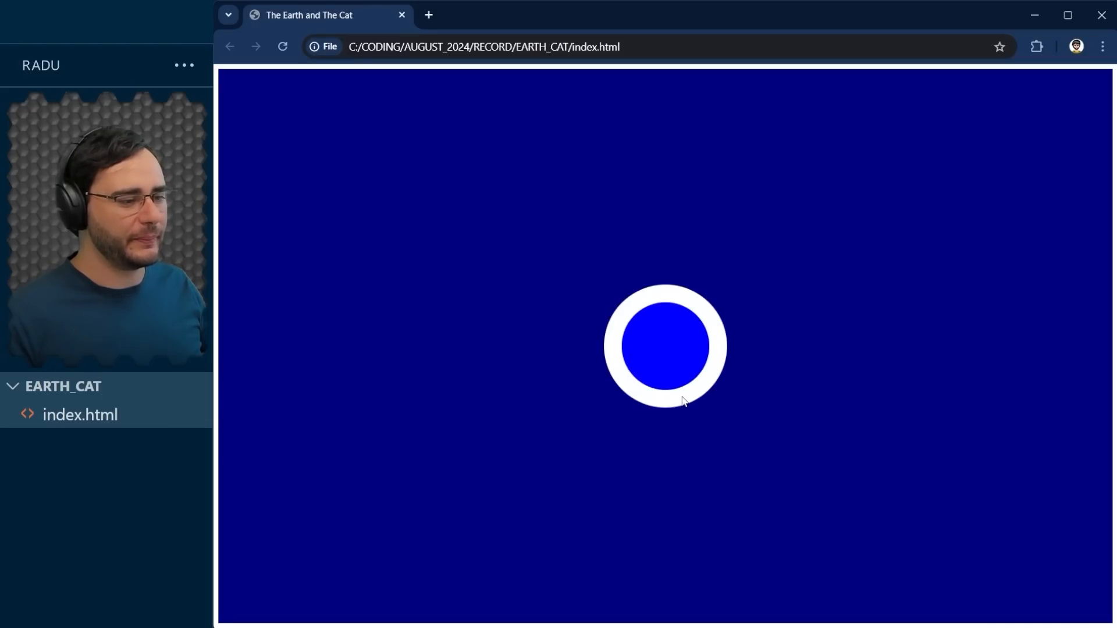
pyautogui.moveTo(650, 374)
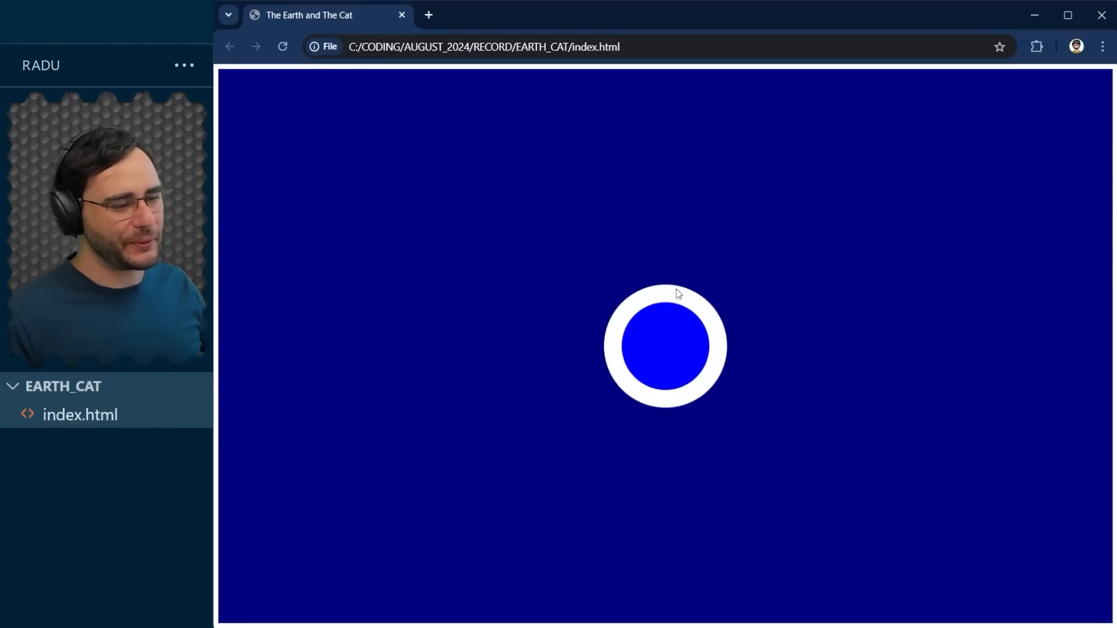
pyautogui.moveTo(661, 299)
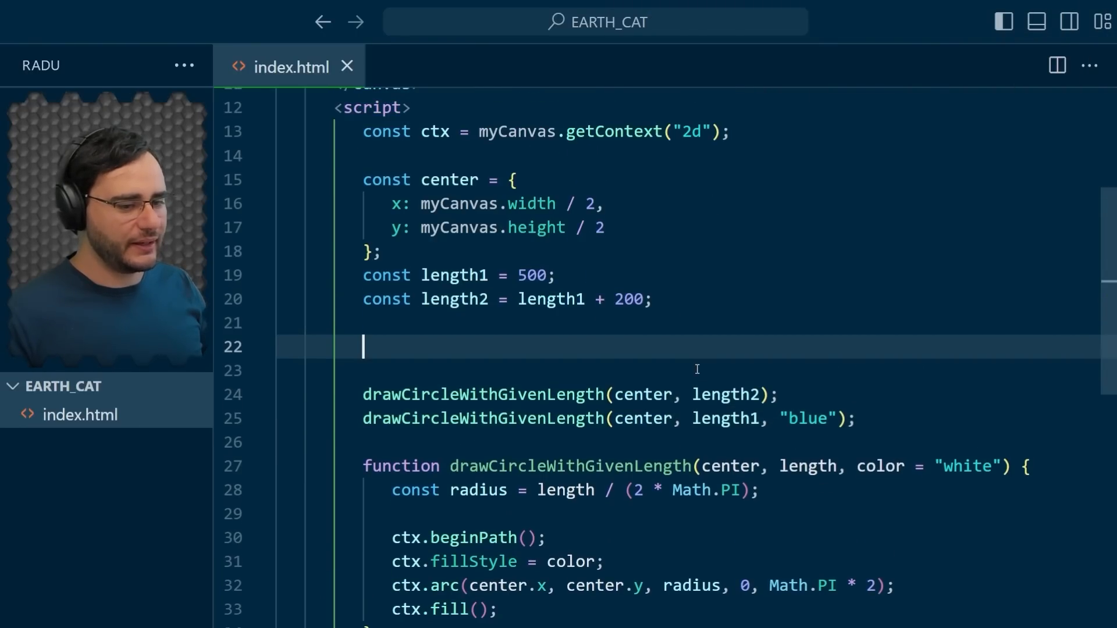
# - Create const img = new Image() with src "gym_ball.png" and begin its onload function
pyautogui.write('con')
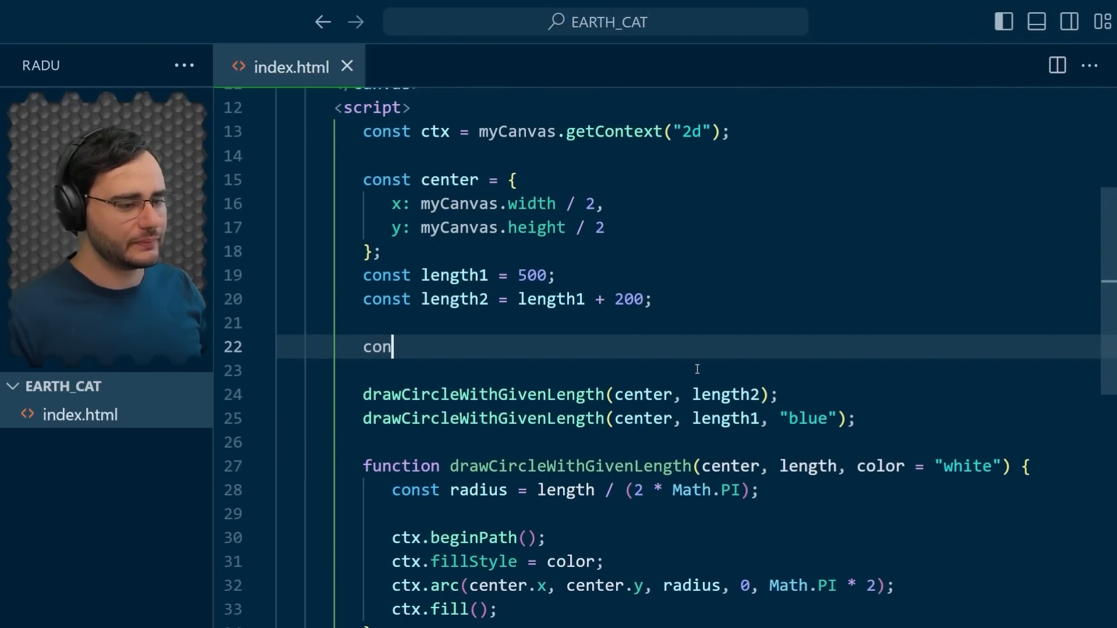
pyautogui.write('st img = new')
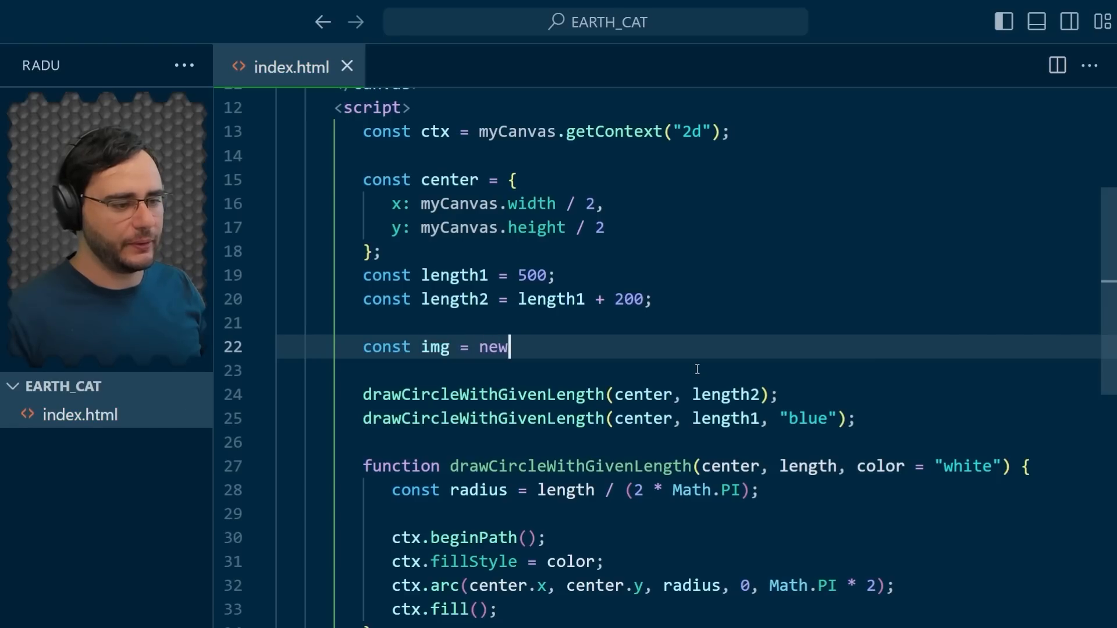
pyautogui.write('Image();')
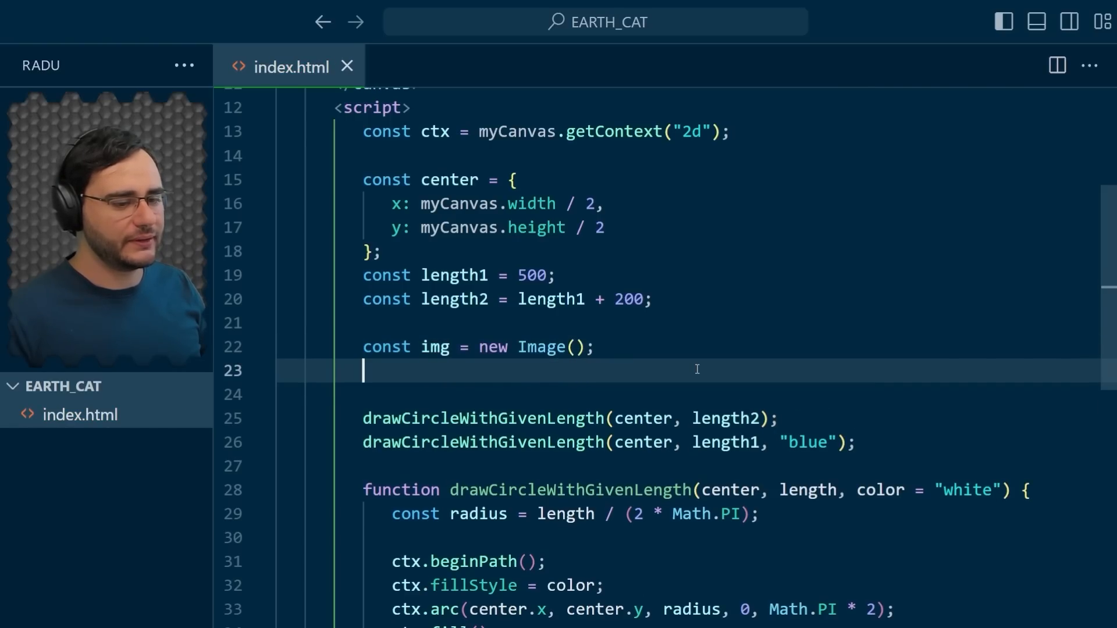
pyautogui.write('img.src =')
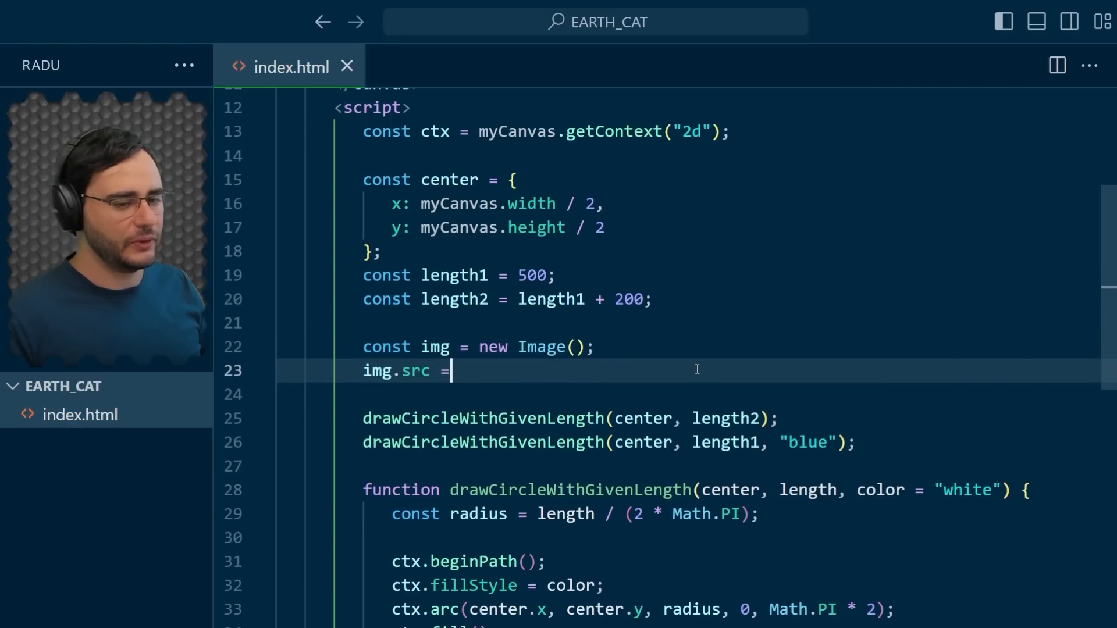
pyautogui.write('"gym_ball.p')
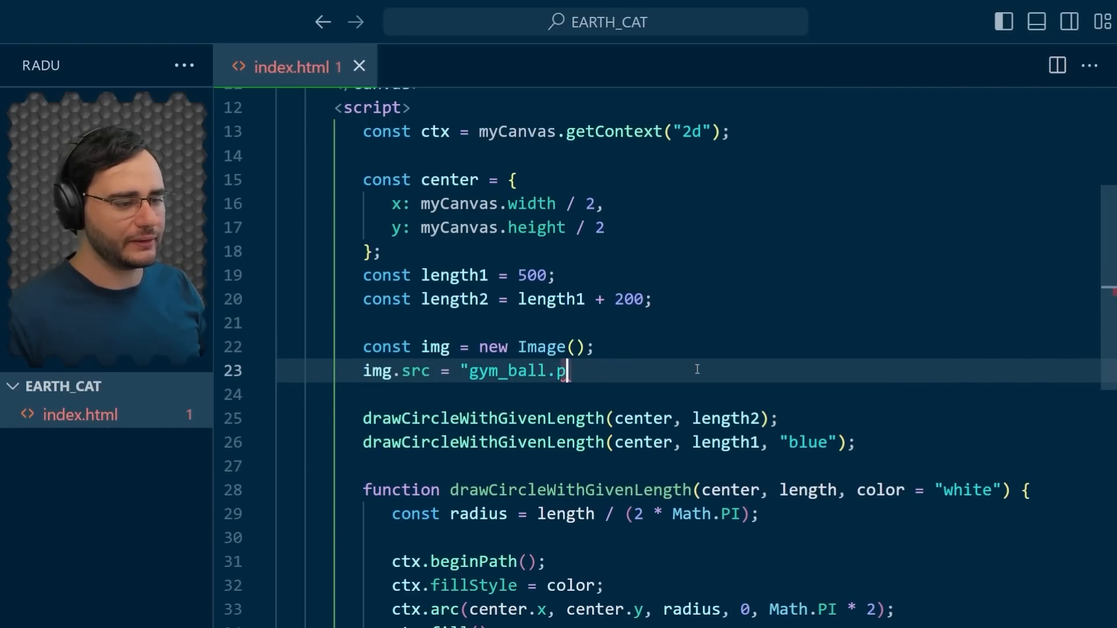
pyautogui.write('ng";')
pyautogui.write('img.onload = fu')
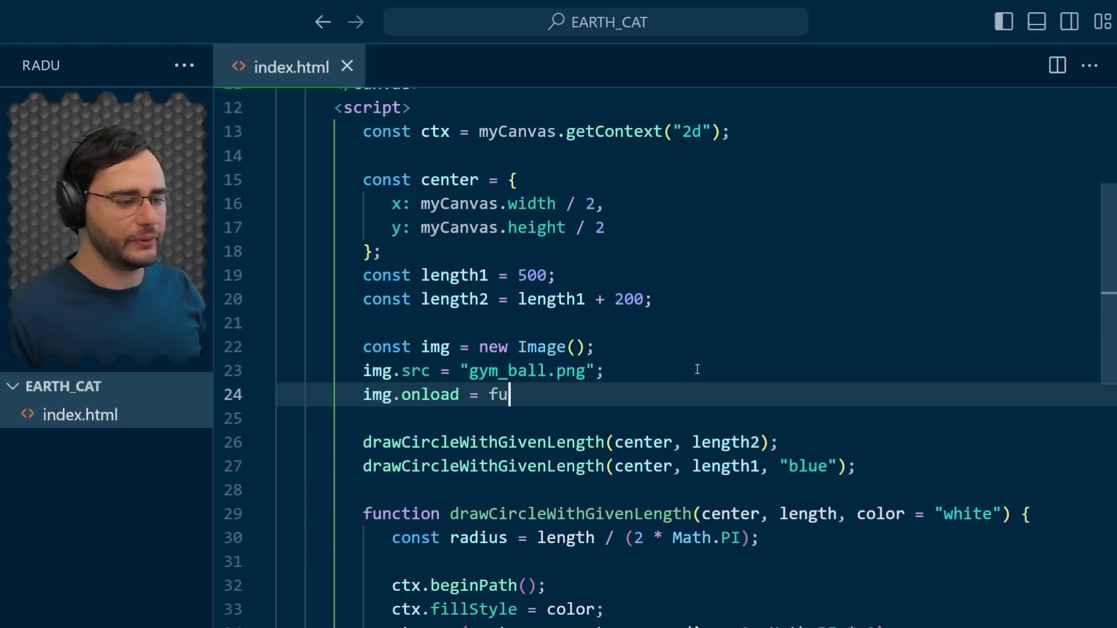
pyautogui.write('nction () {')
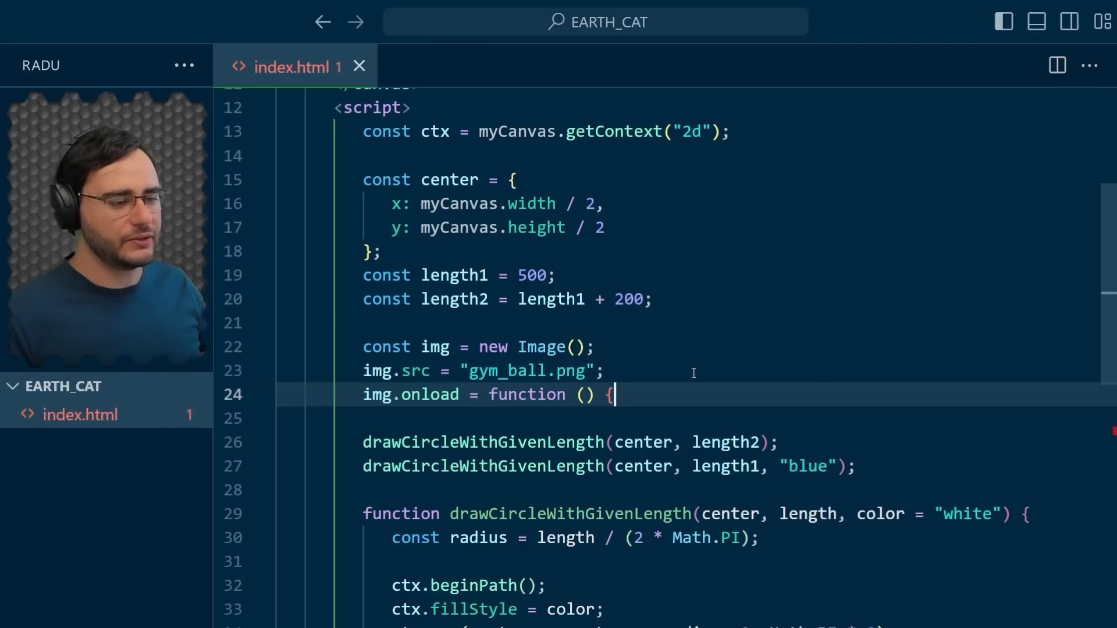
pyautogui.moveTo(516, 401)
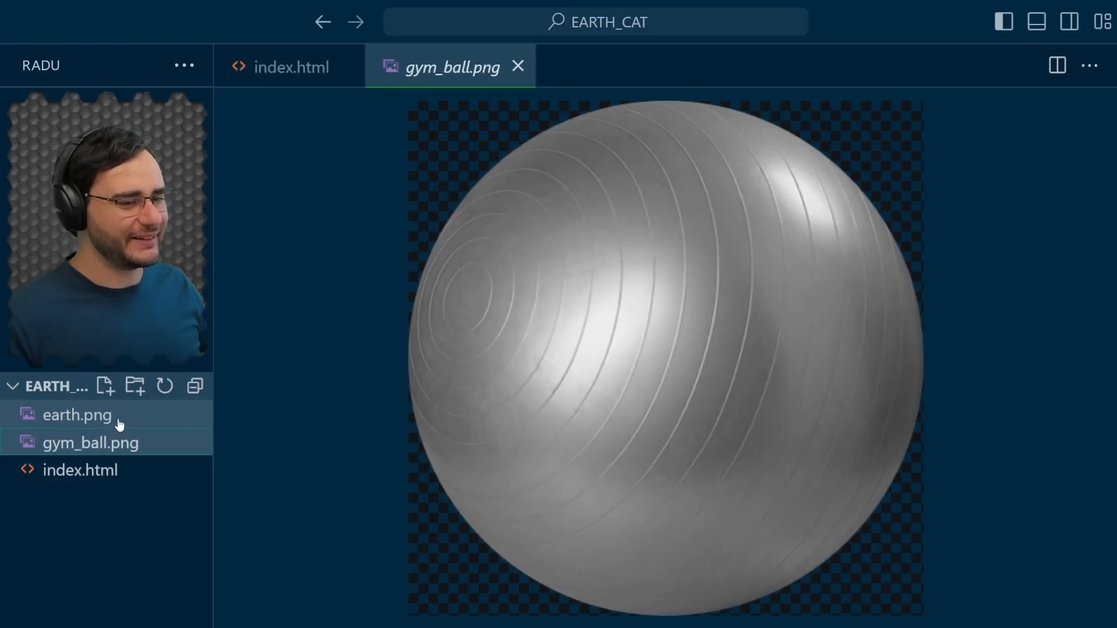
# - Preview earth.png, then return to the index.html code
pyautogui.click(77, 415)
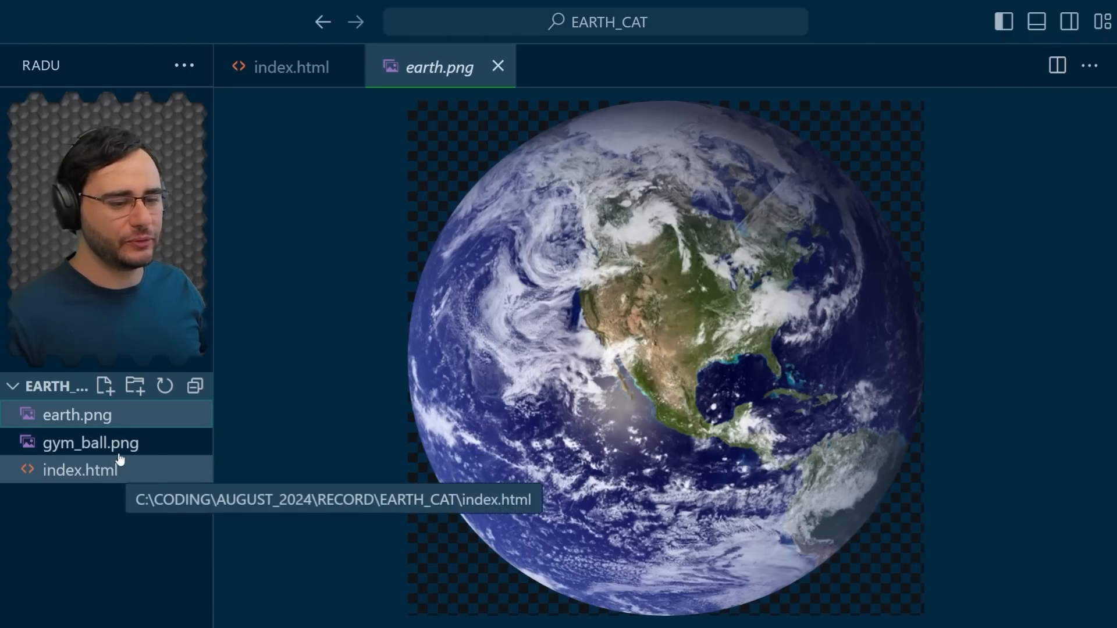
pyautogui.click(290, 66)
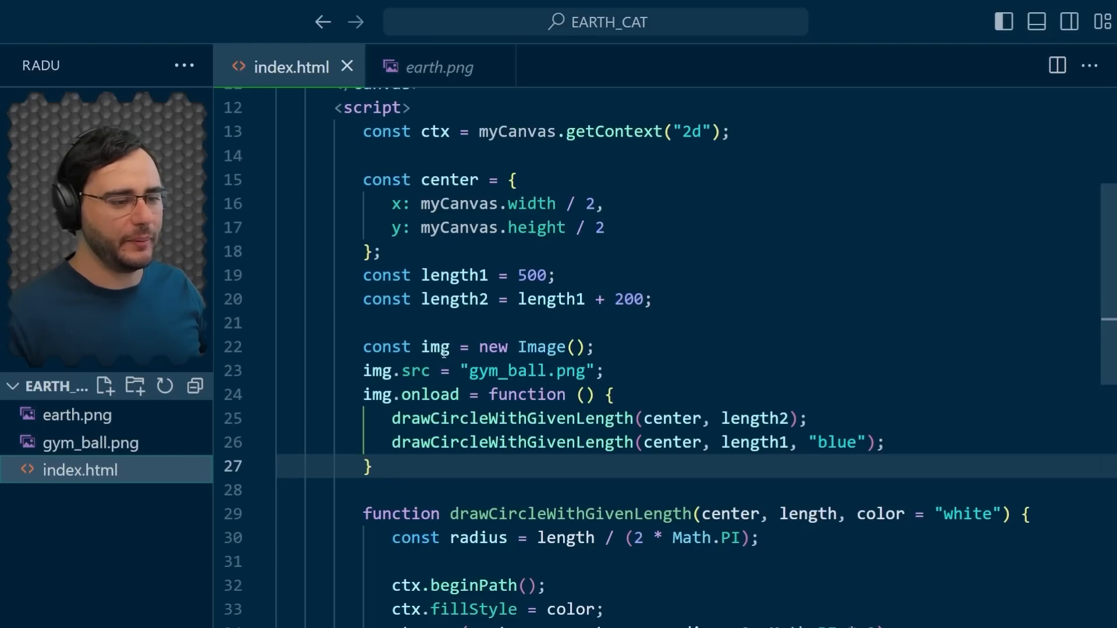
pyautogui.moveTo(640, 434)
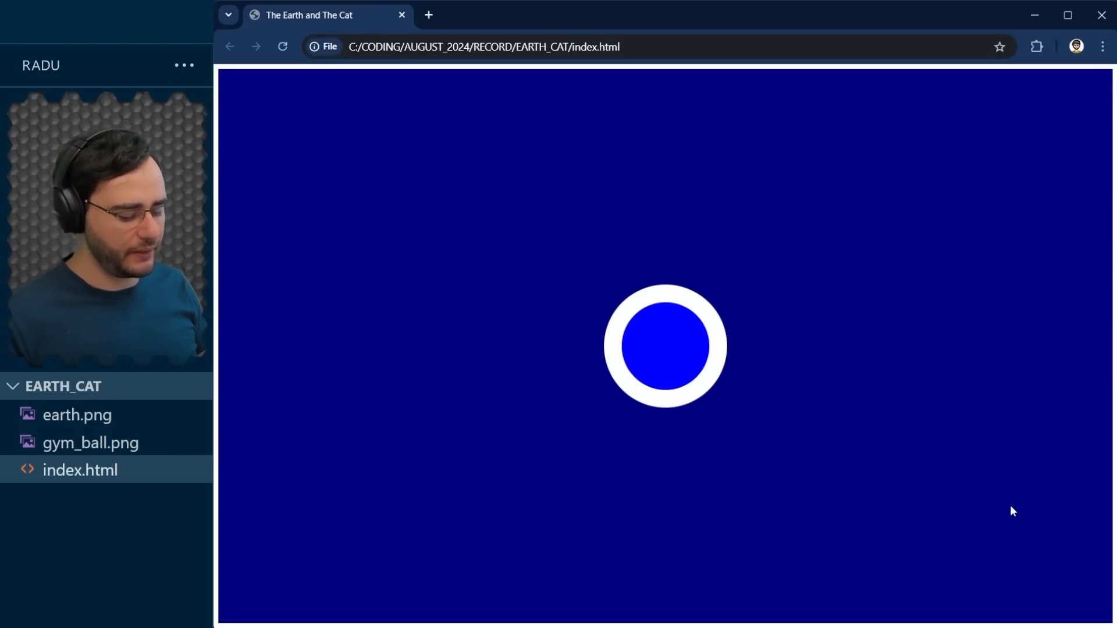
# - Open the DevTools Console and evaluate img to confirm it loads gym_ball.png
pyautogui.press('F12')
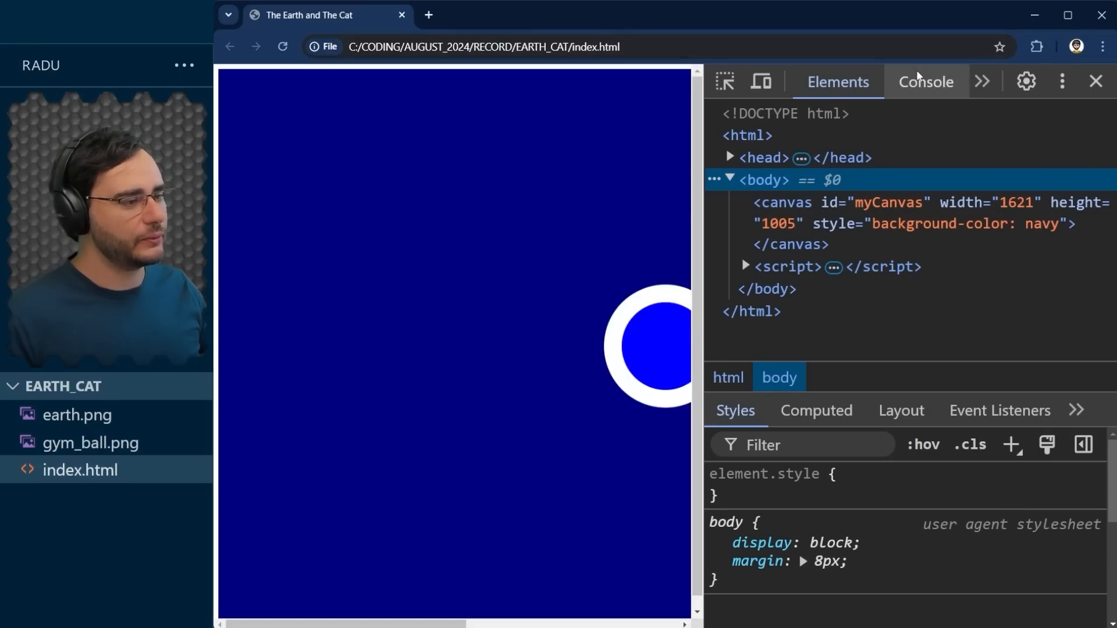
pyautogui.click(926, 81)
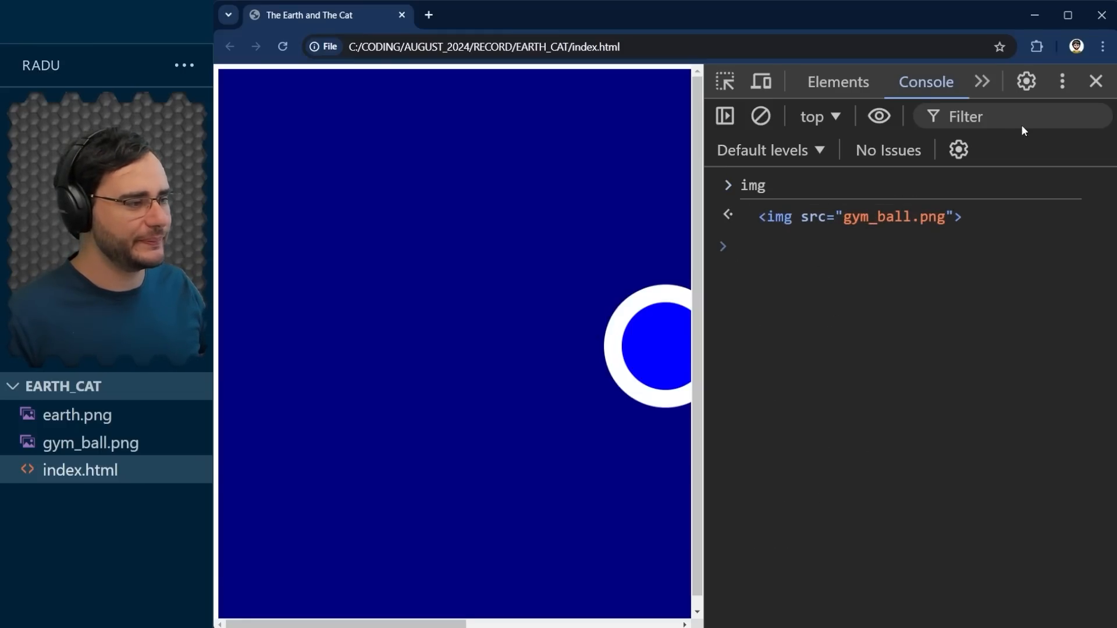
pyautogui.click(1095, 82)
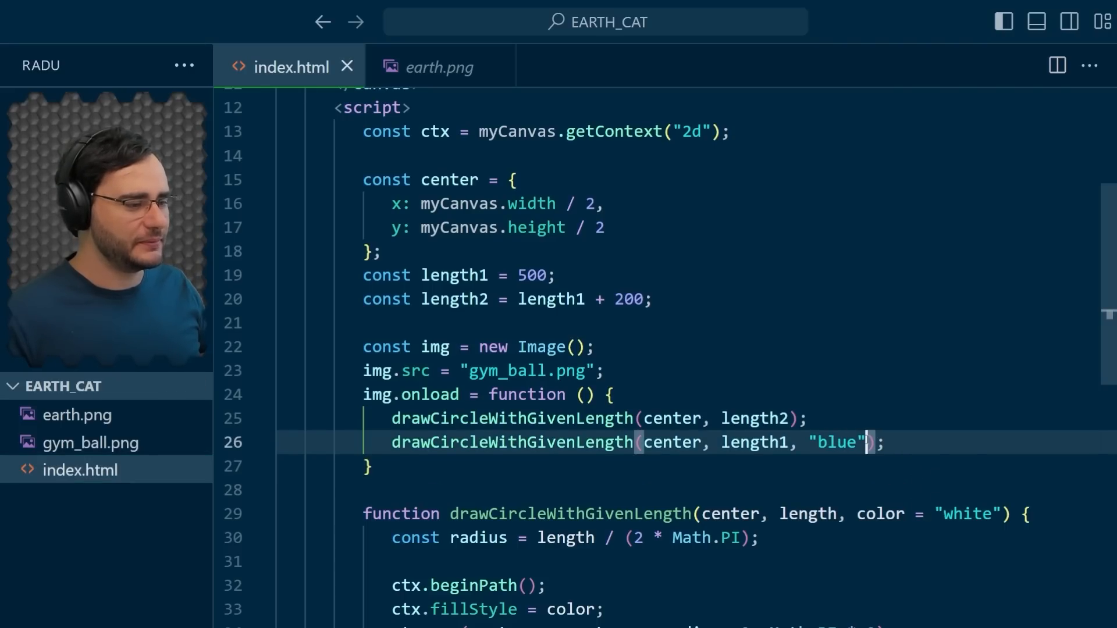
# - Pass img to the inner circle's call and open an if (img) block after the fill
pyautogui.write(',')
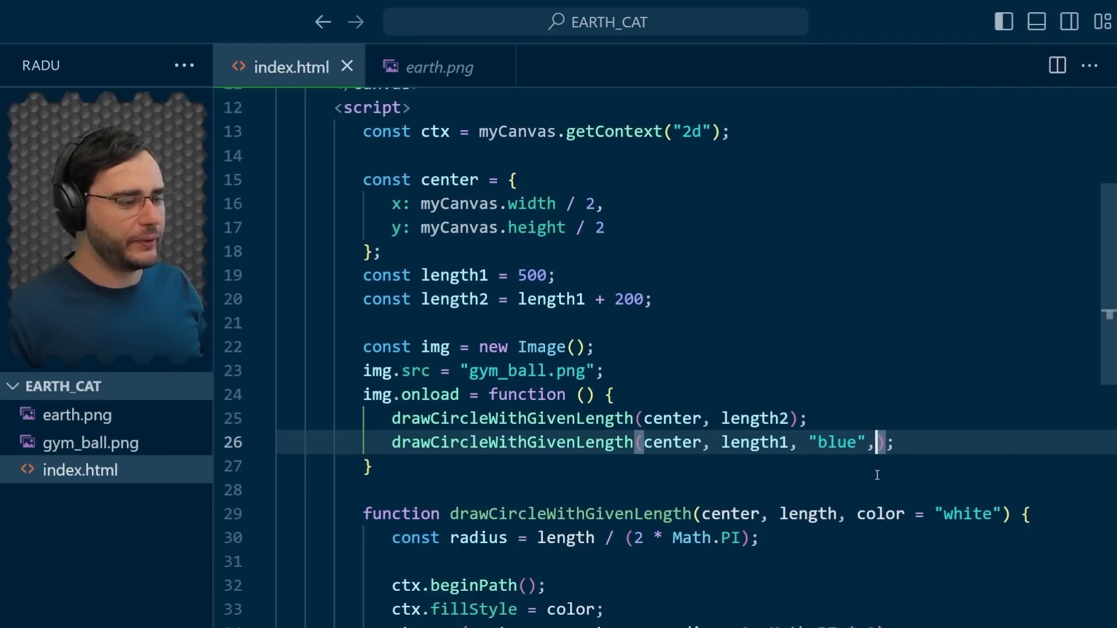
pyautogui.write('img')
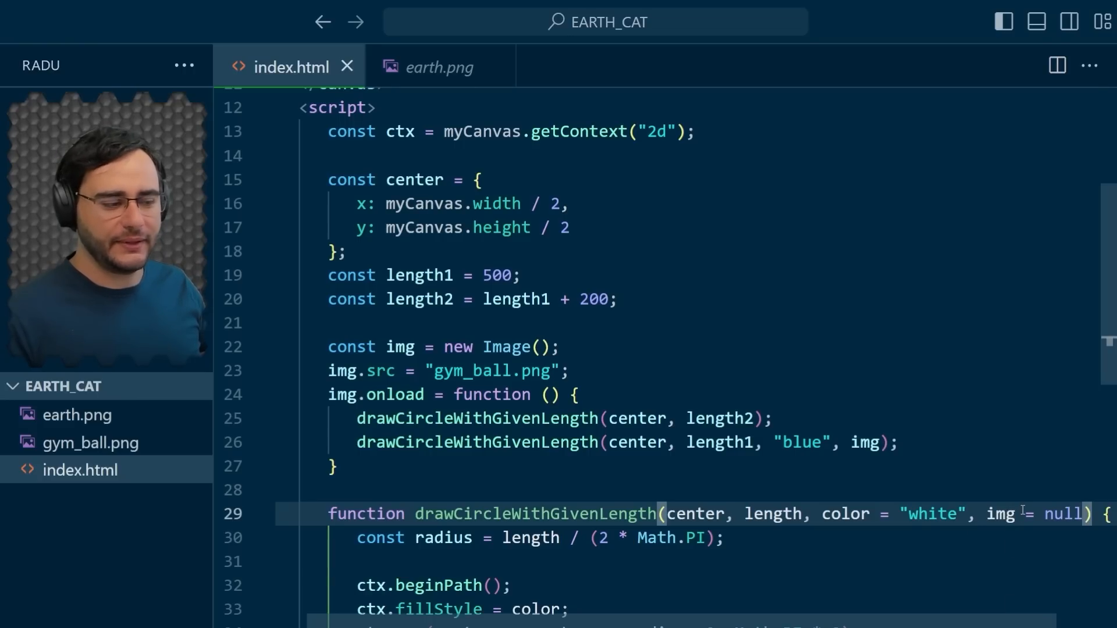
pyautogui.scroll(-3)
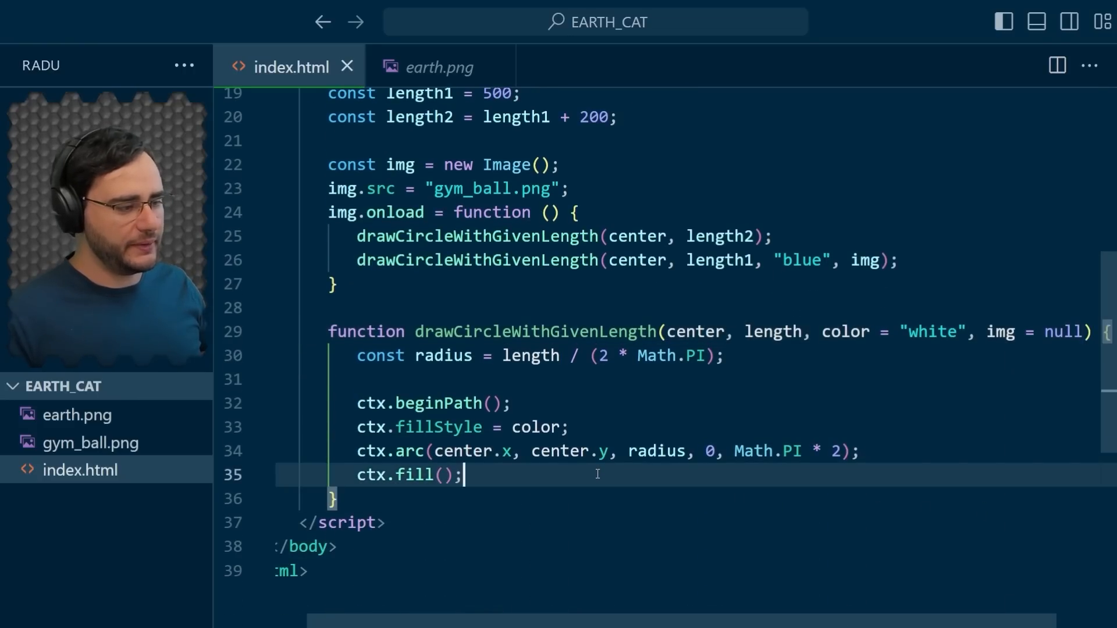
pyautogui.press('Enter')
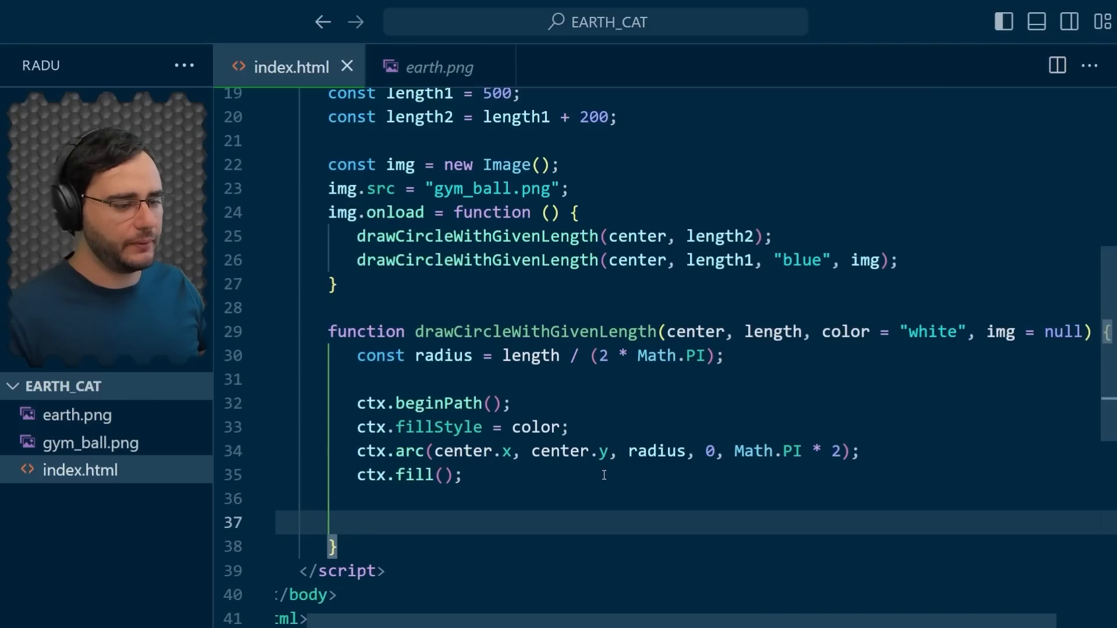
pyautogui.write('if (')
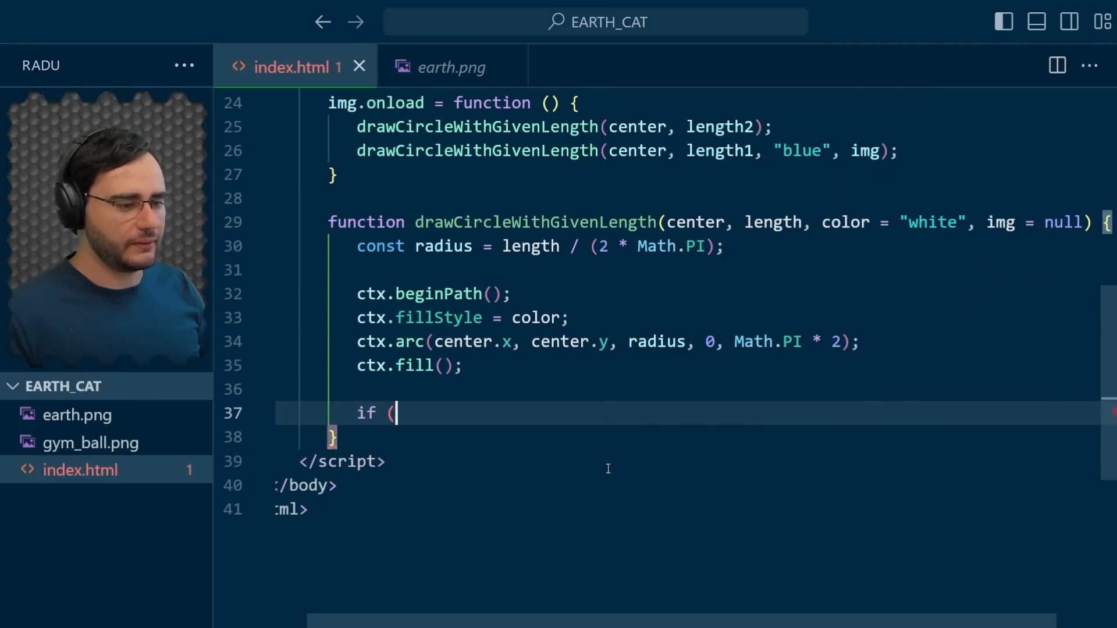
pyautogui.write('img) {')
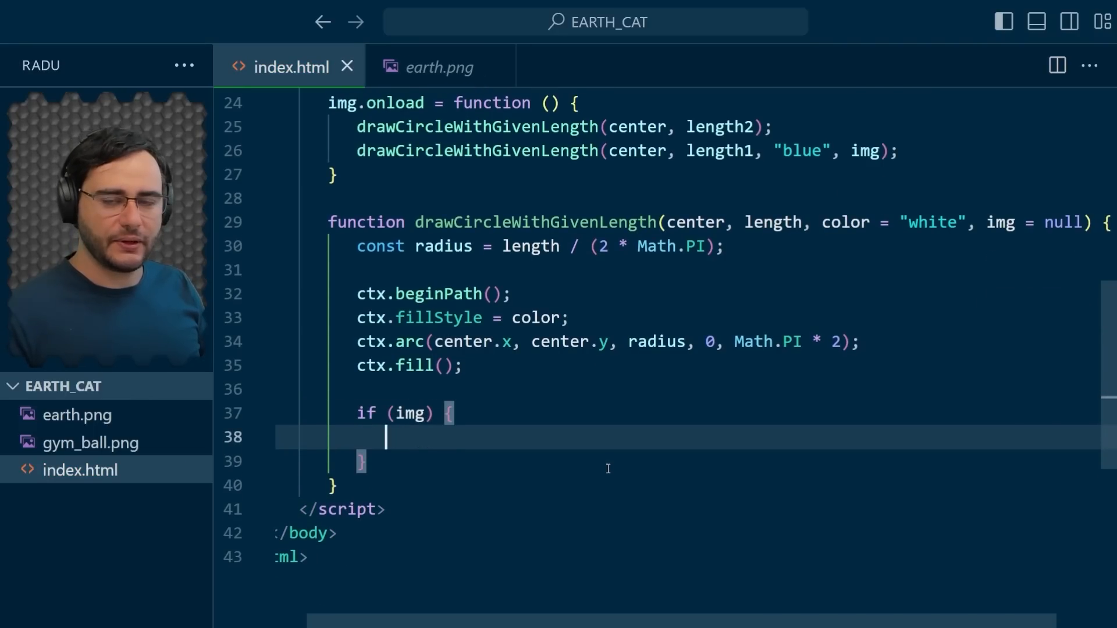
# - Inside the block, call ctx.drawImage(img, center.x, center.y, radius)
pyautogui.write('ctx.d')
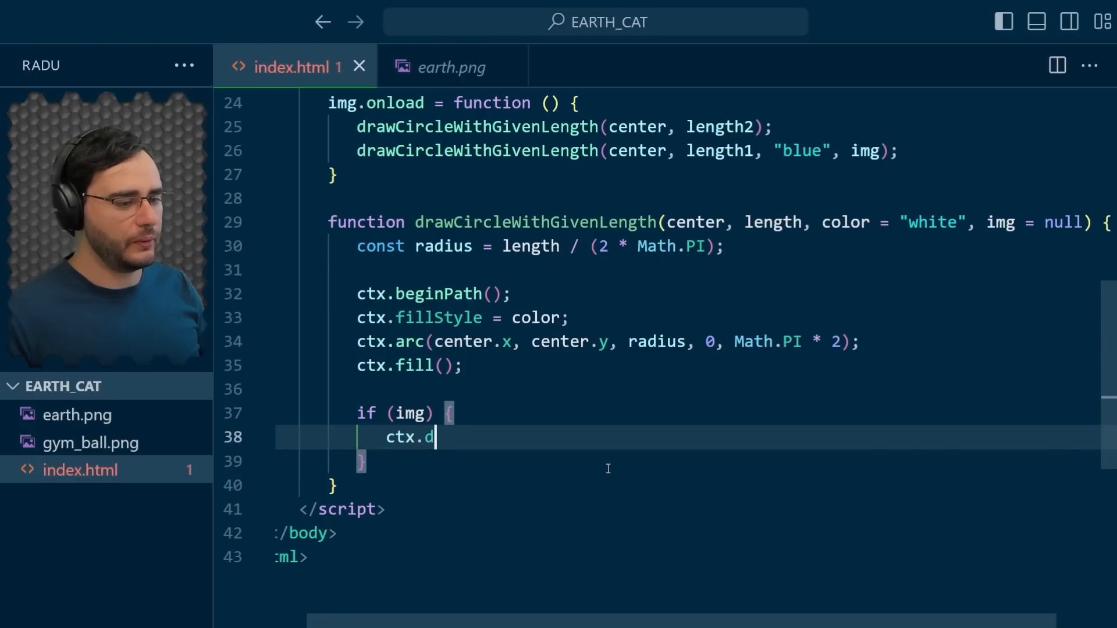
pyautogui.write('rawImage')
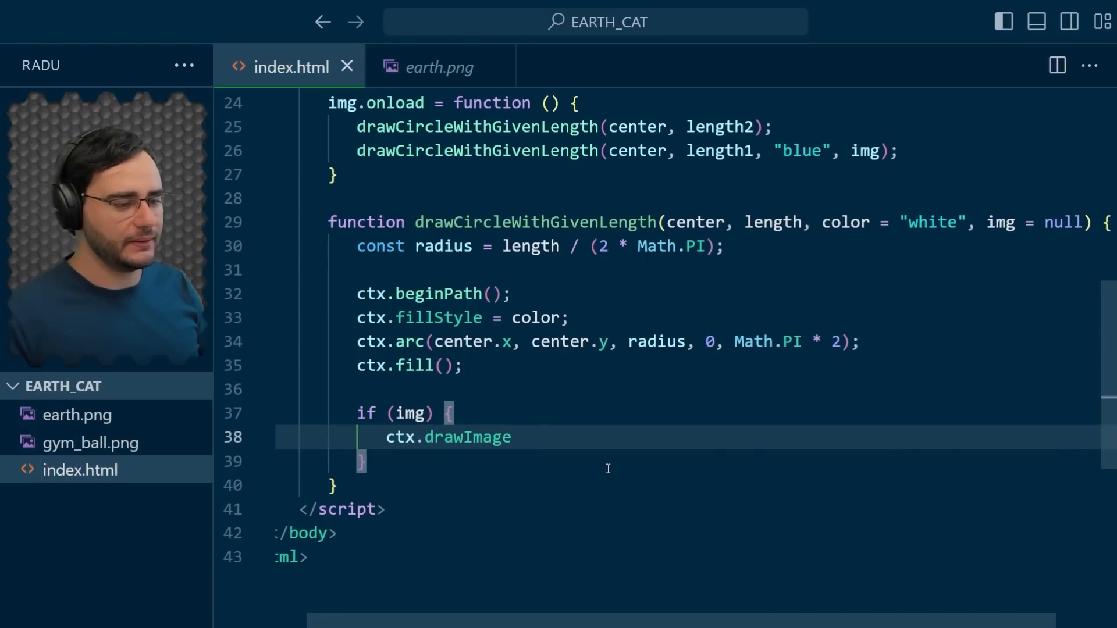
pyautogui.write('(')
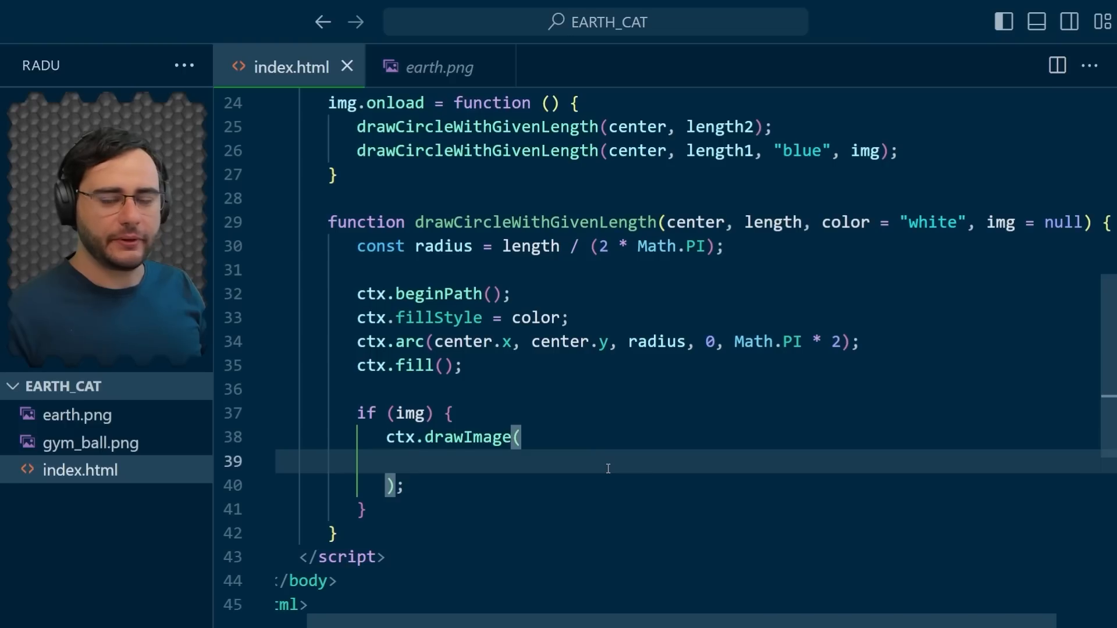
pyautogui.write('img,')
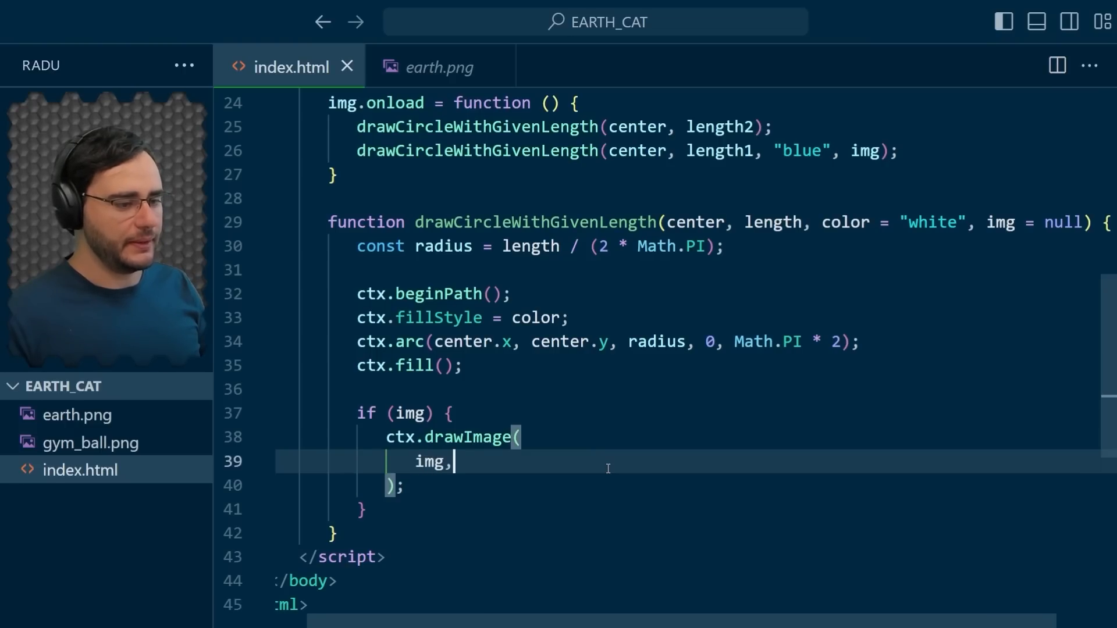
pyautogui.press('enter')
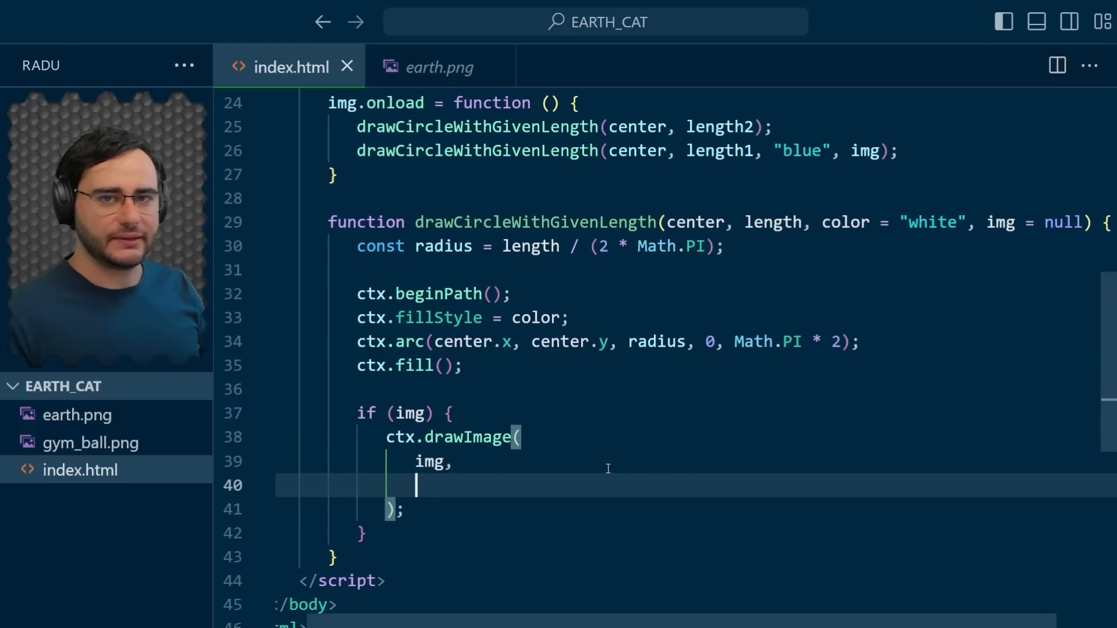
pyautogui.write('center.x,')
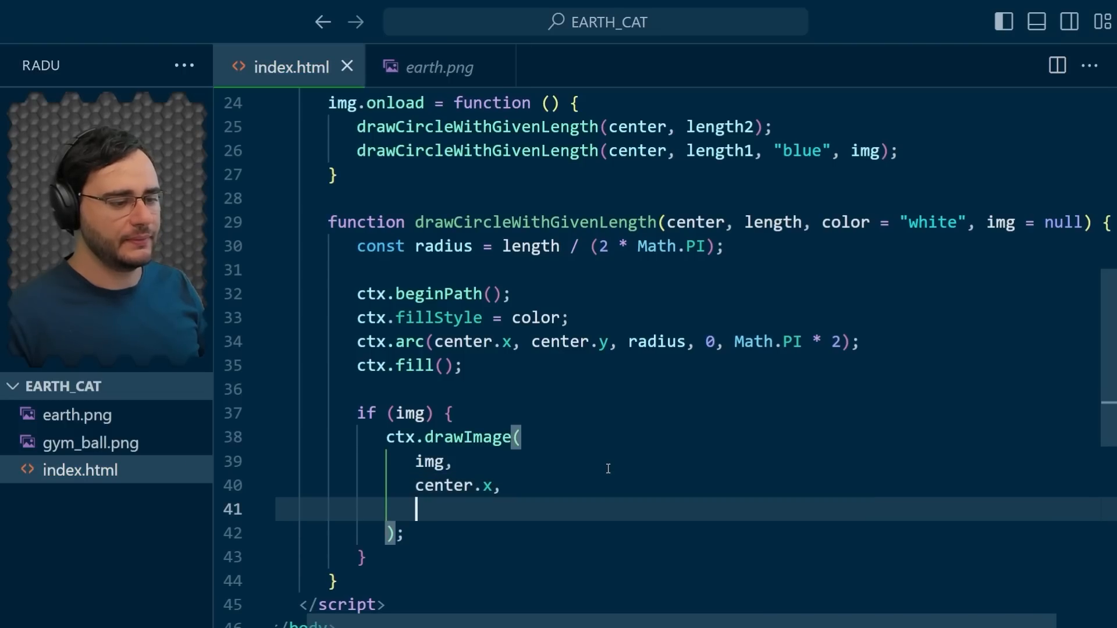
pyautogui.write('center.y,')
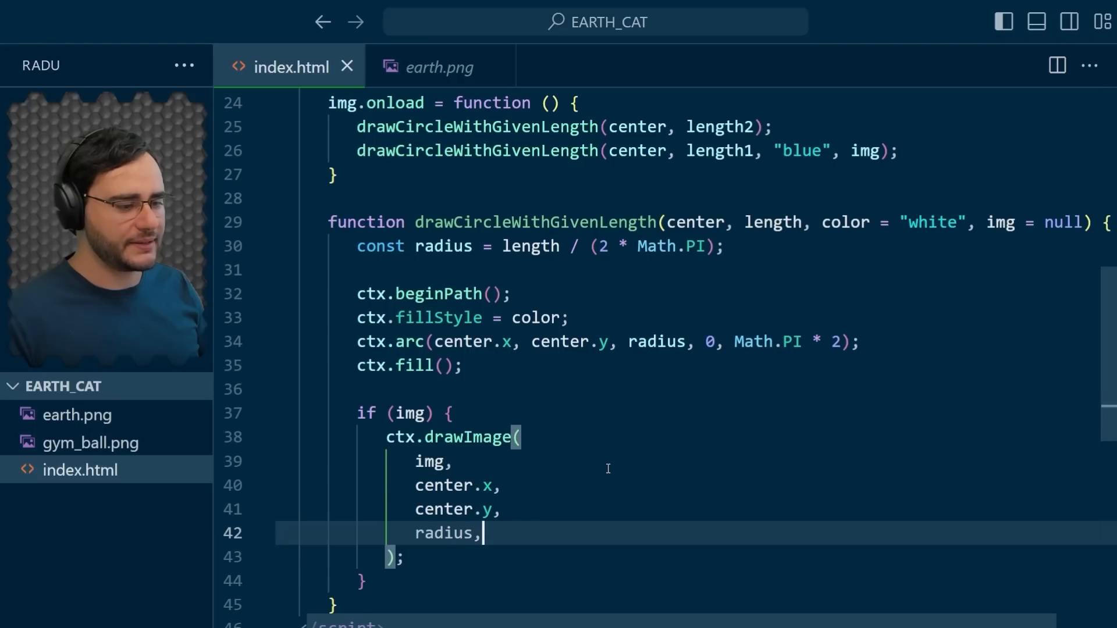
pyautogui.write('radius')
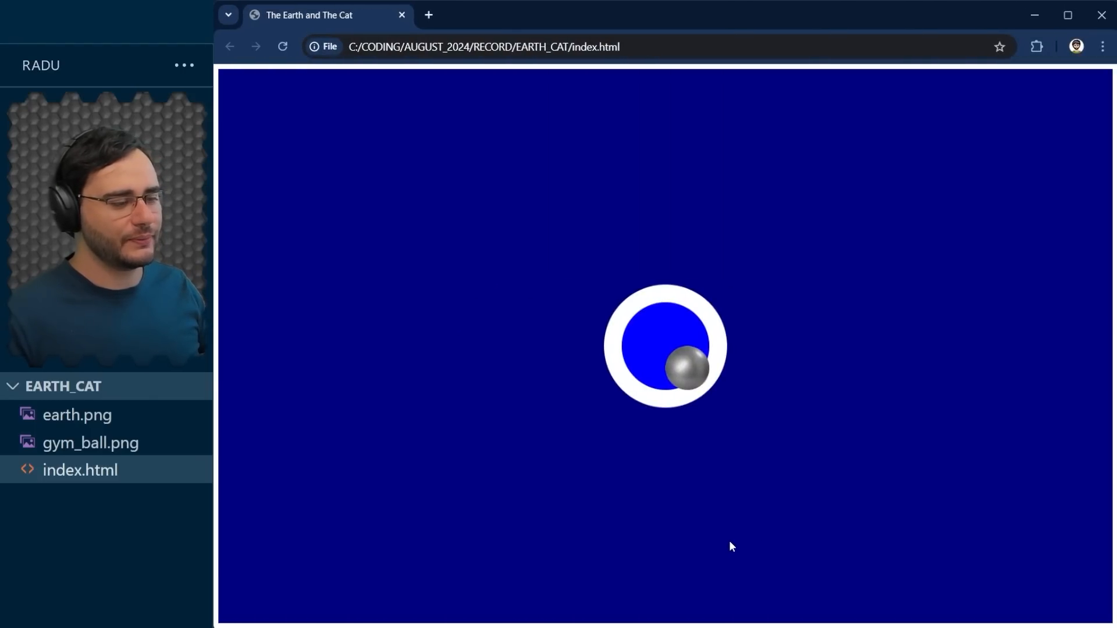
pyautogui.moveTo(682, 373)
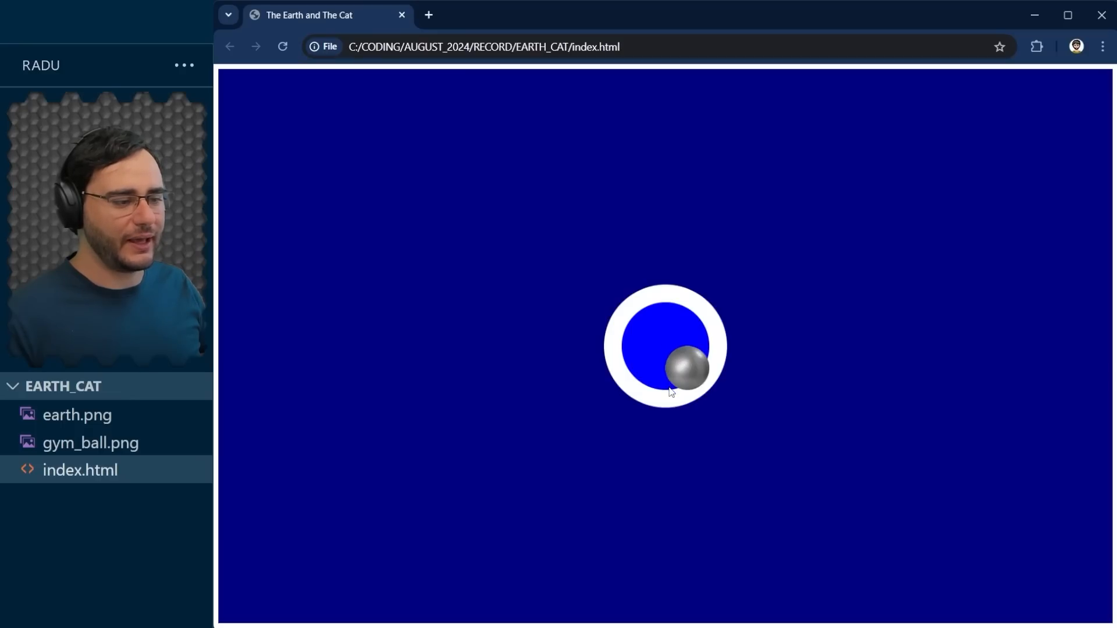
pyautogui.moveTo(709, 356)
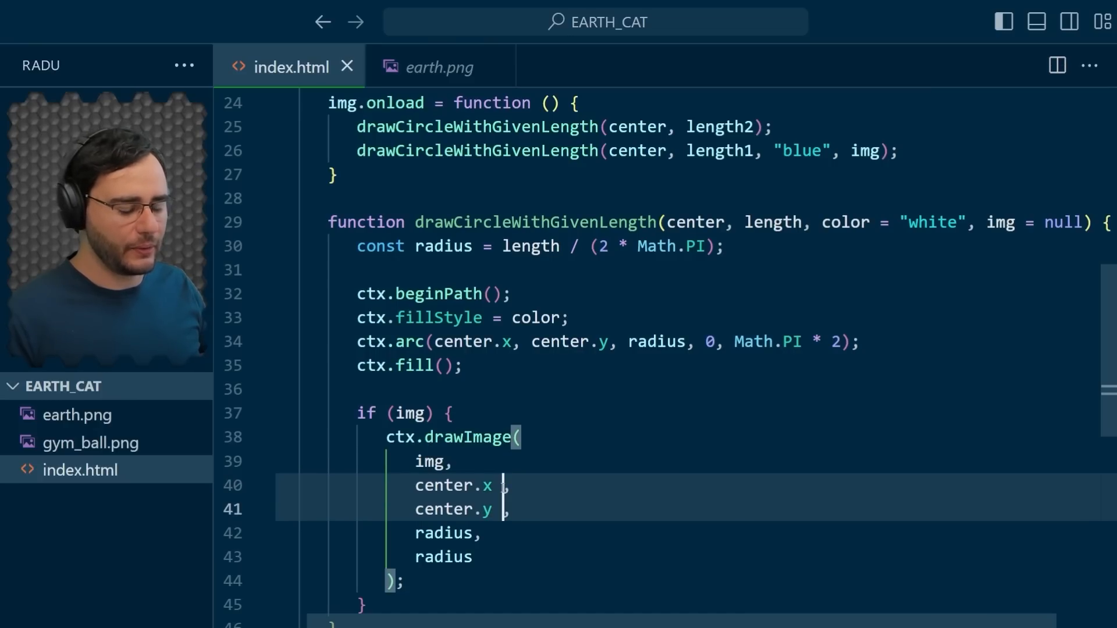
# - Offset the drawImage position by subtracting radius from the centre coordinates
pyautogui.write('- radi')
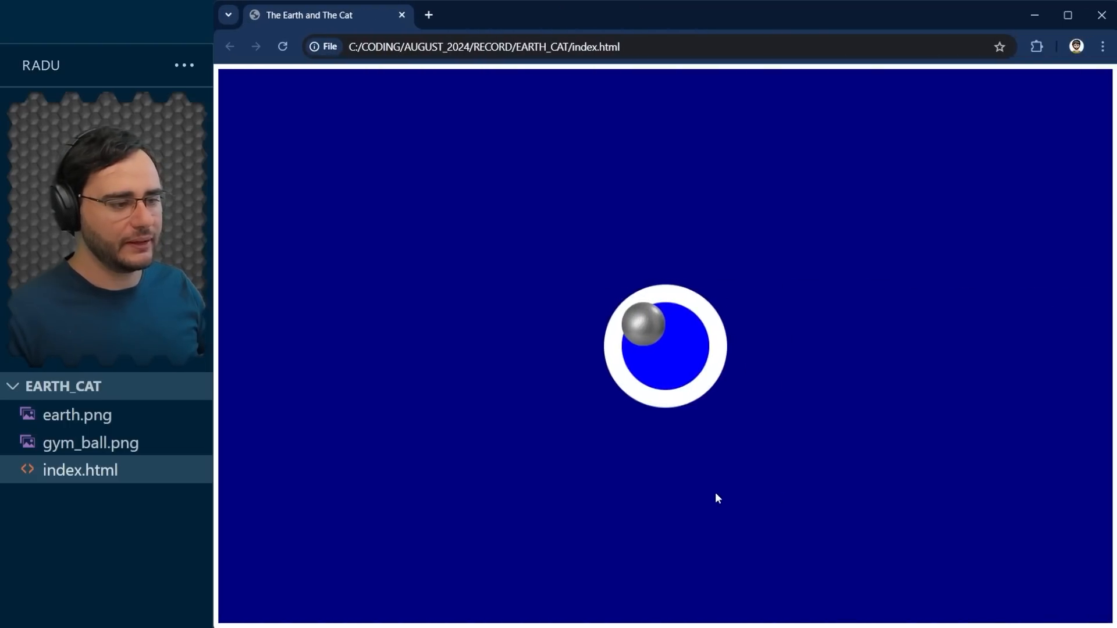
pyautogui.moveTo(629, 352)
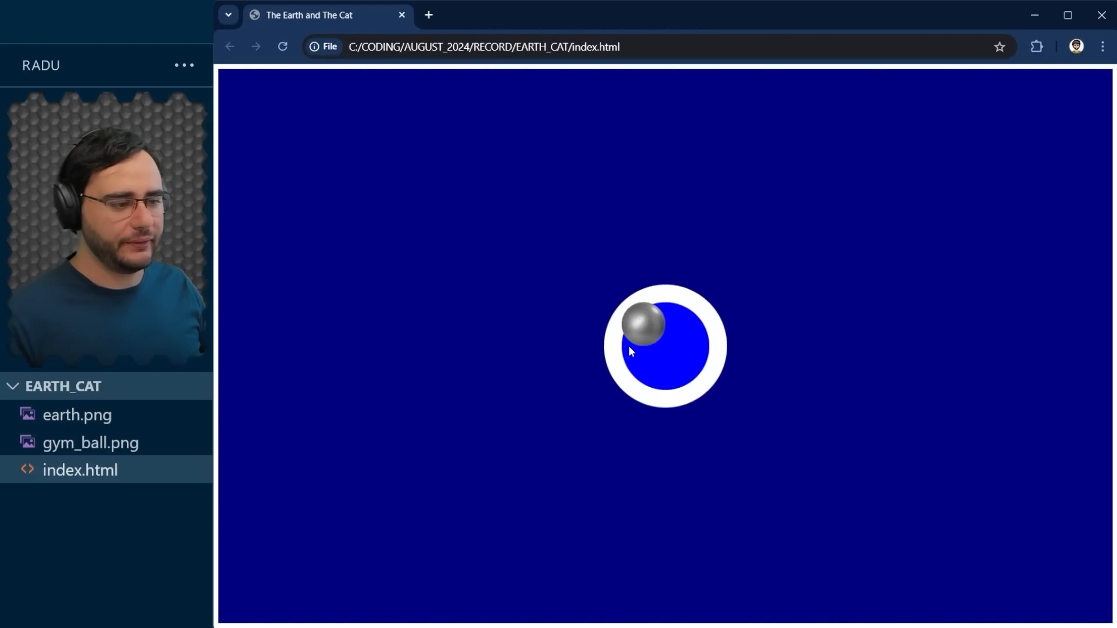
pyautogui.moveTo(701, 313)
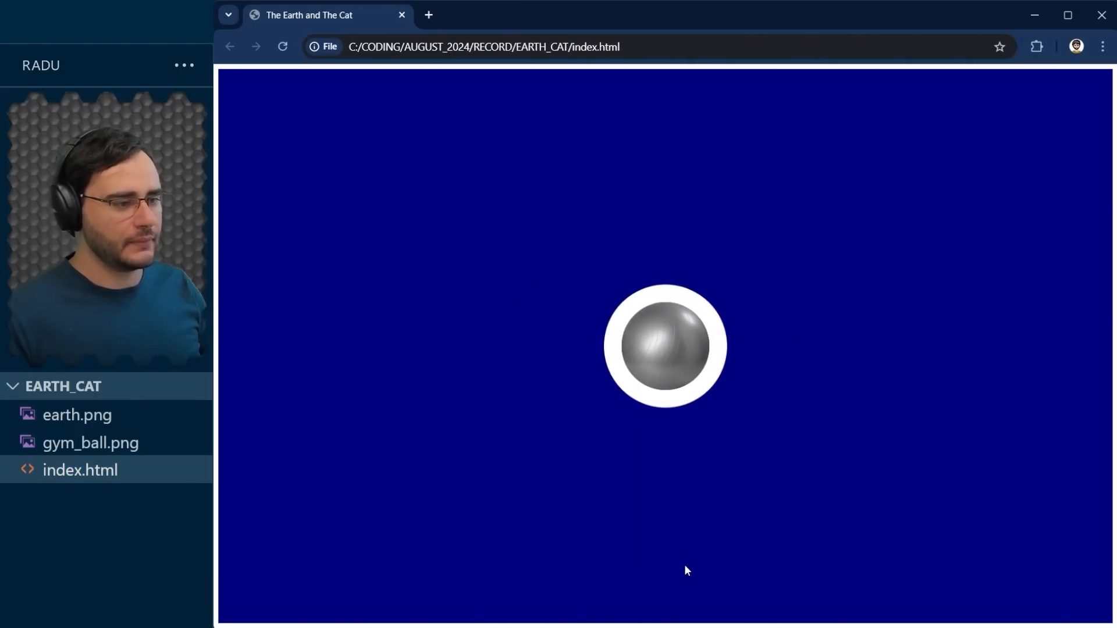
pyautogui.moveTo(675, 356)
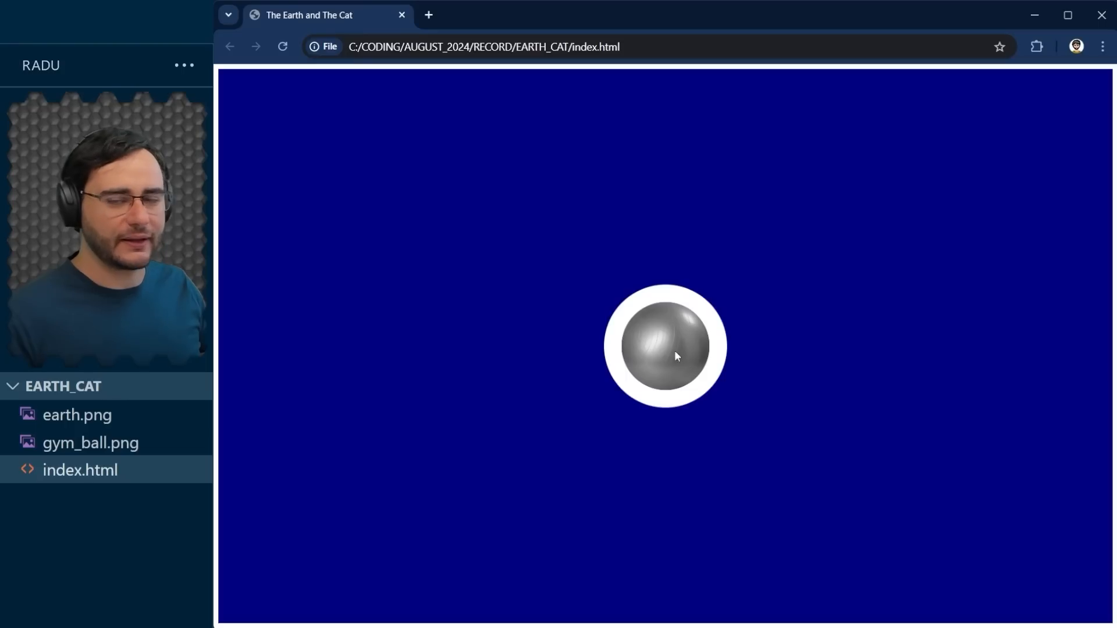
pyautogui.moveTo(629, 403)
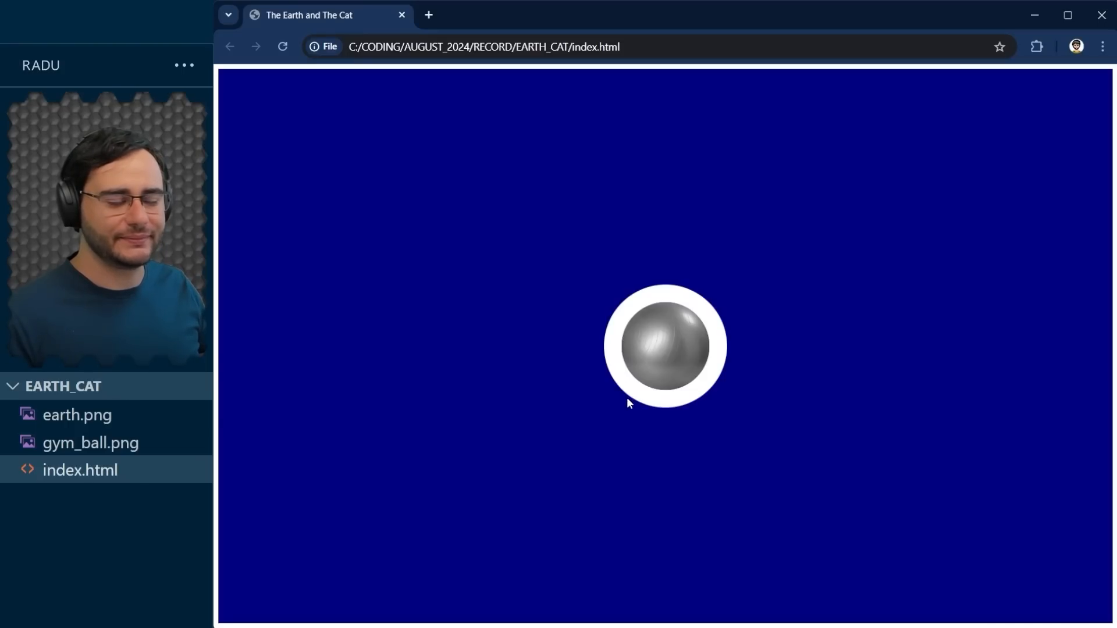
pyautogui.moveTo(674, 299)
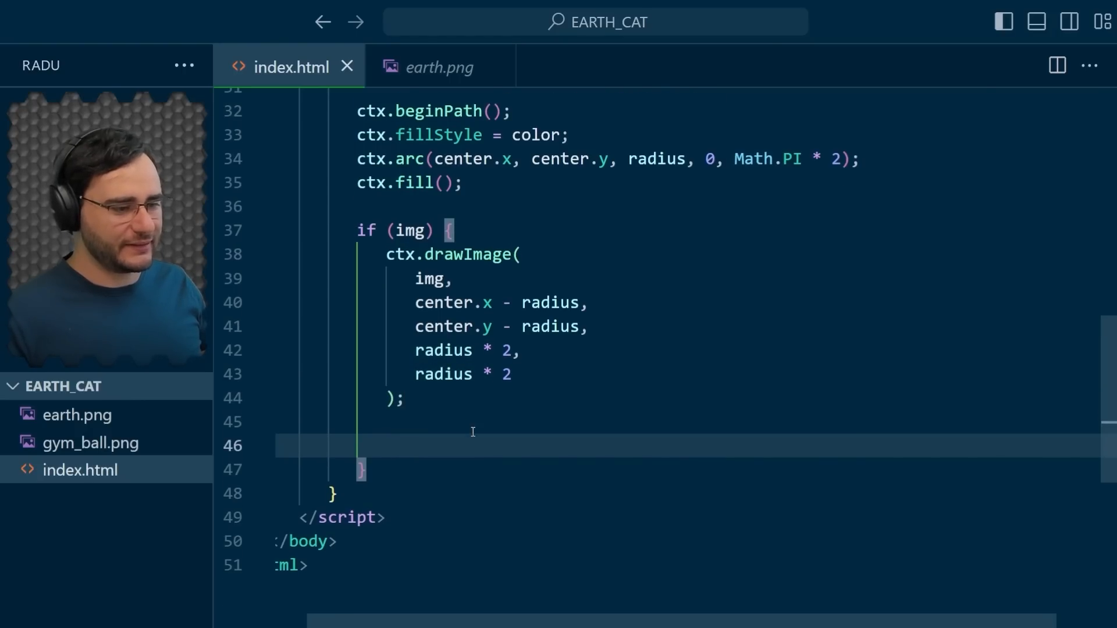
# - Draw a "CAT" label with ctx.fillText at center.x, center.y - radius
pyautogui.write('ctx.fillText')
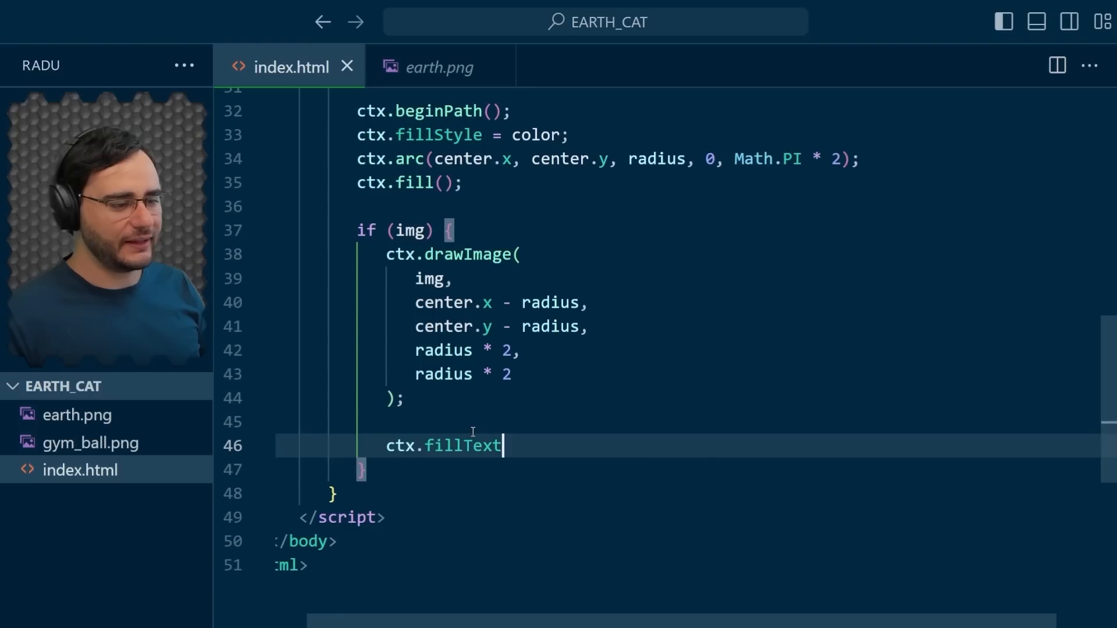
pyautogui.write('("CAT",')
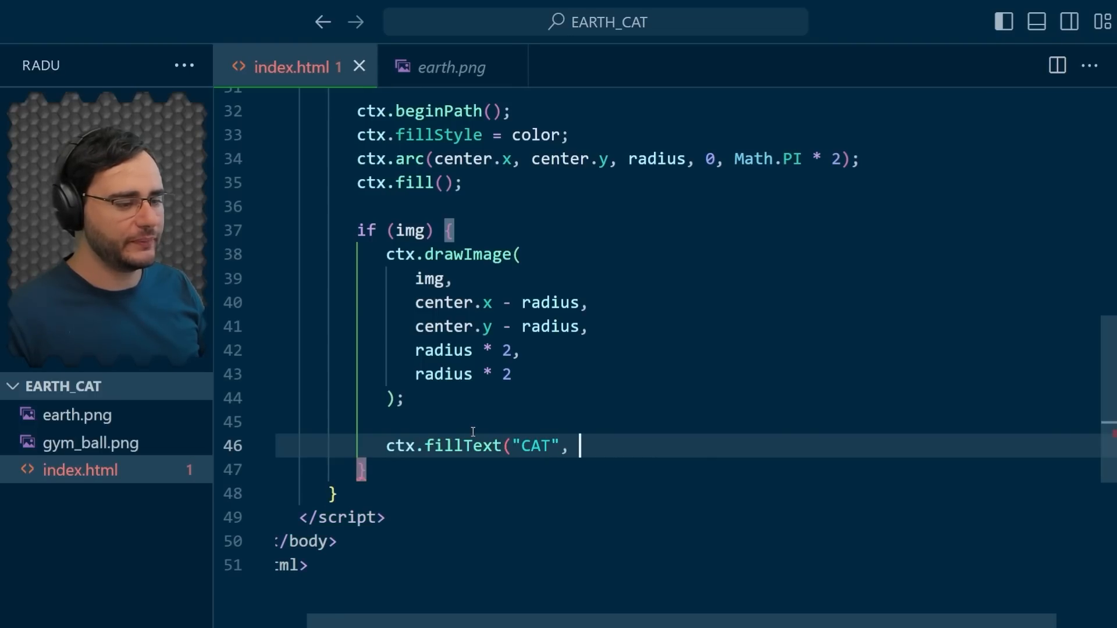
pyautogui.write('center.x,')
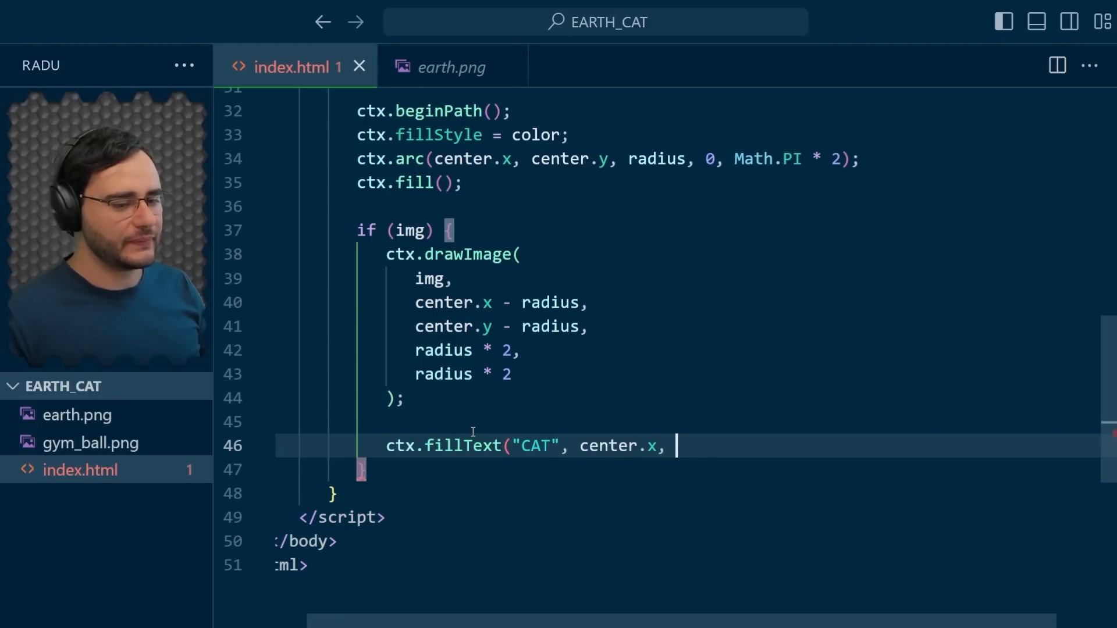
pyautogui.write('center.y')
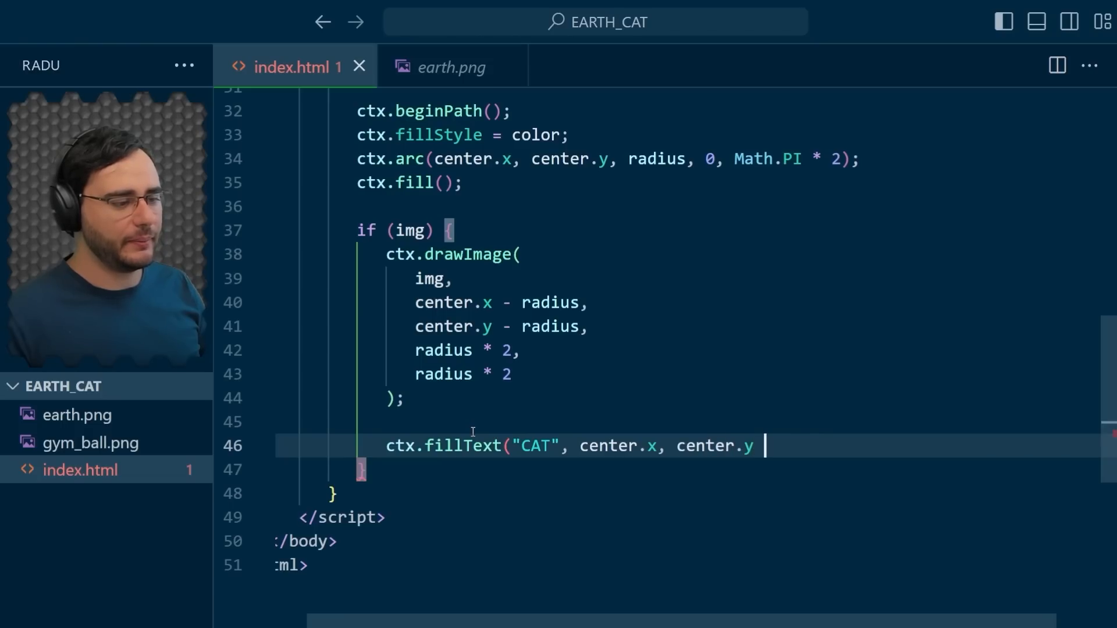
pyautogui.write('- radius);')
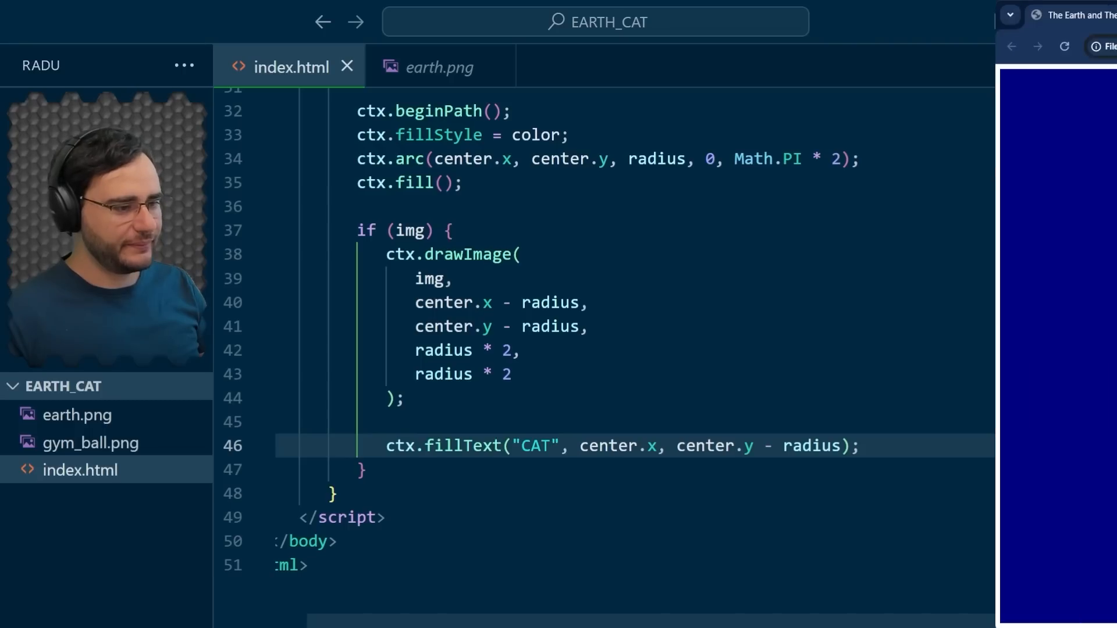
pyautogui.click(1036, 16)
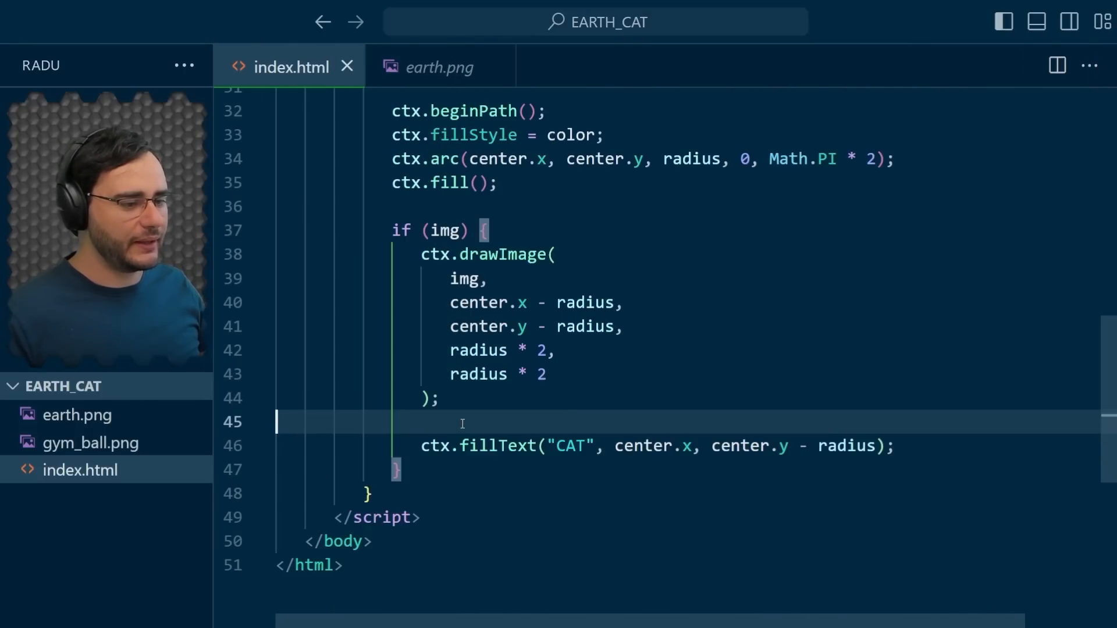
# - Set ctx.font to "30px Arial" and begin a ctx.textAlign line
pyautogui.write('ctx')
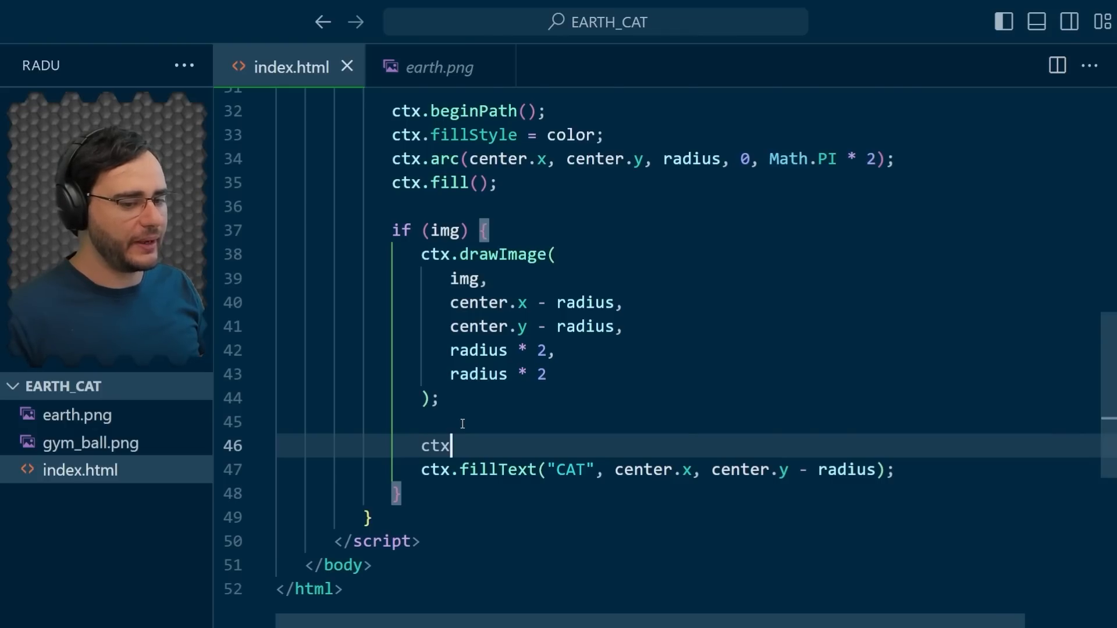
pyautogui.write('.font =')
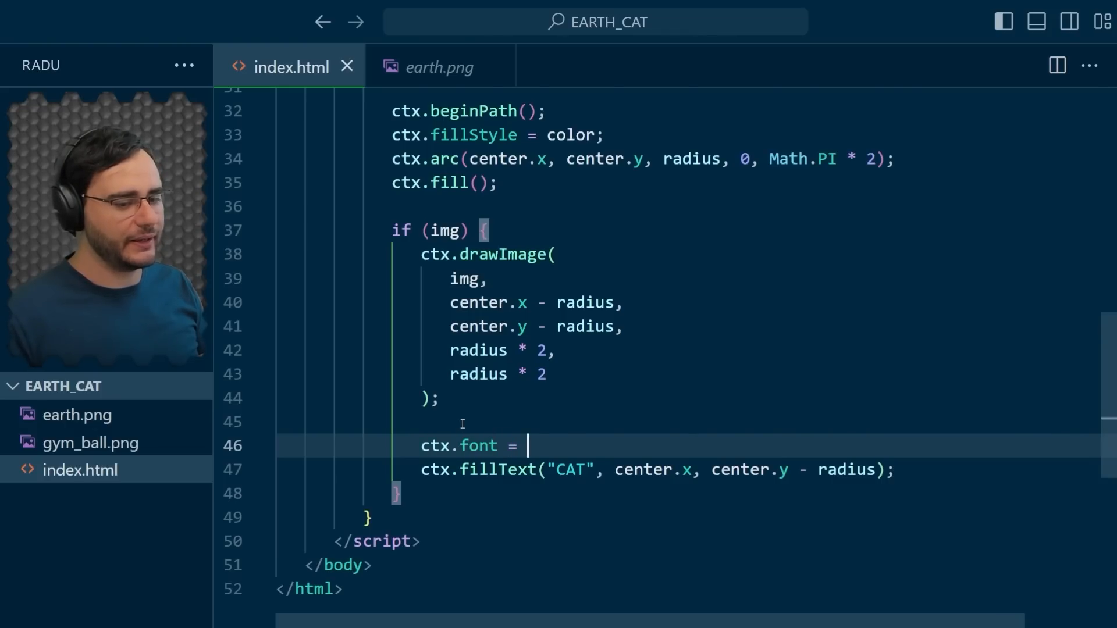
pyautogui.write('"30px Arial')
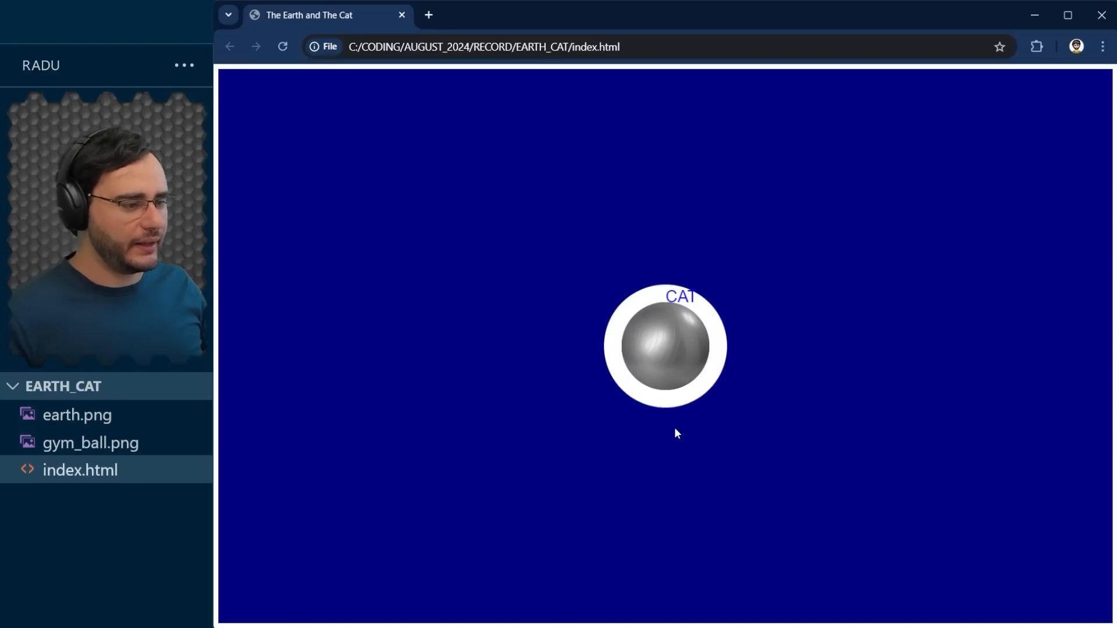
pyautogui.moveTo(662, 305)
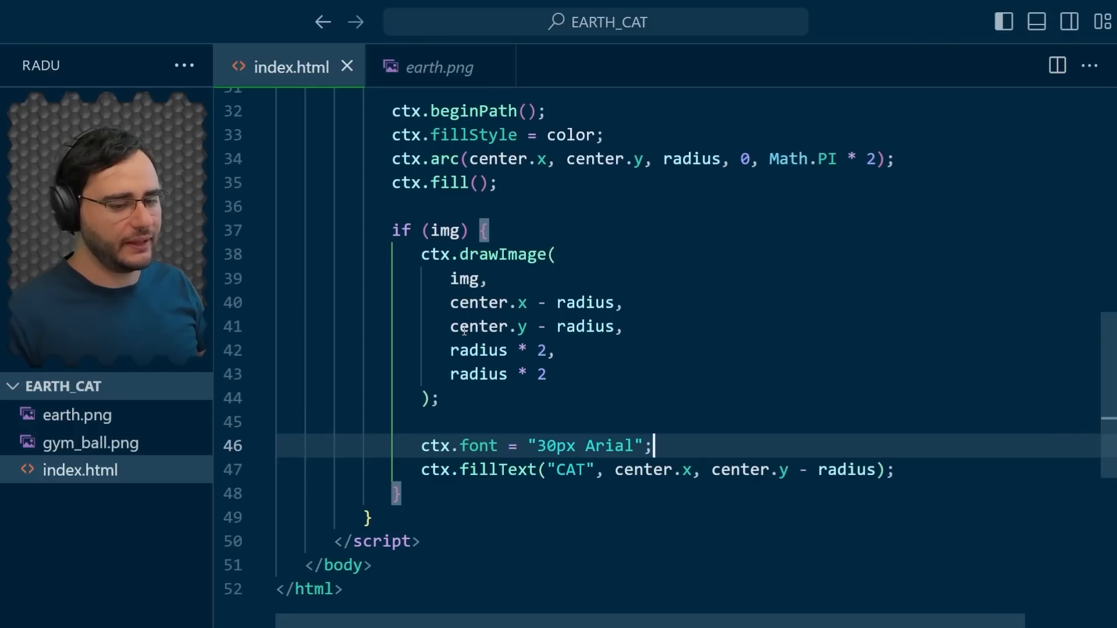
pyautogui.write('ctx.textAli')
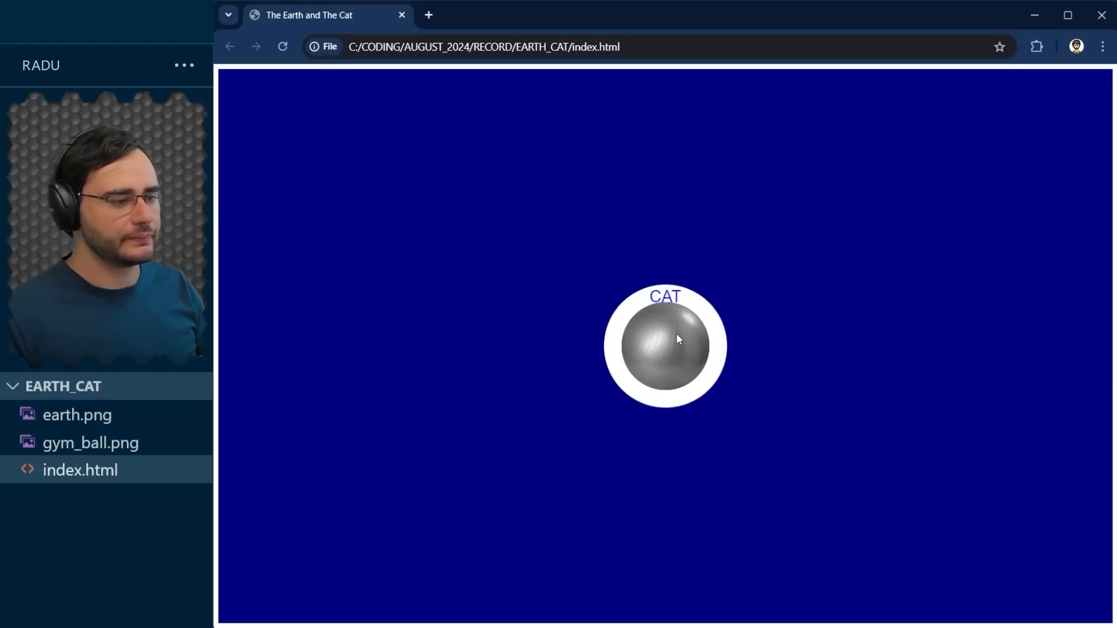
pyautogui.moveTo(668, 305)
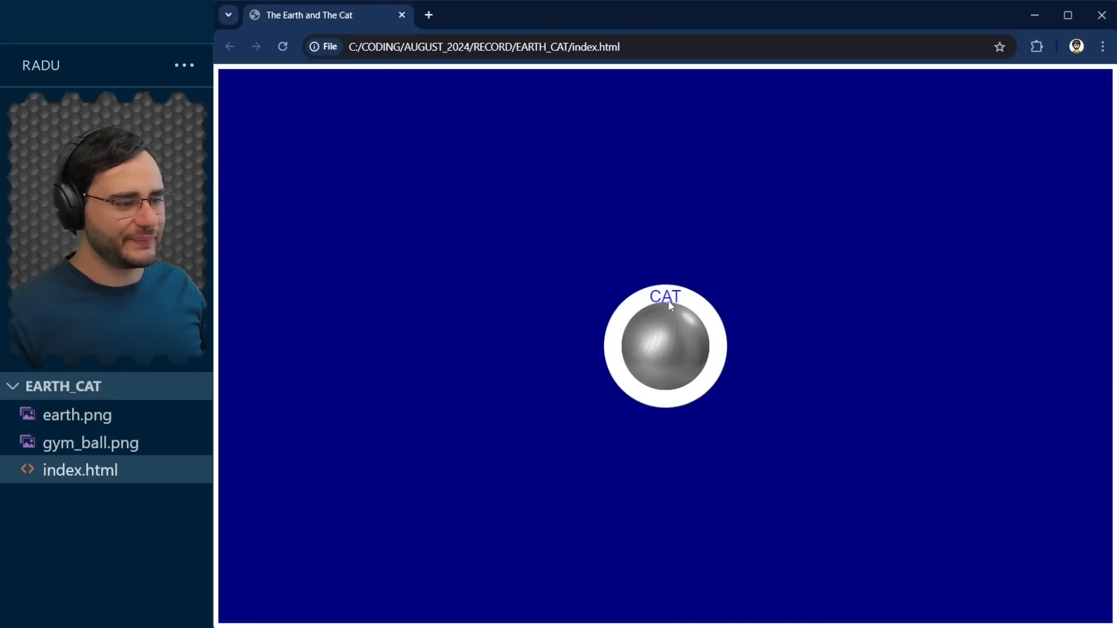
pyautogui.moveTo(697, 377)
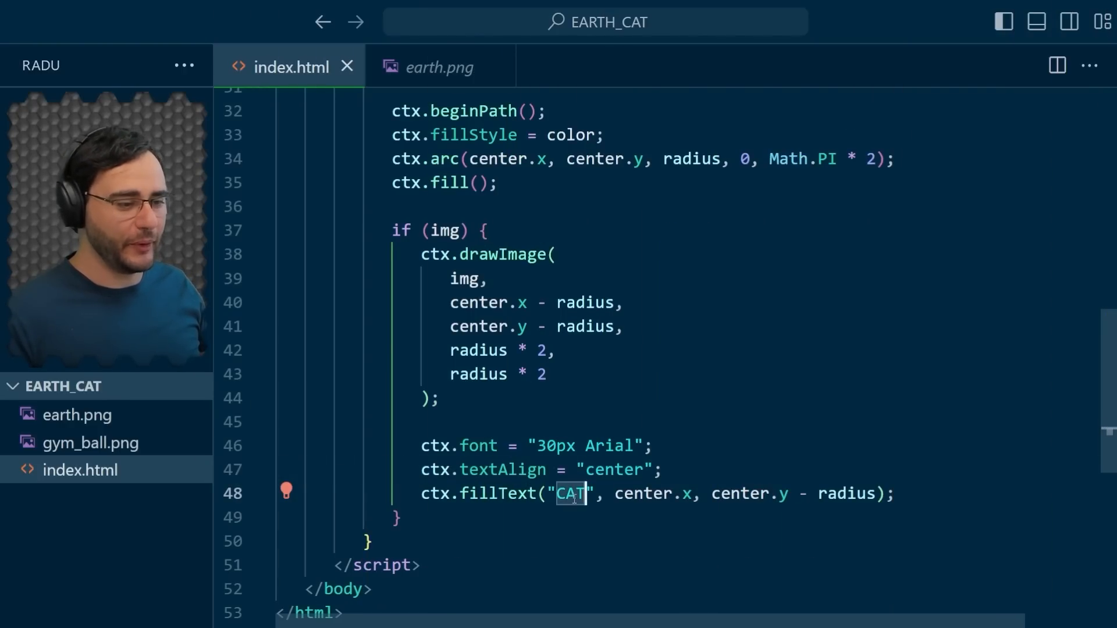
# - Replace the label text with a 🐱 emoji and raise it by subtracting 5 from y
pyautogui.write('🐱')
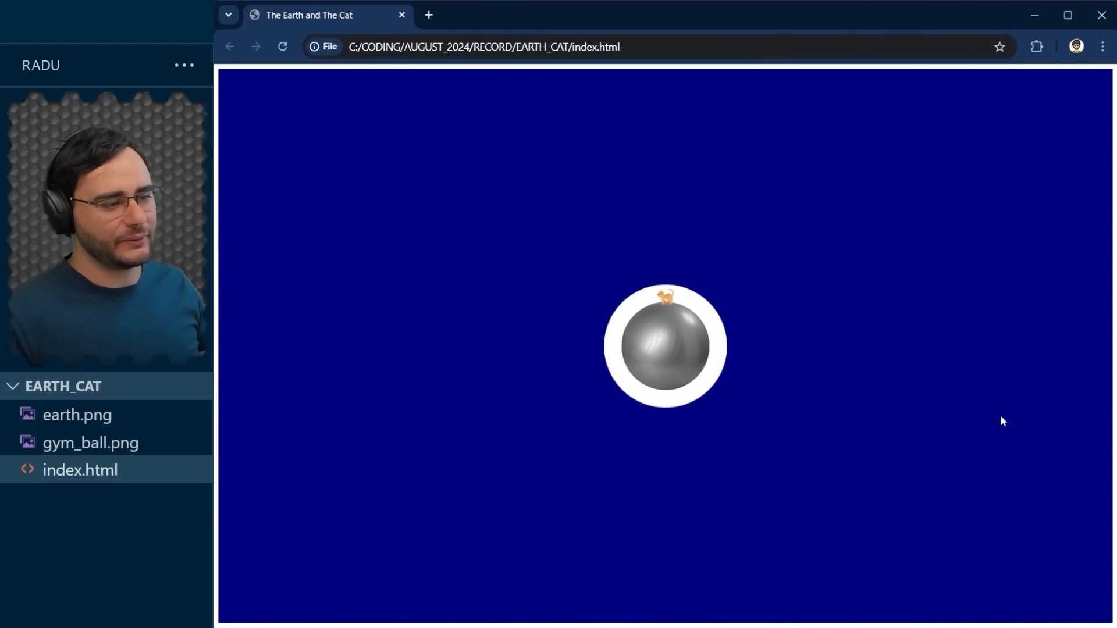
pyautogui.moveTo(682, 297)
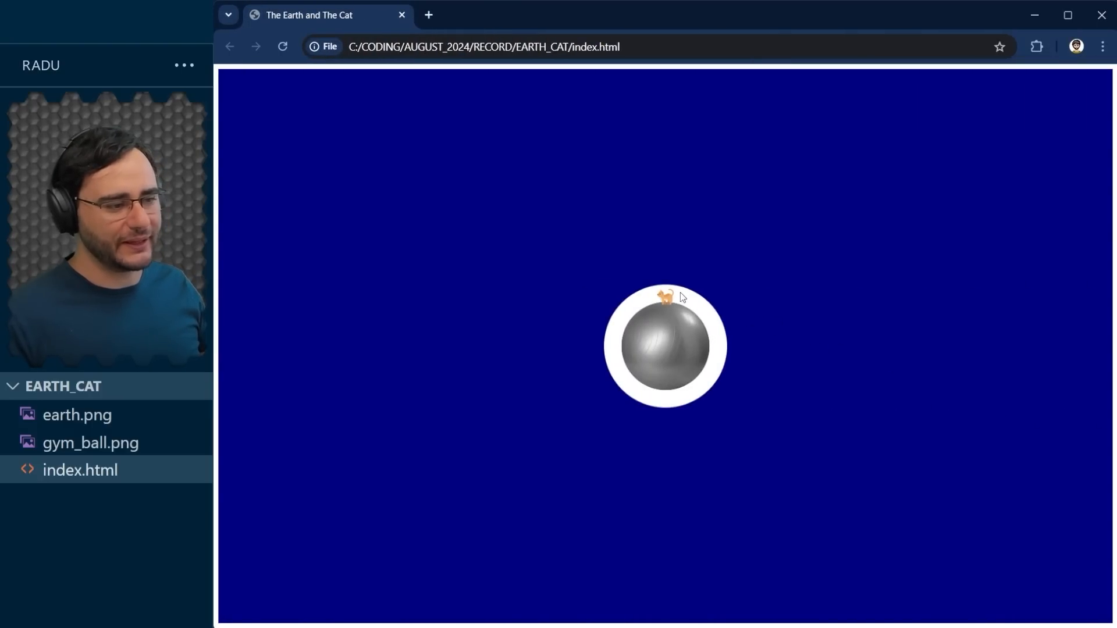
pyautogui.moveTo(669, 307)
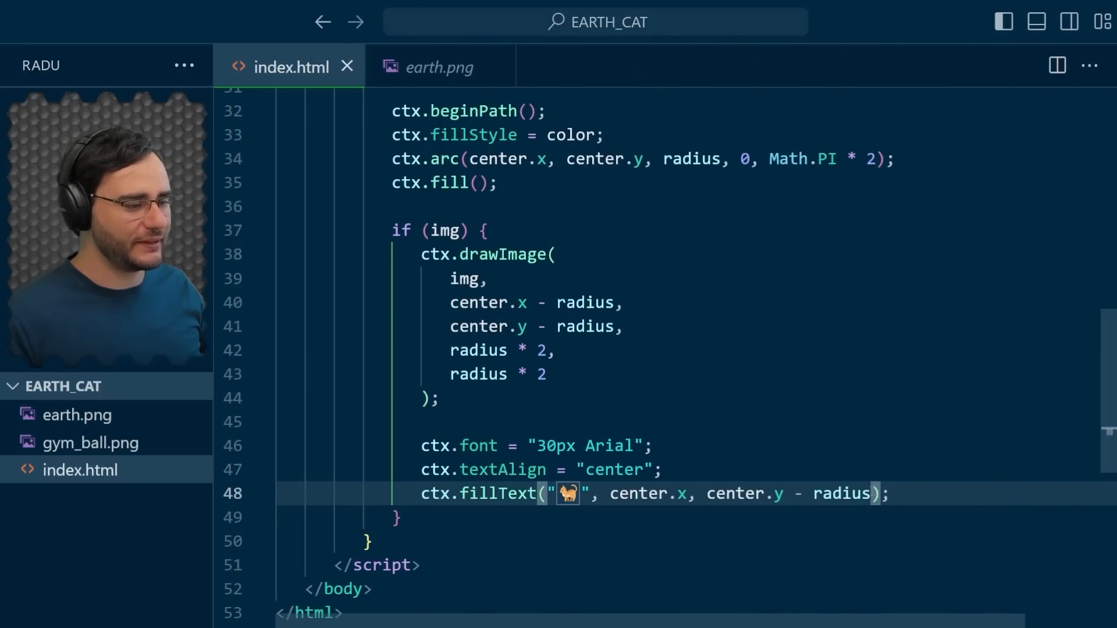
pyautogui.write('-')
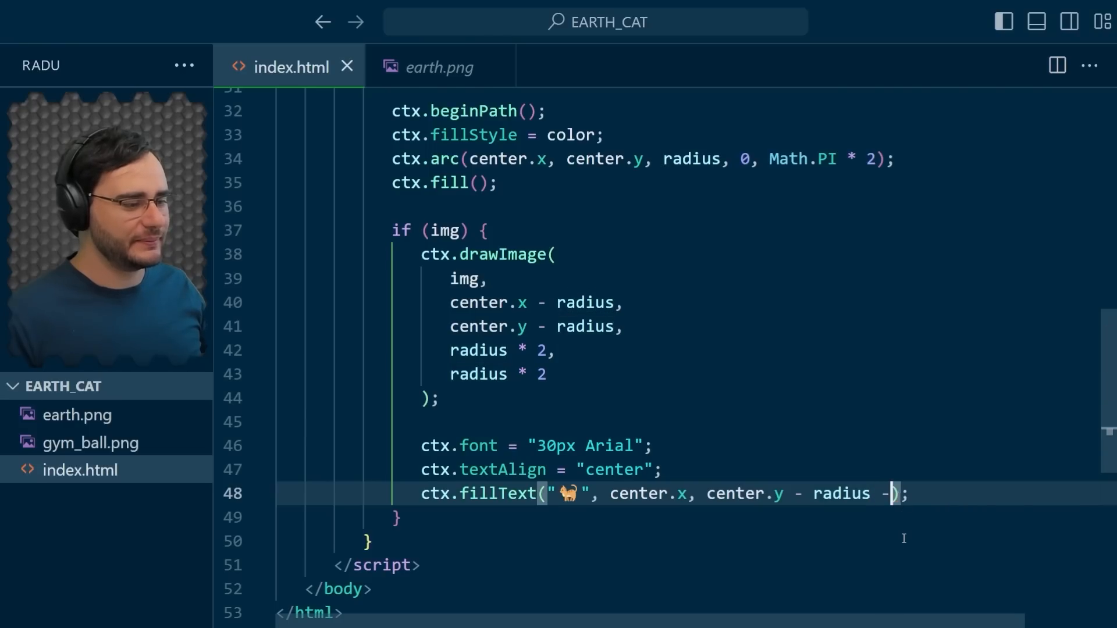
pyautogui.write('5')
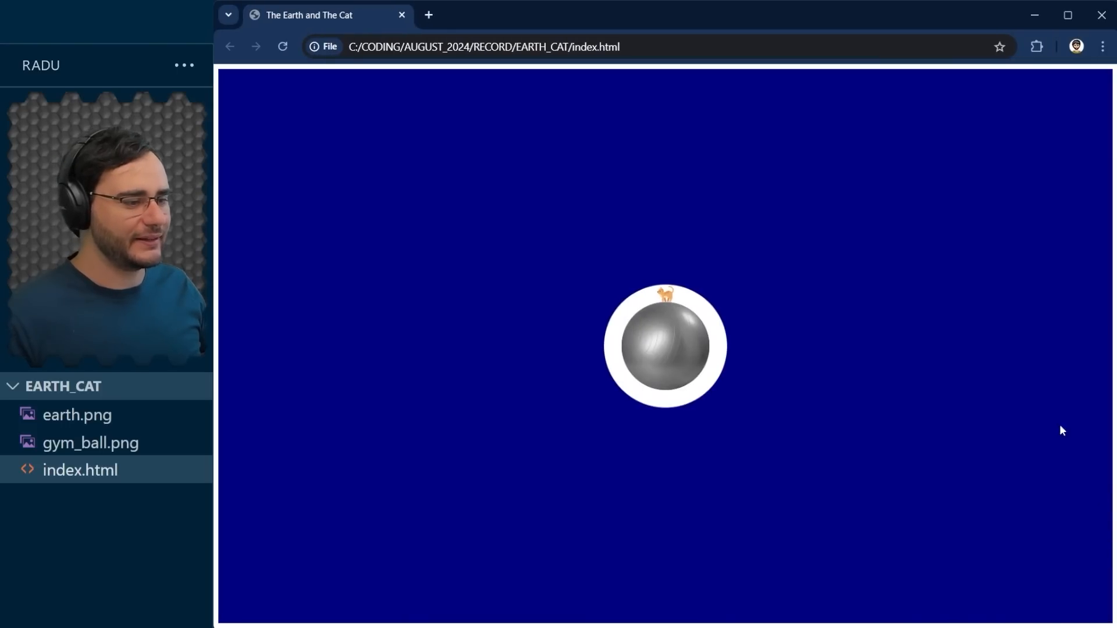
pyautogui.moveTo(659, 288)
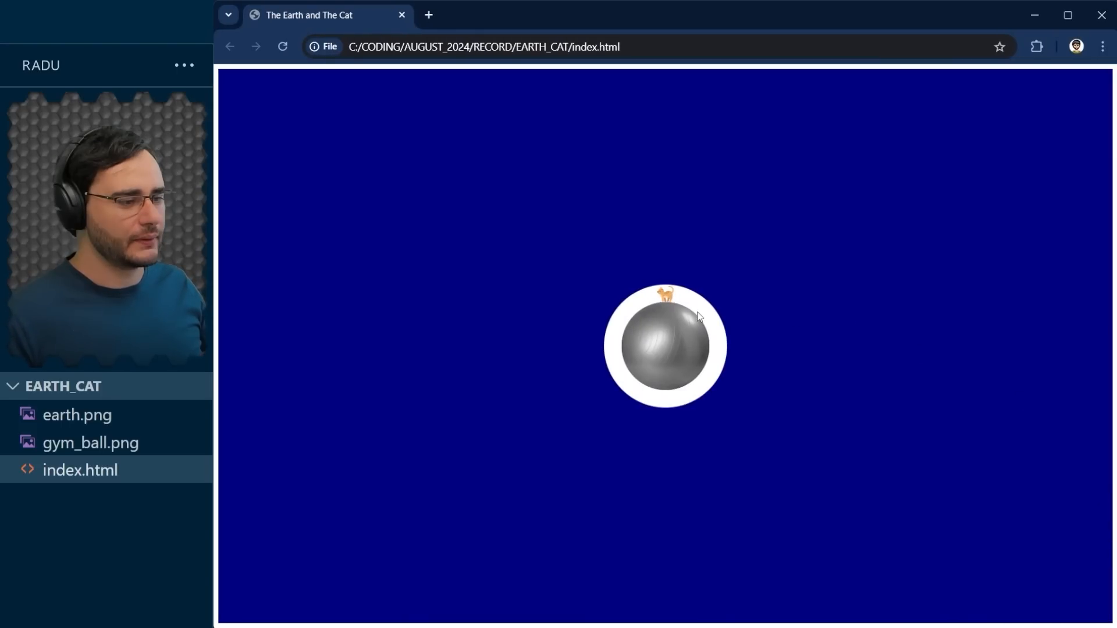
pyautogui.moveTo(650, 310)
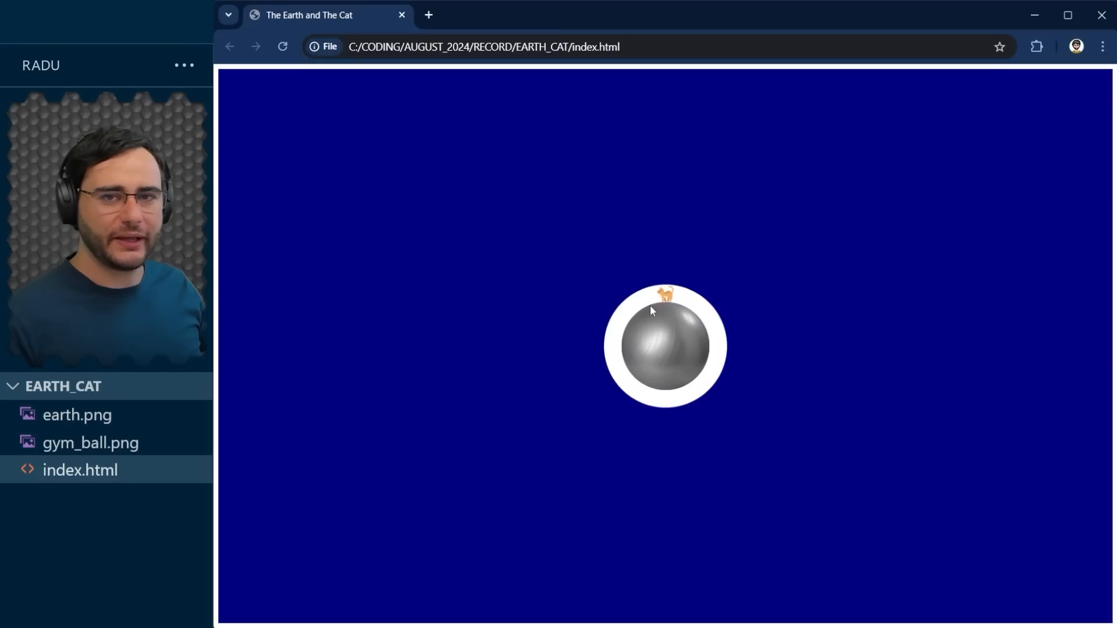
pyautogui.moveTo(655, 385)
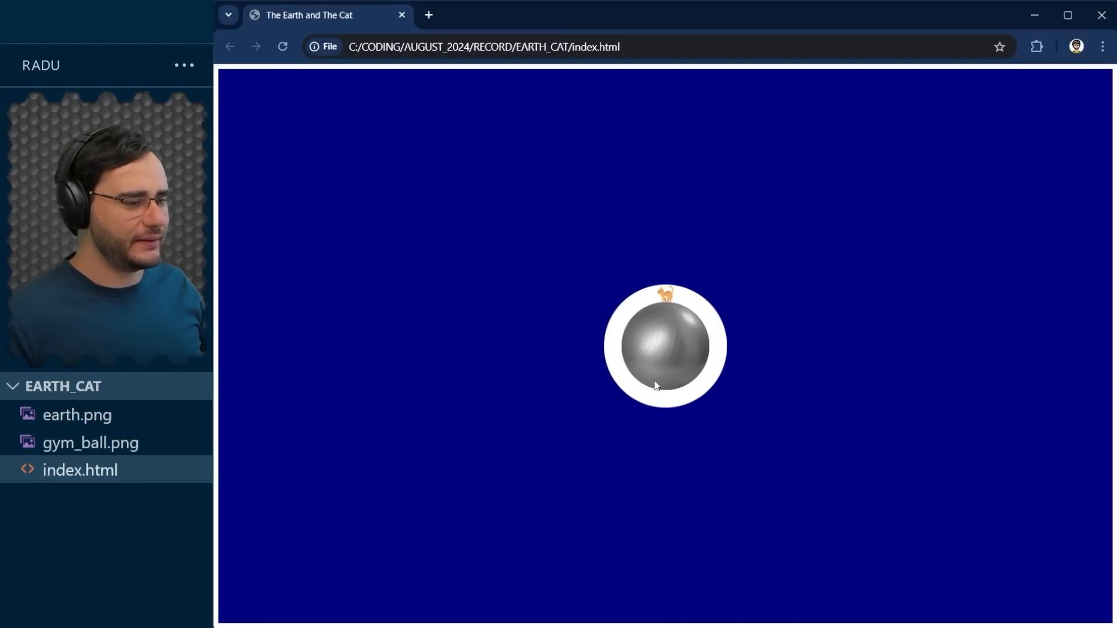
pyautogui.moveTo(767, 372)
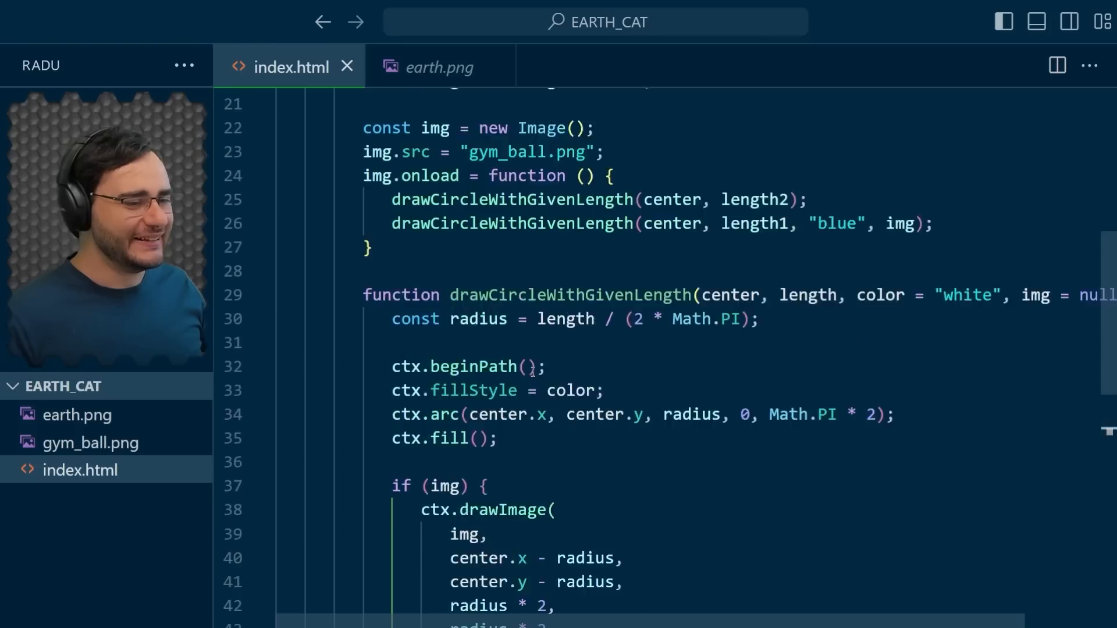
# - Change length1 to 2500 and the image source to earth.png
pyautogui.scroll(3)
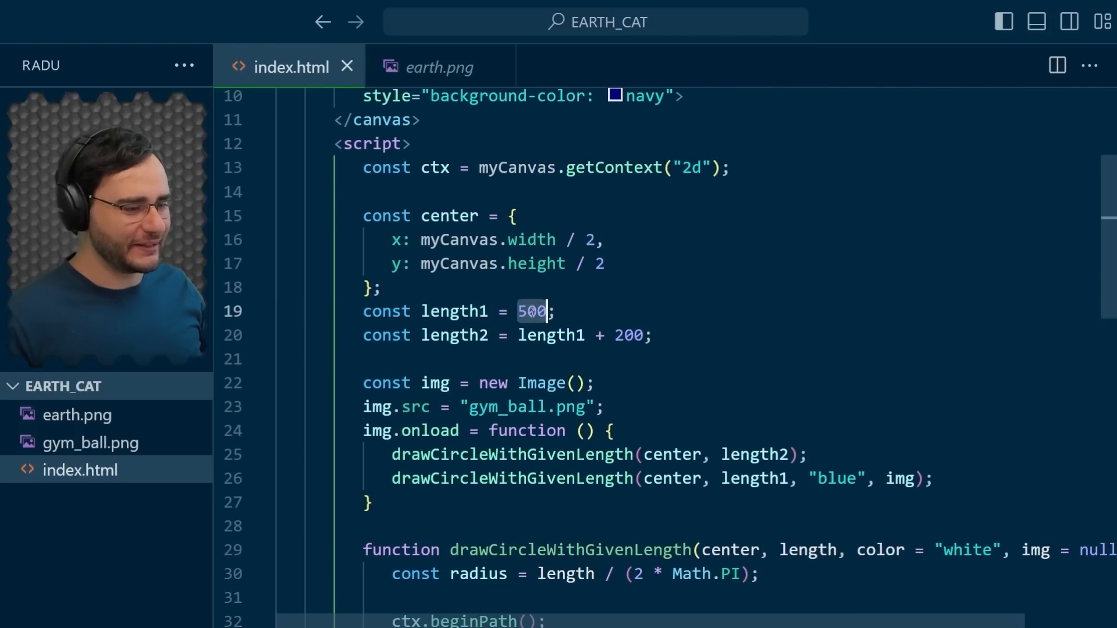
pyautogui.write('25')
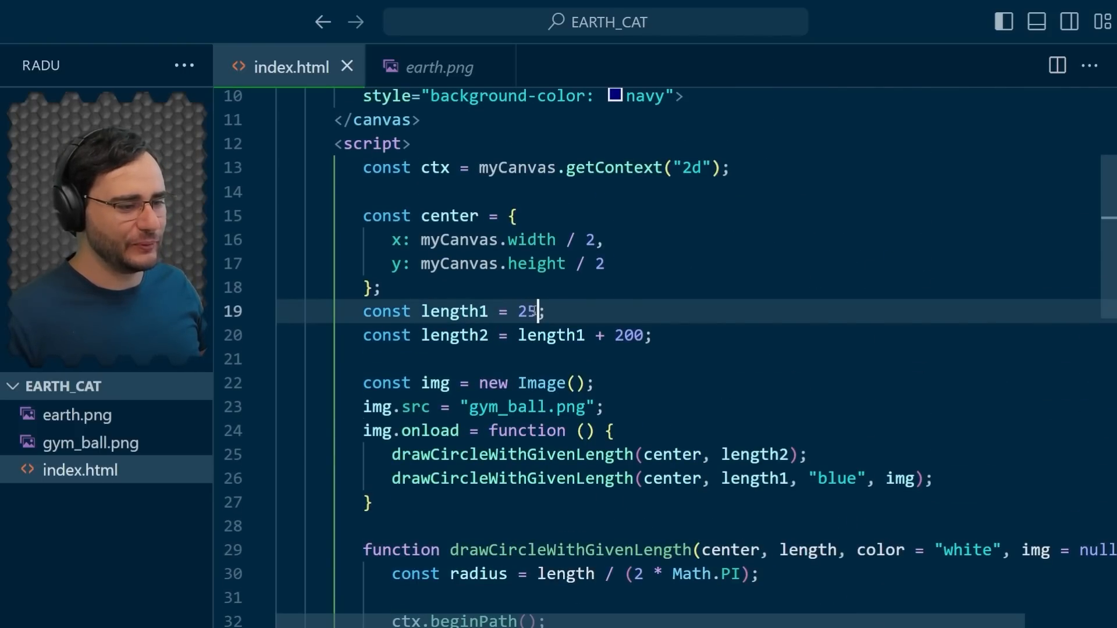
pyautogui.write('00')
pyautogui.click(484, 407)
pyautogui.write('e')
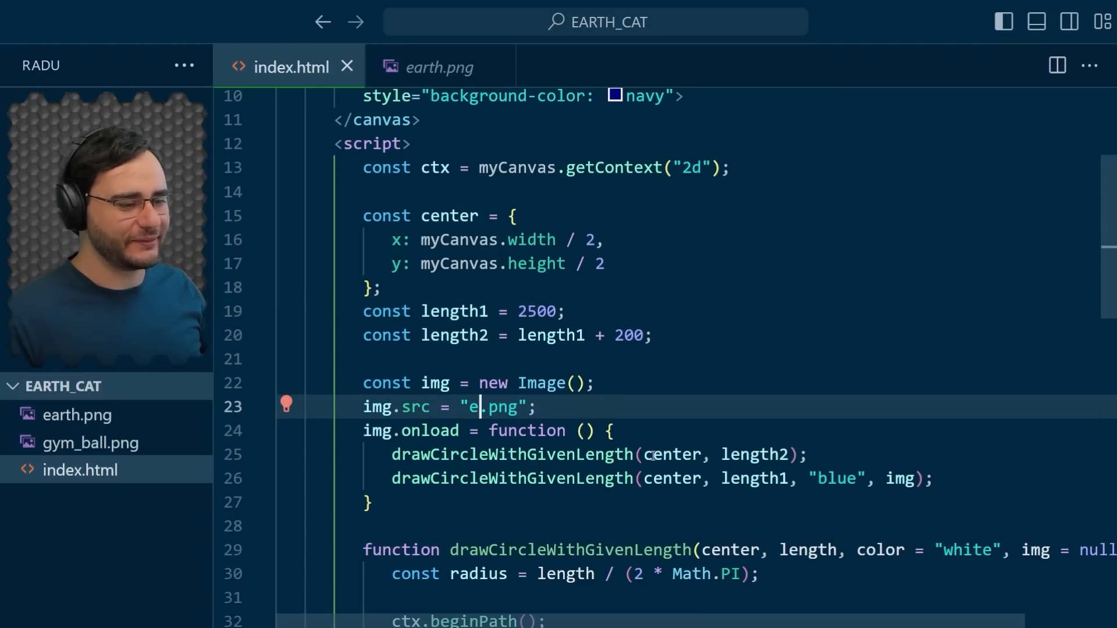
pyautogui.write('arth')
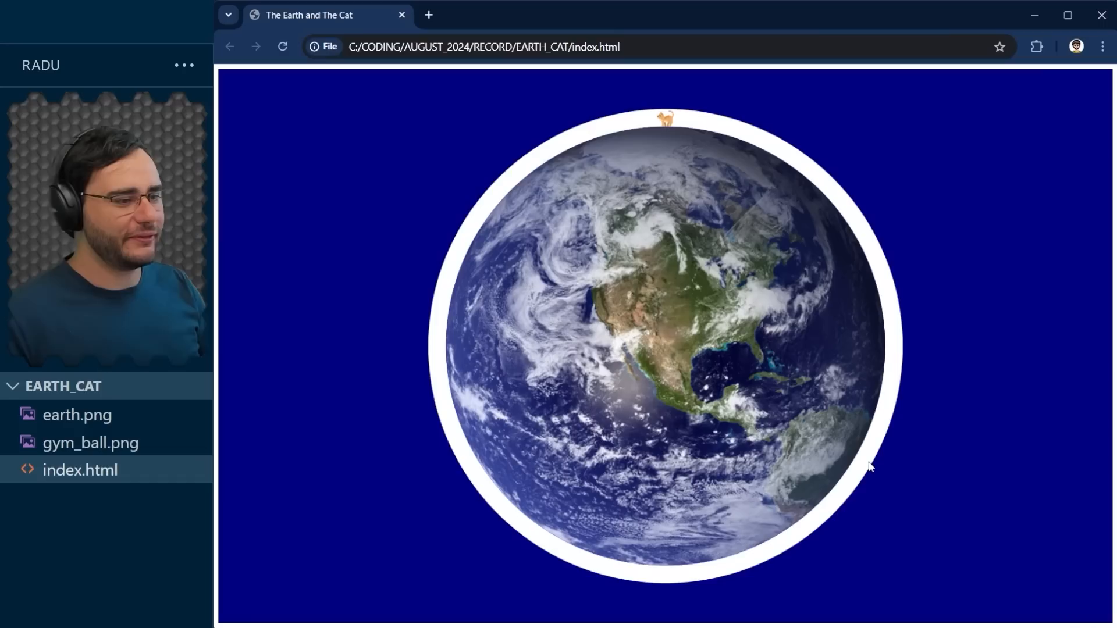
pyautogui.moveTo(648, 130)
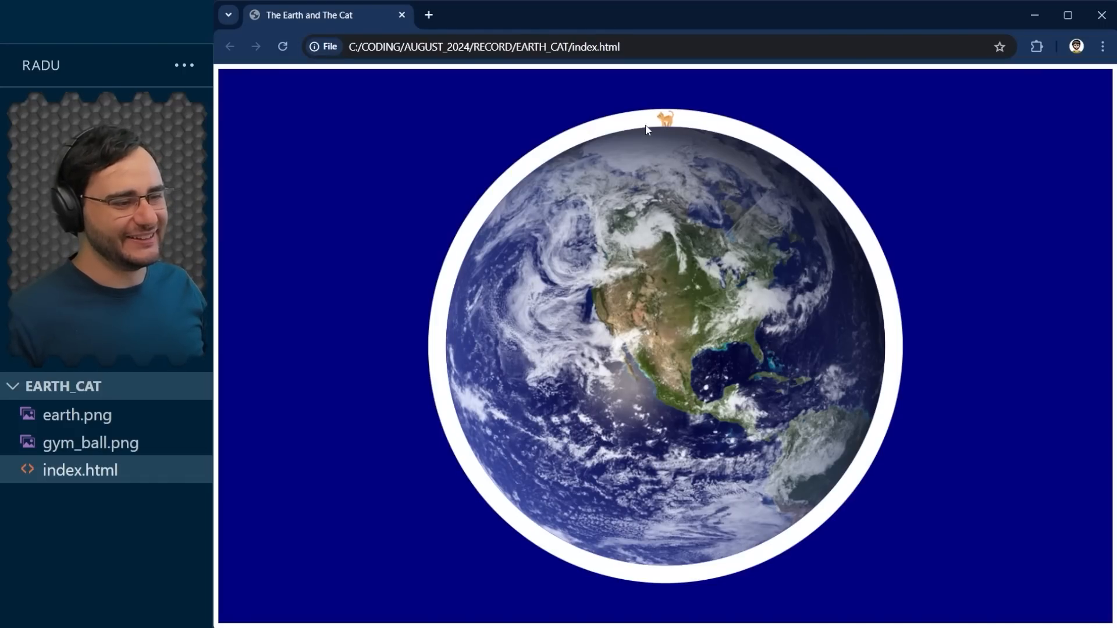
pyautogui.moveTo(731, 158)
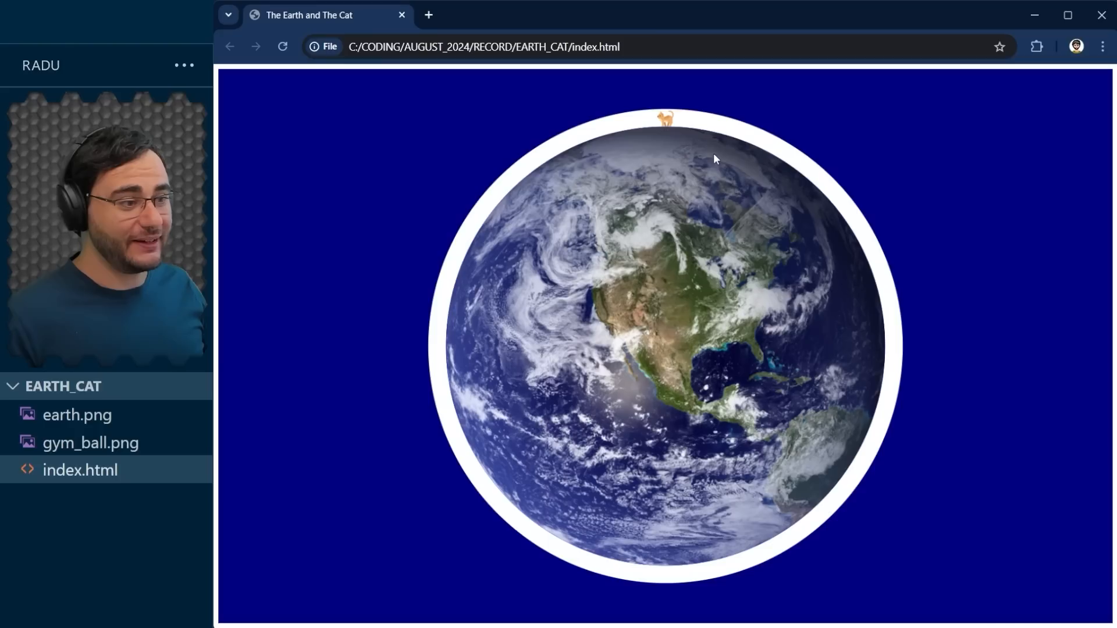
pyautogui.moveTo(695, 128)
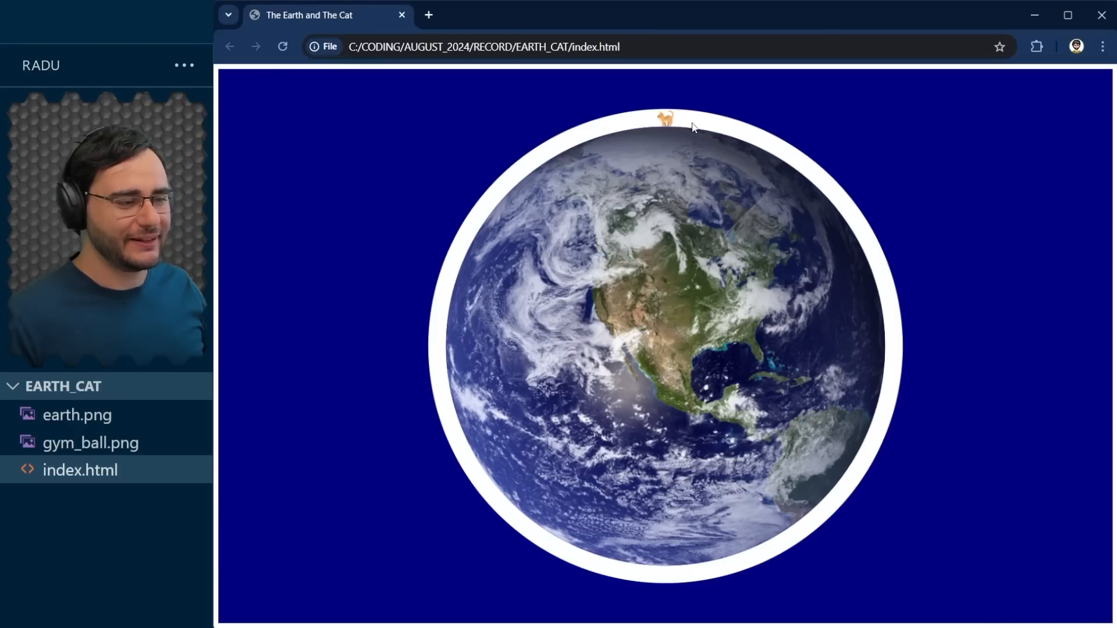
pyautogui.moveTo(698, 117)
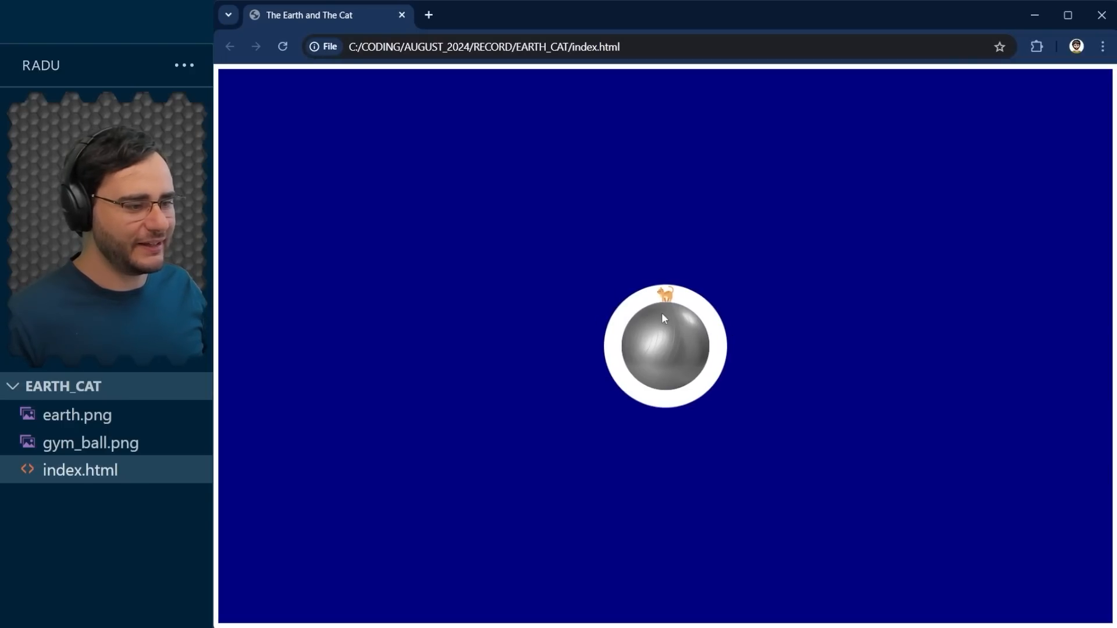
pyautogui.moveTo(618, 315)
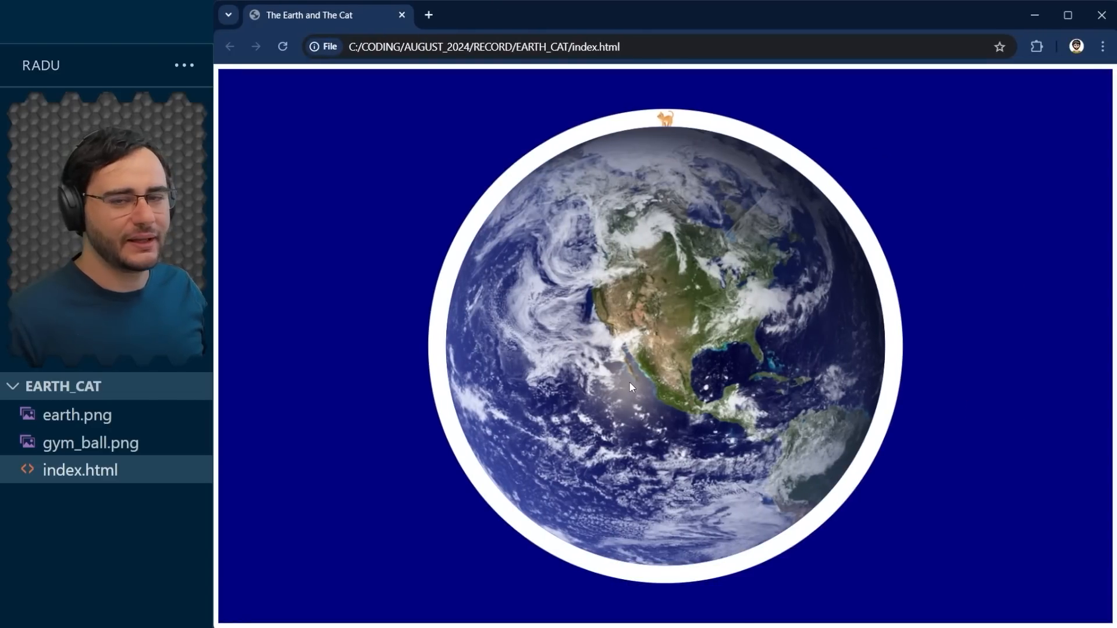
pyautogui.moveTo(642, 365)
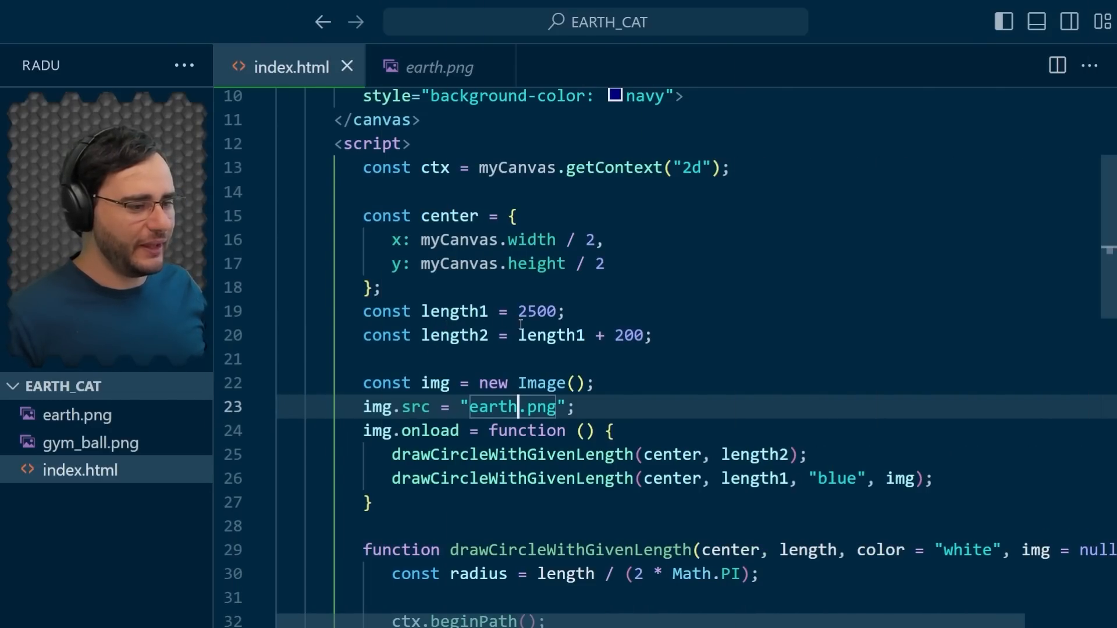
# - Add radius lines: length / (2 * PI), with radius2 expanded to (length1 + 200) / (2 * PI)
pyautogui.scroll(-3)
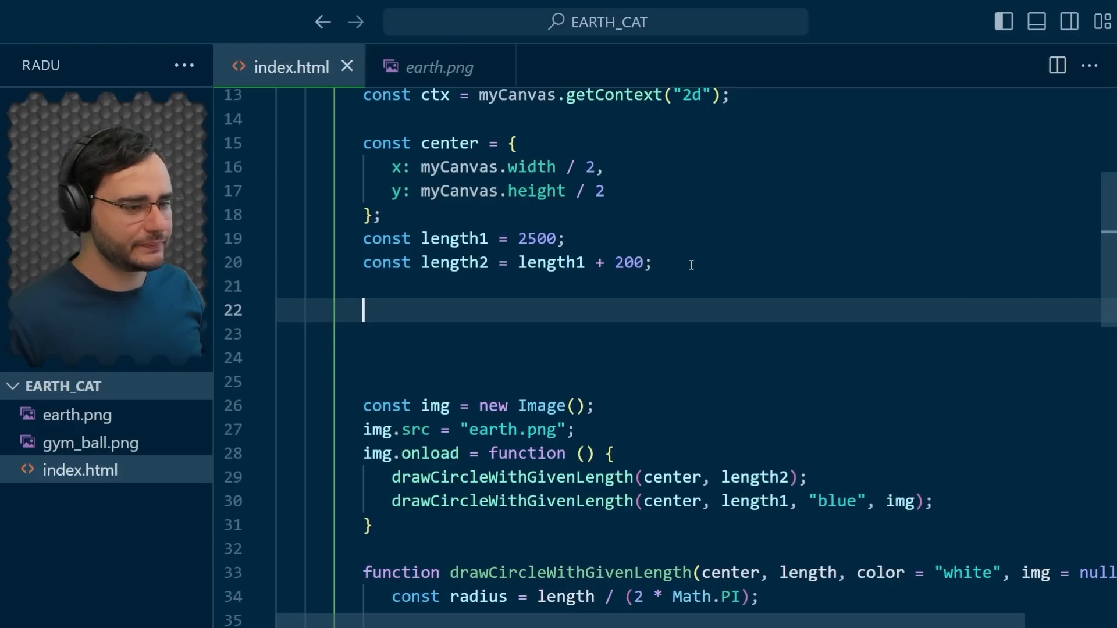
pyautogui.write('const radius = length / (2 * Math.PI);')
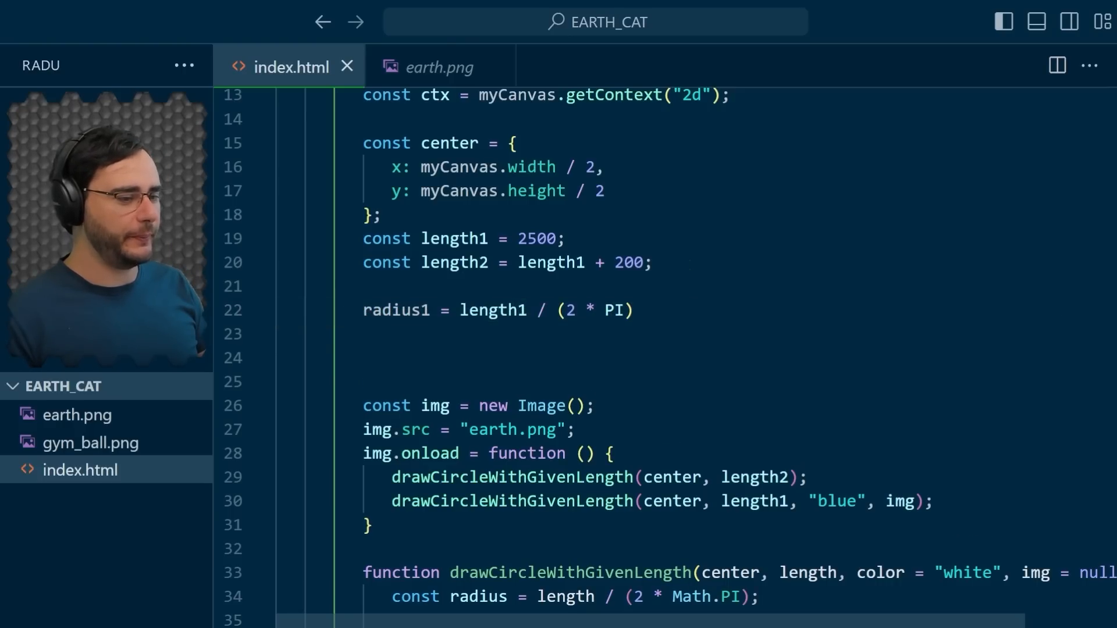
pyautogui.write('radius2 = length2 / (2 * PI)')
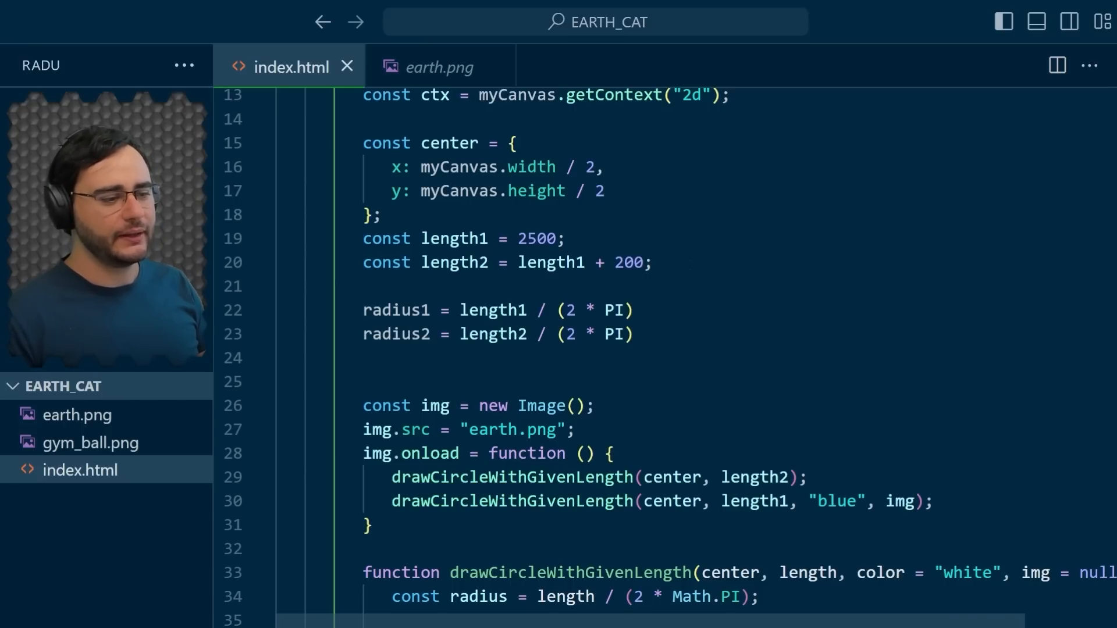
pyautogui.write('= (length1 + 200) / (2 * PI)')
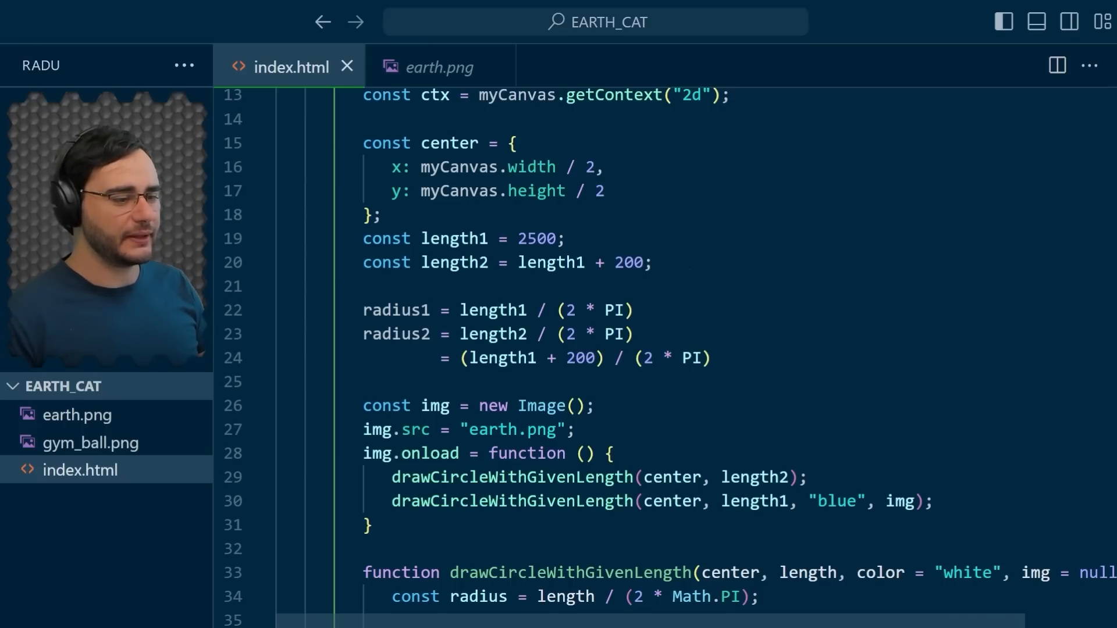